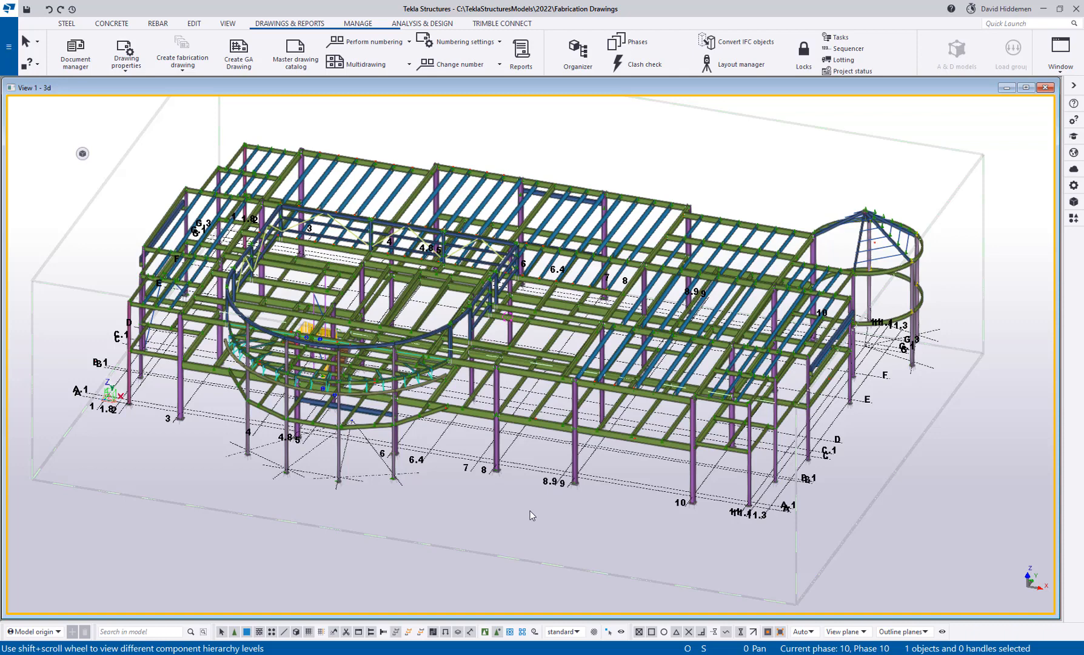
pyautogui.moveTo(508, 513)
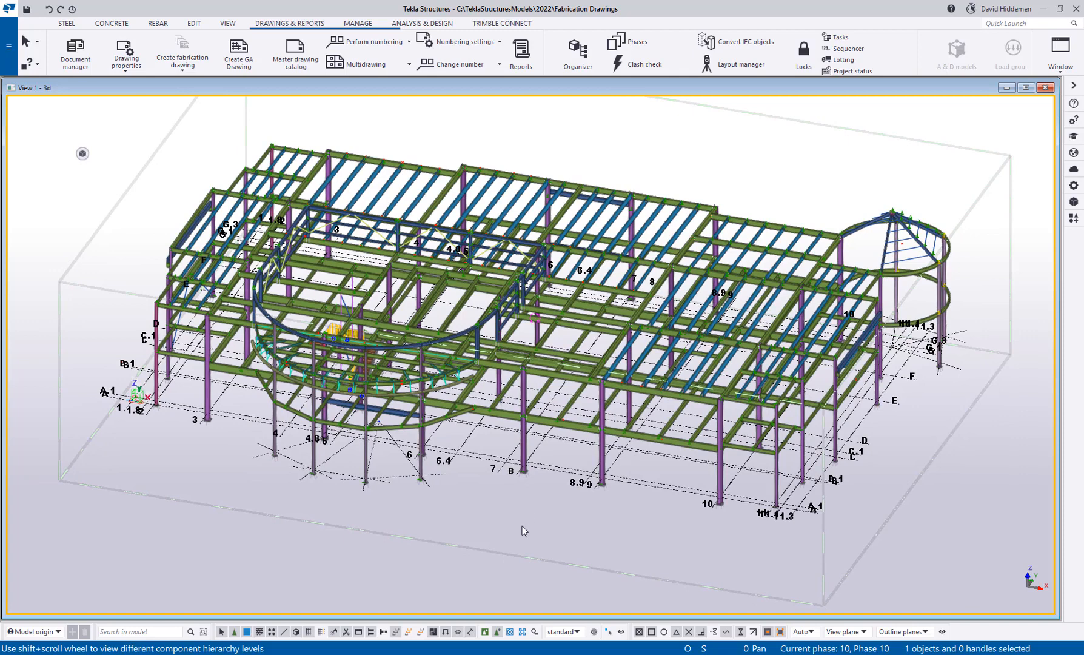
pyautogui.moveTo(529, 553)
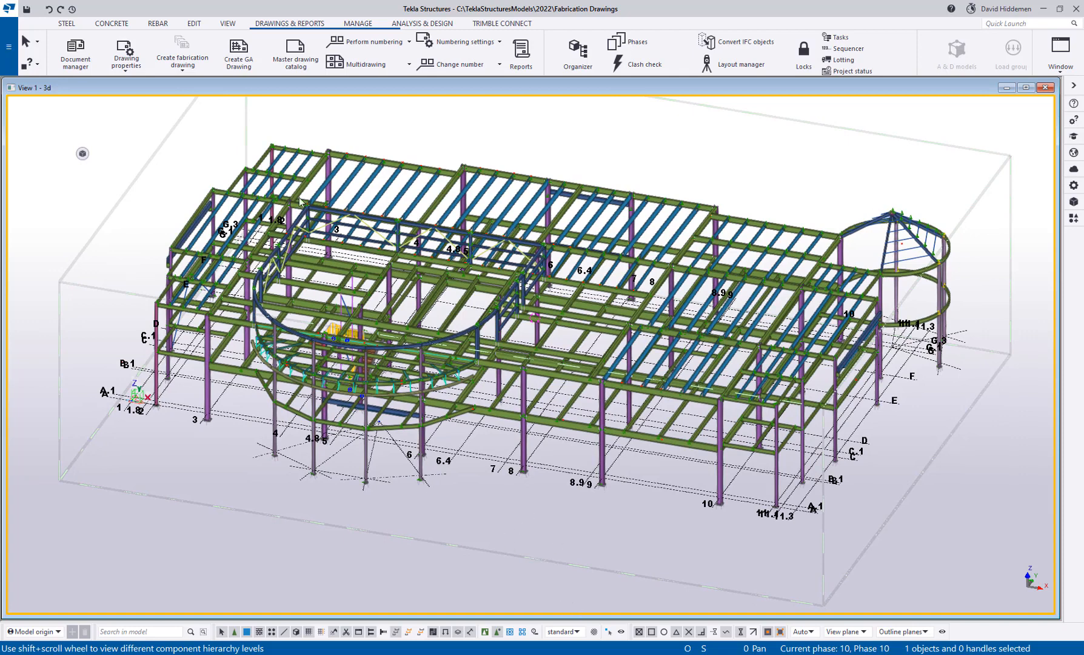
pyautogui.moveTo(182, 52)
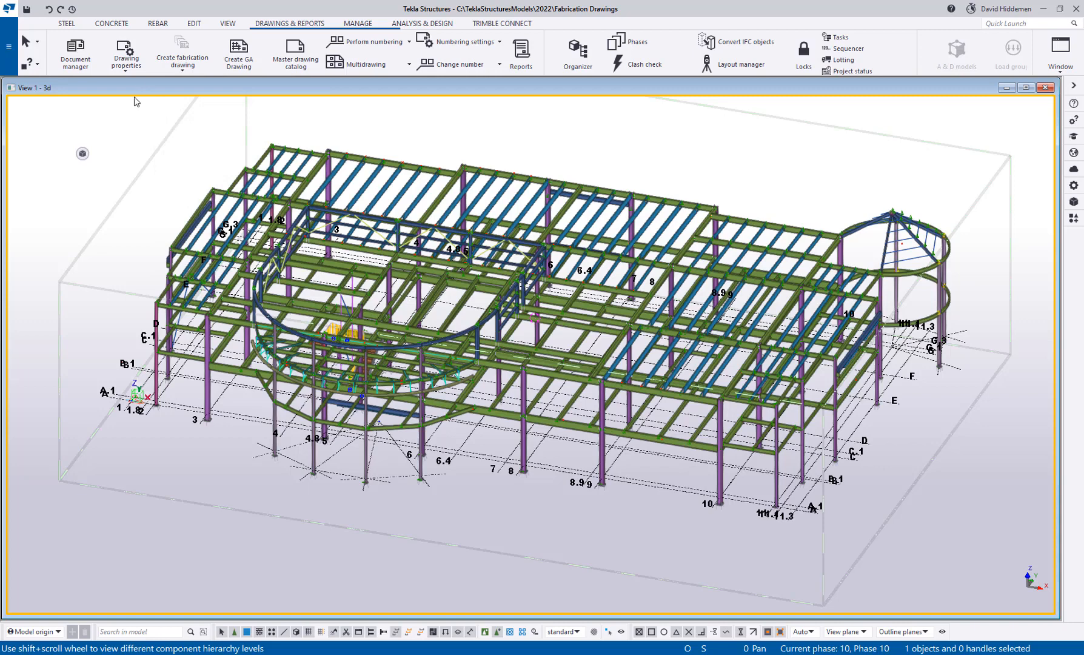
# - Show the Drawing properties list of editable drawing types
pyautogui.click(125, 53)
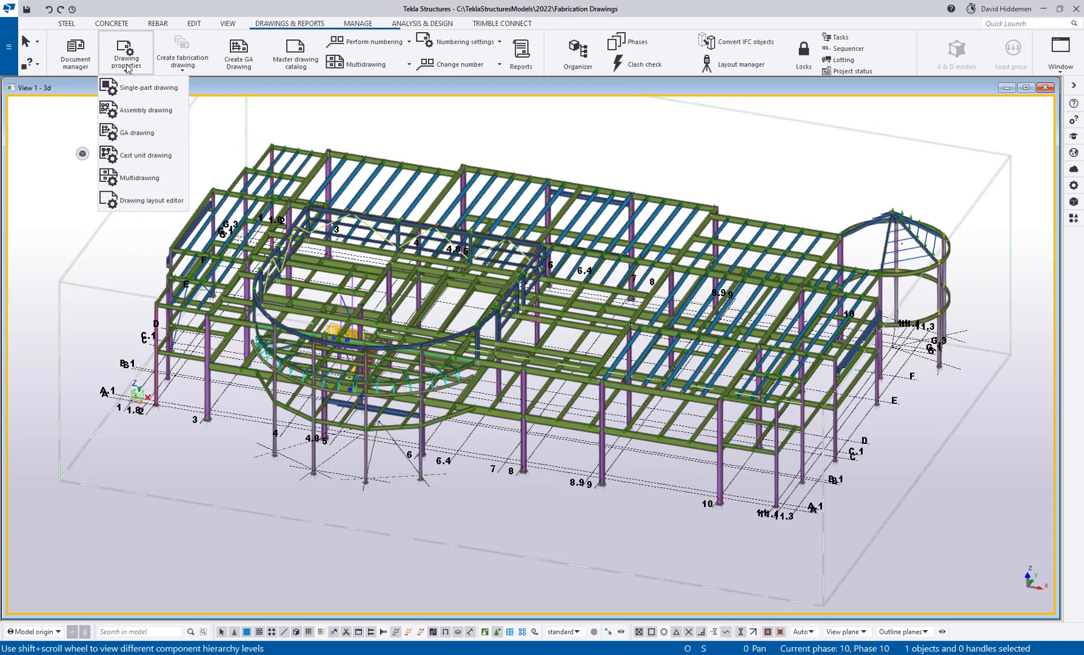
pyautogui.moveTo(138, 87)
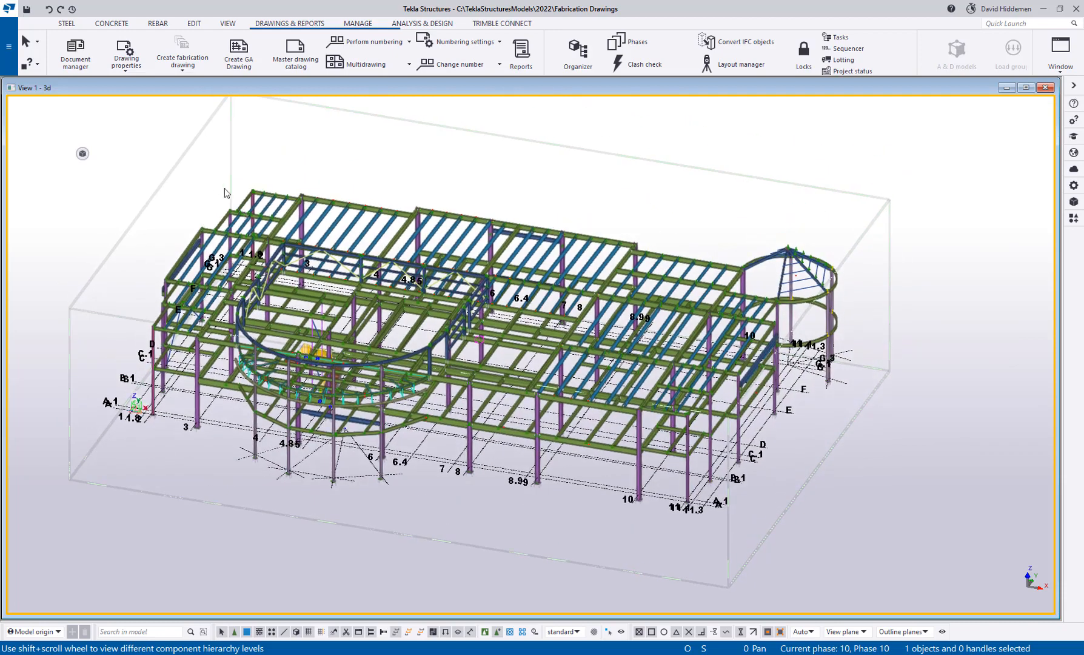
pyautogui.click(125, 54)
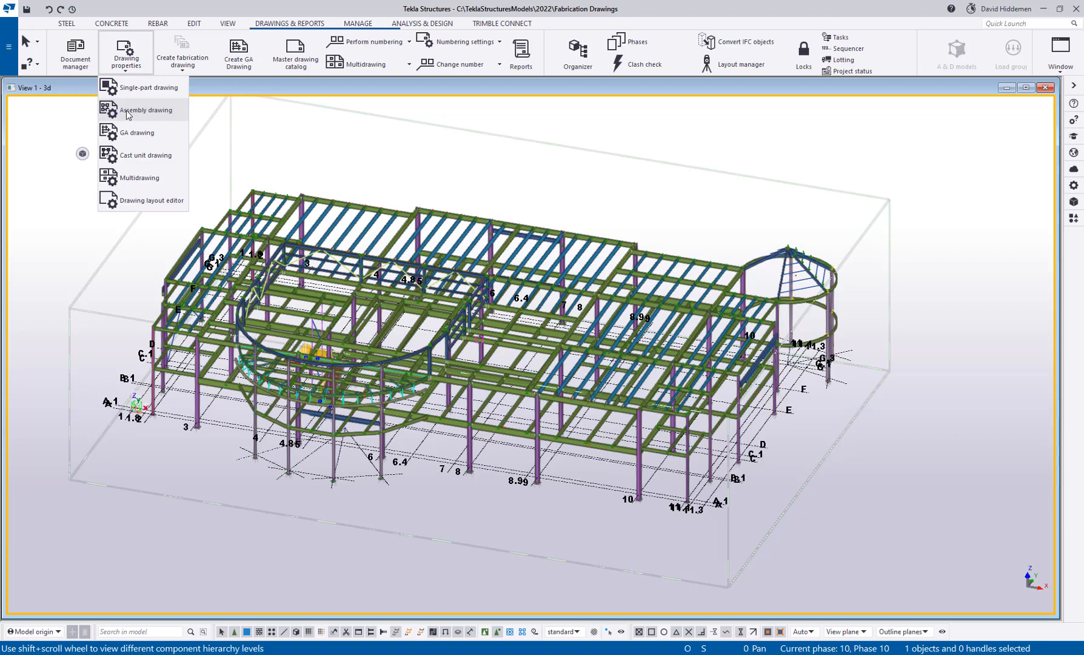
# - Load the BOM-Column saved settings in assembly drawing properties and confirm with OK
pyautogui.click(145, 110)
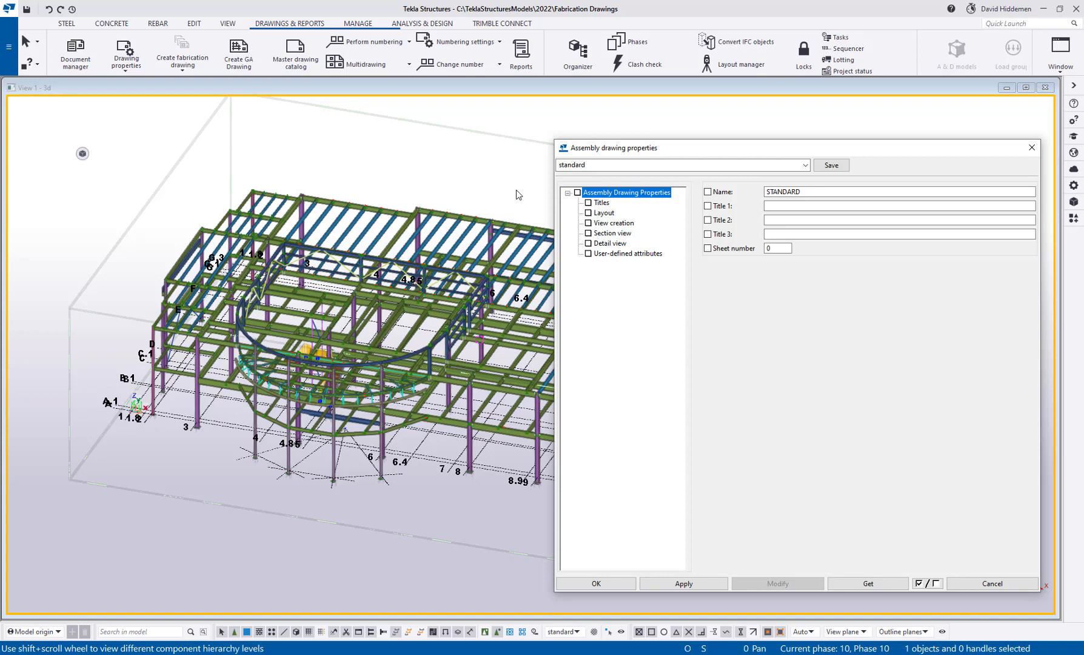
pyautogui.moveTo(819, 171)
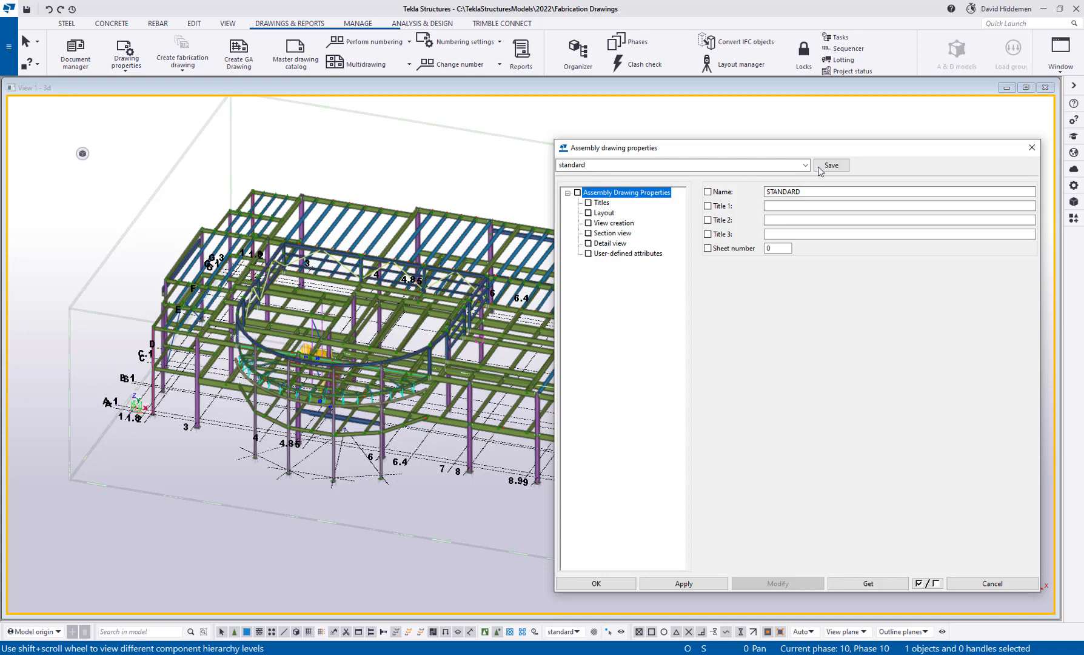
pyautogui.click(803, 165)
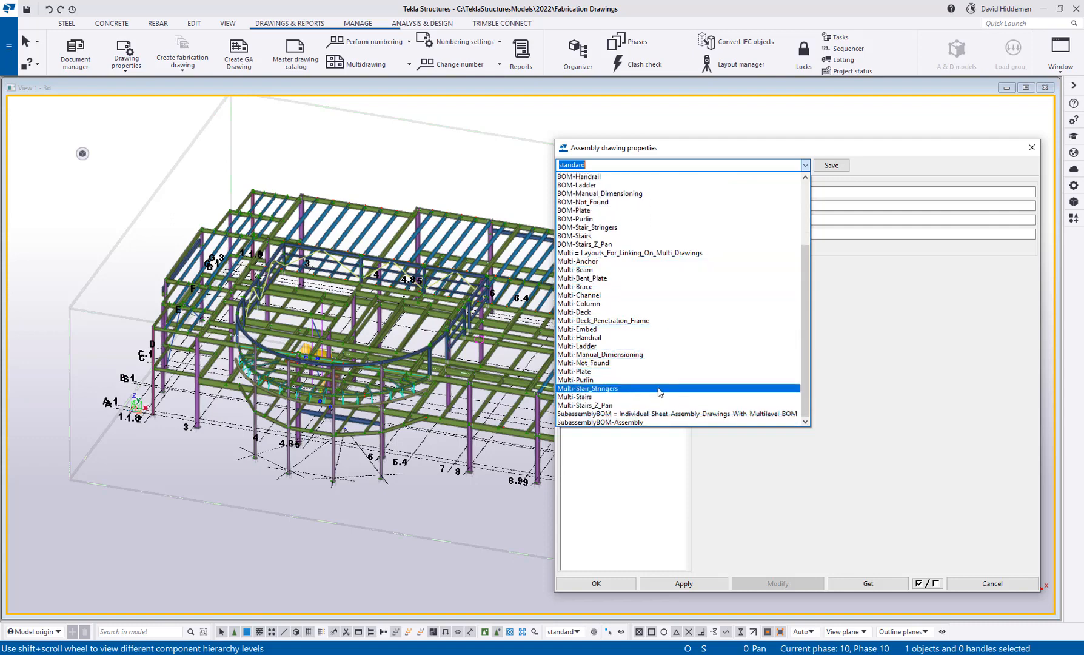
pyautogui.scroll(3)
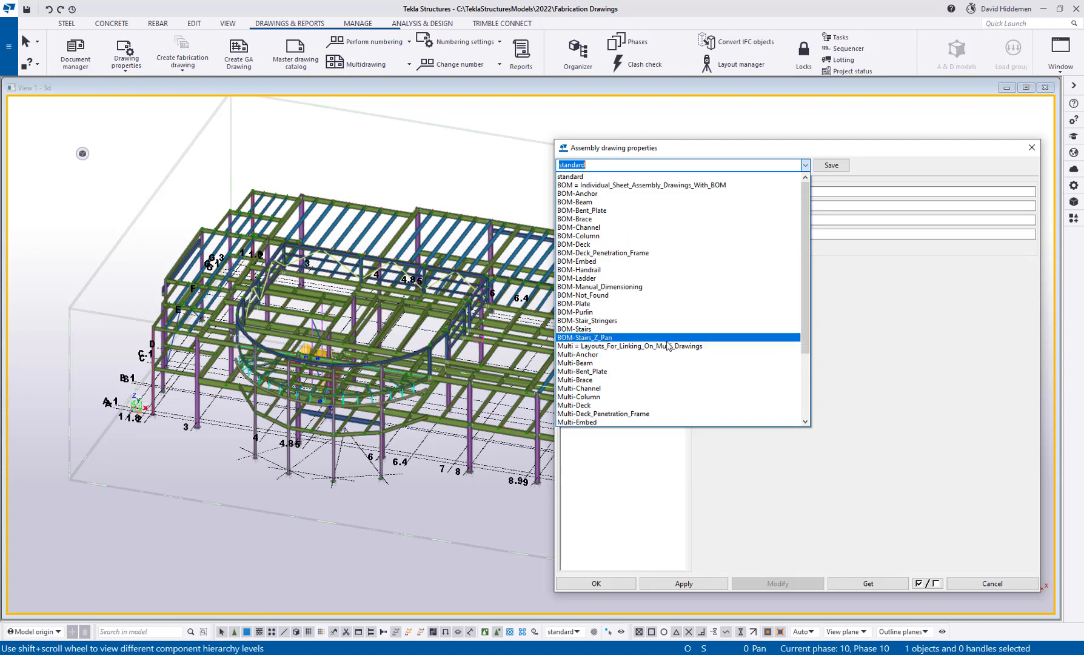
pyautogui.click(579, 235)
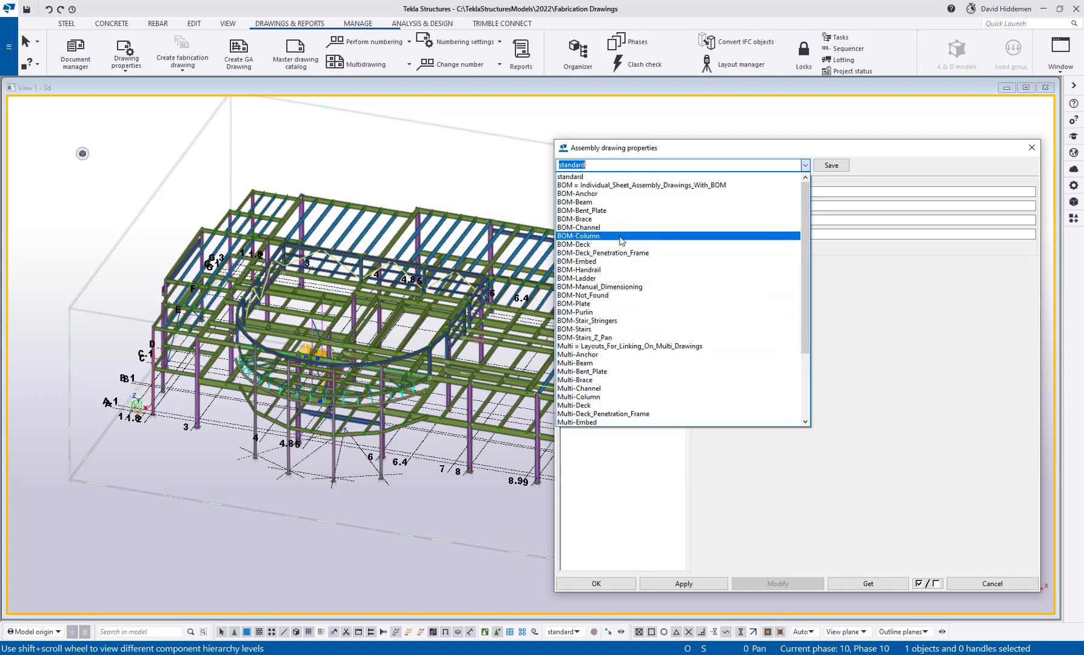
pyautogui.click(579, 235)
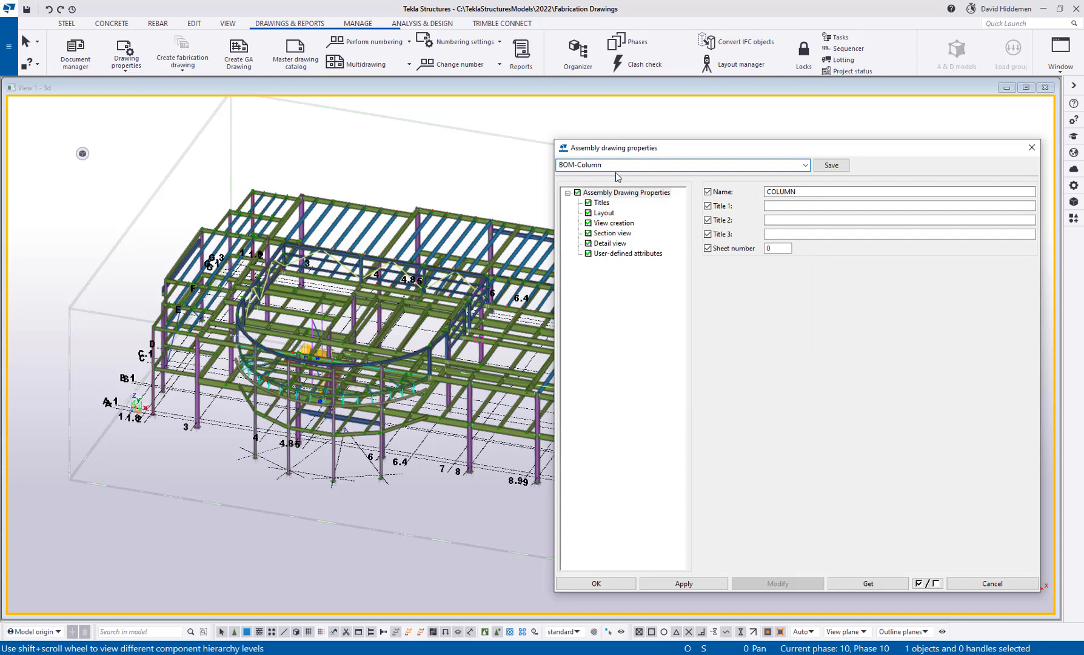
pyautogui.click(650, 165)
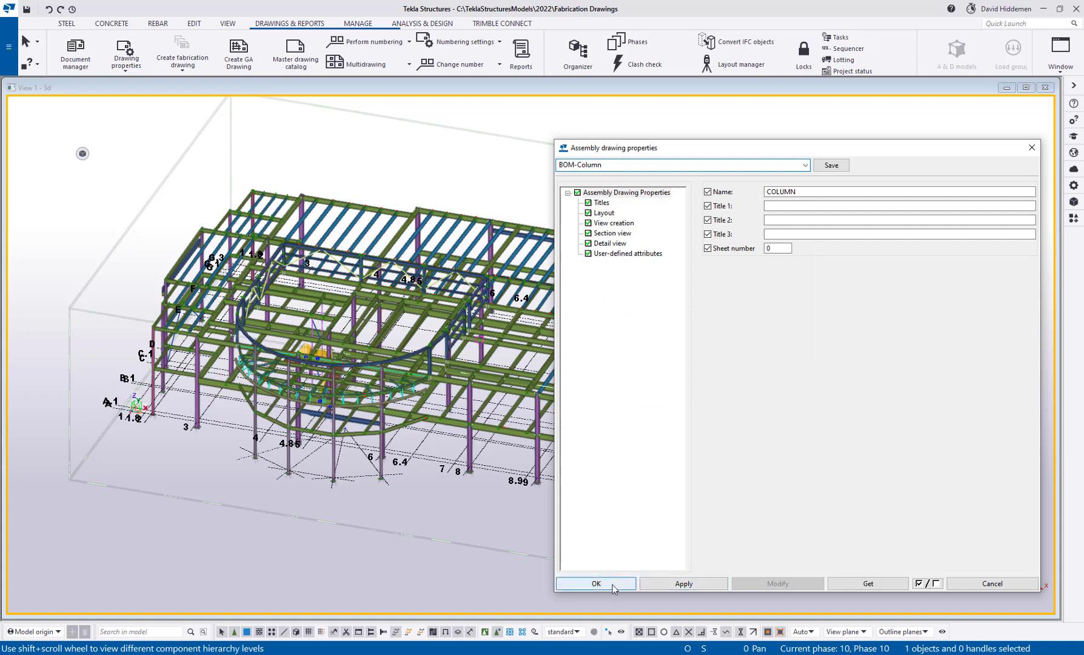
pyautogui.click(594, 583)
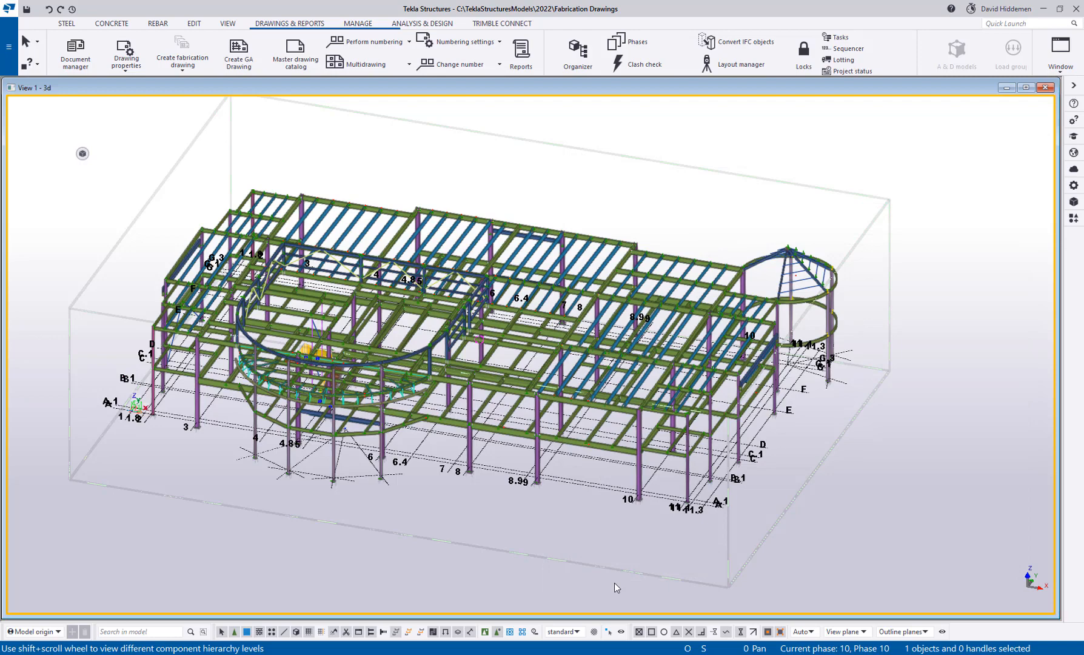
pyautogui.moveTo(701, 540)
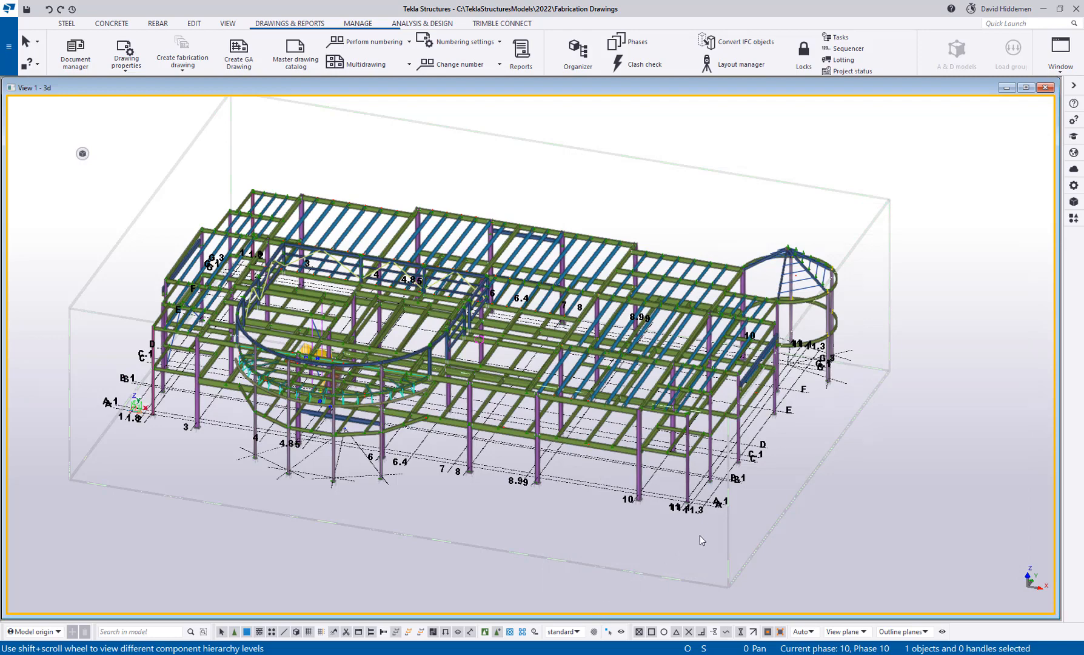
# - Zoom in on the columns near grid lines 10–11.3
pyautogui.scroll(3)
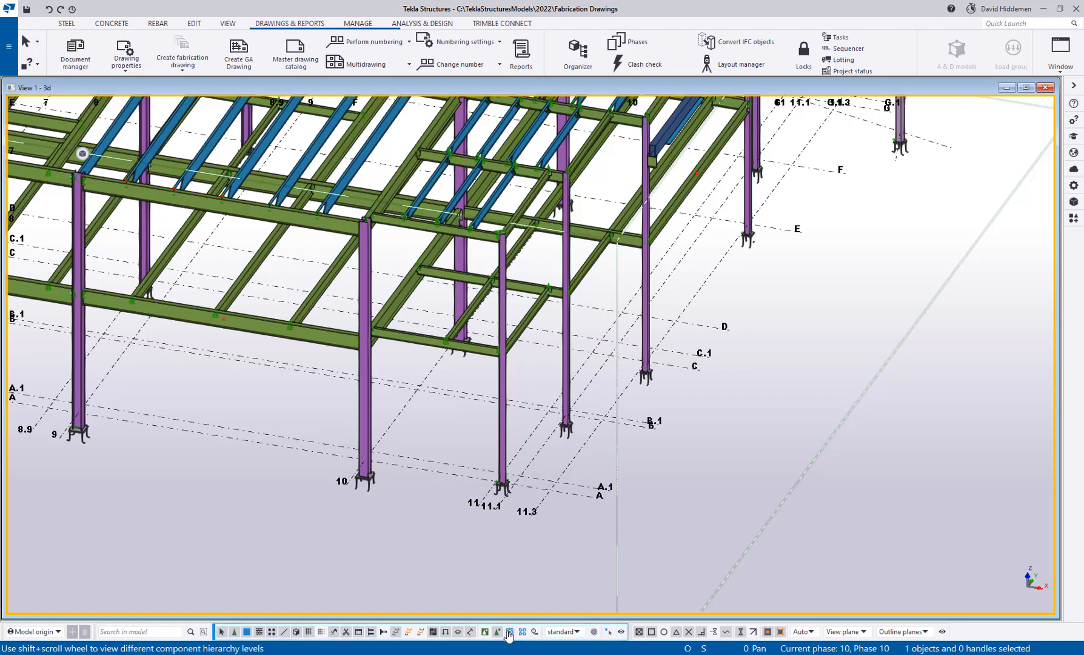
pyautogui.moveTo(508, 632)
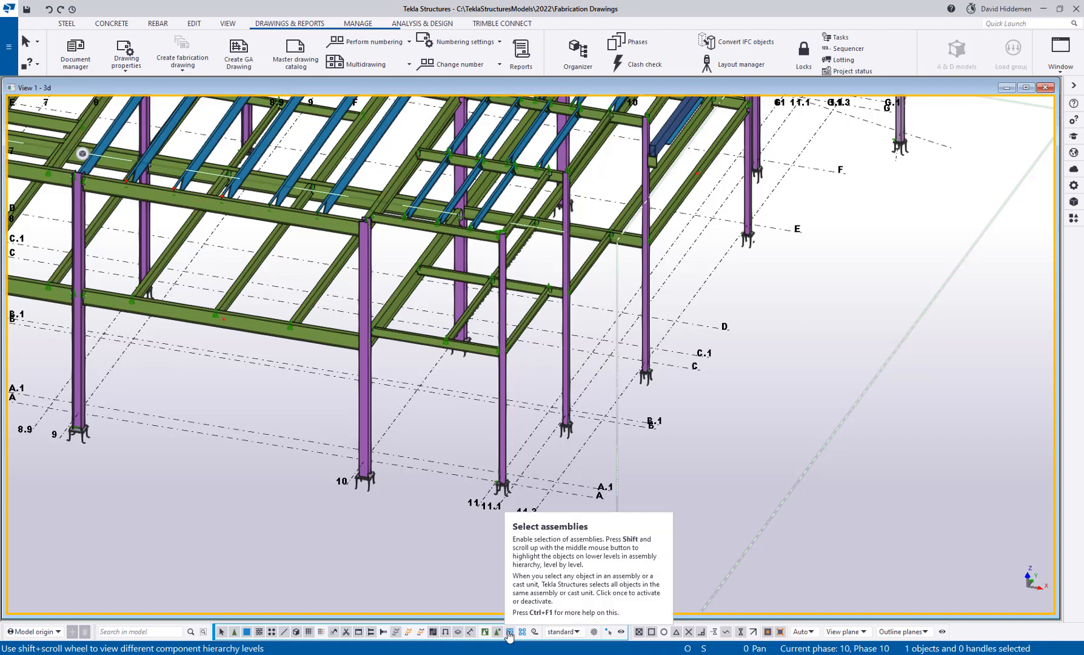
pyautogui.moveTo(496, 631)
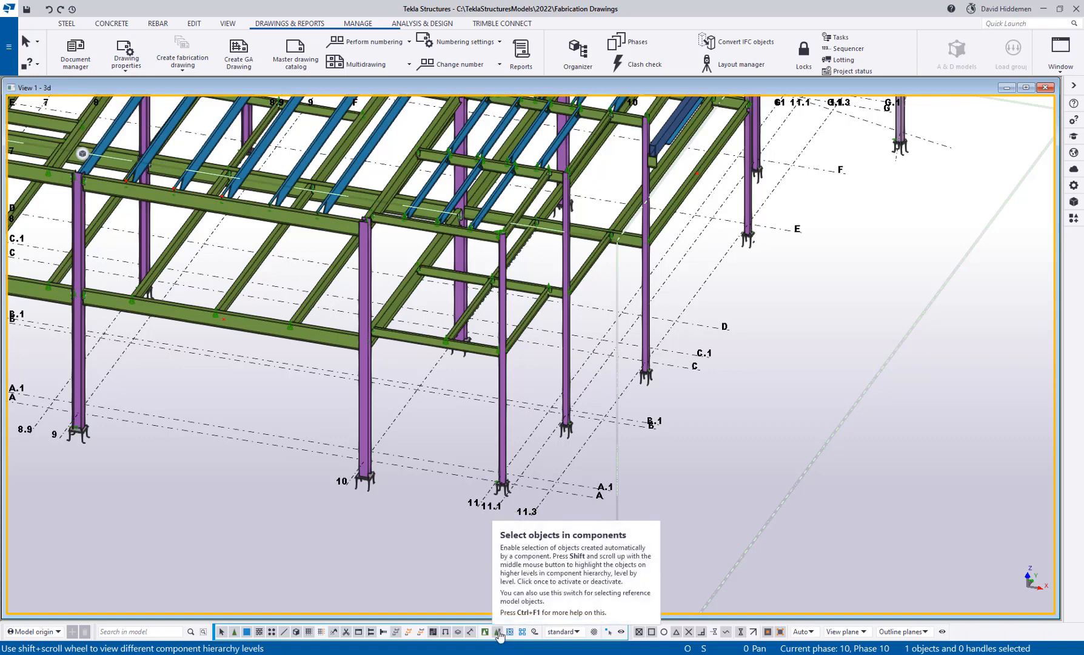
pyautogui.moveTo(522, 632)
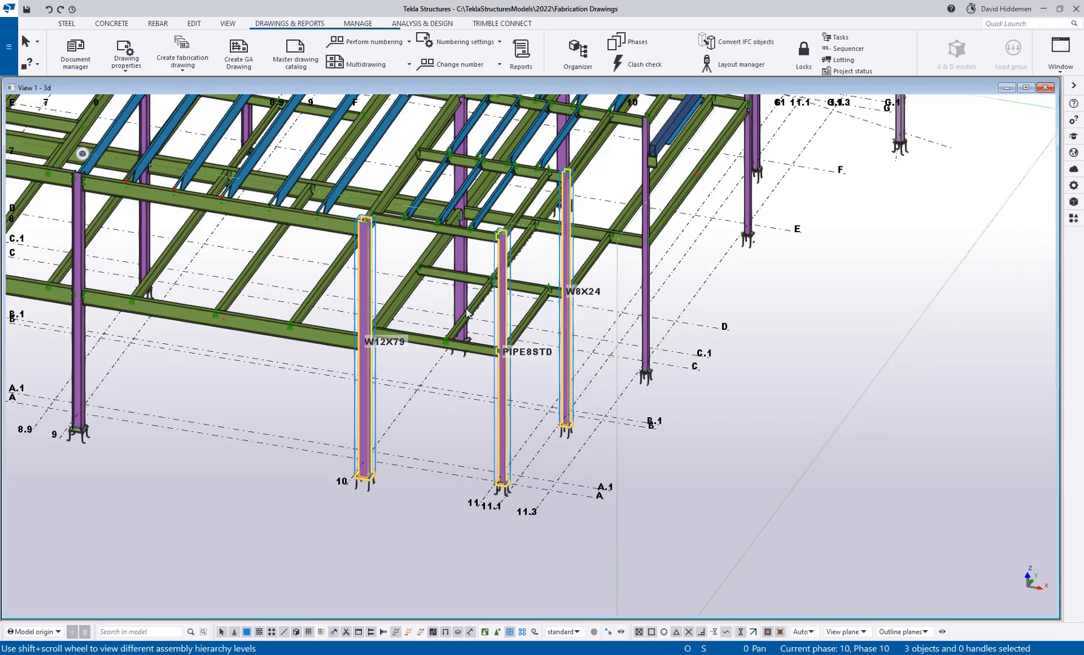
pyautogui.moveTo(182, 52)
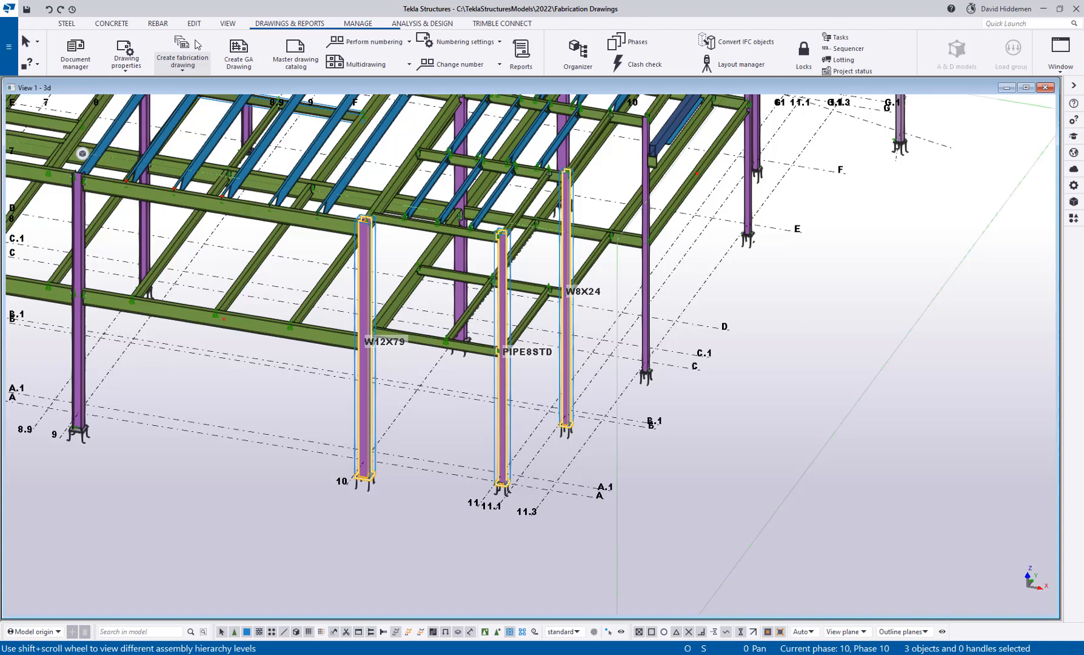
pyautogui.moveTo(195, 68)
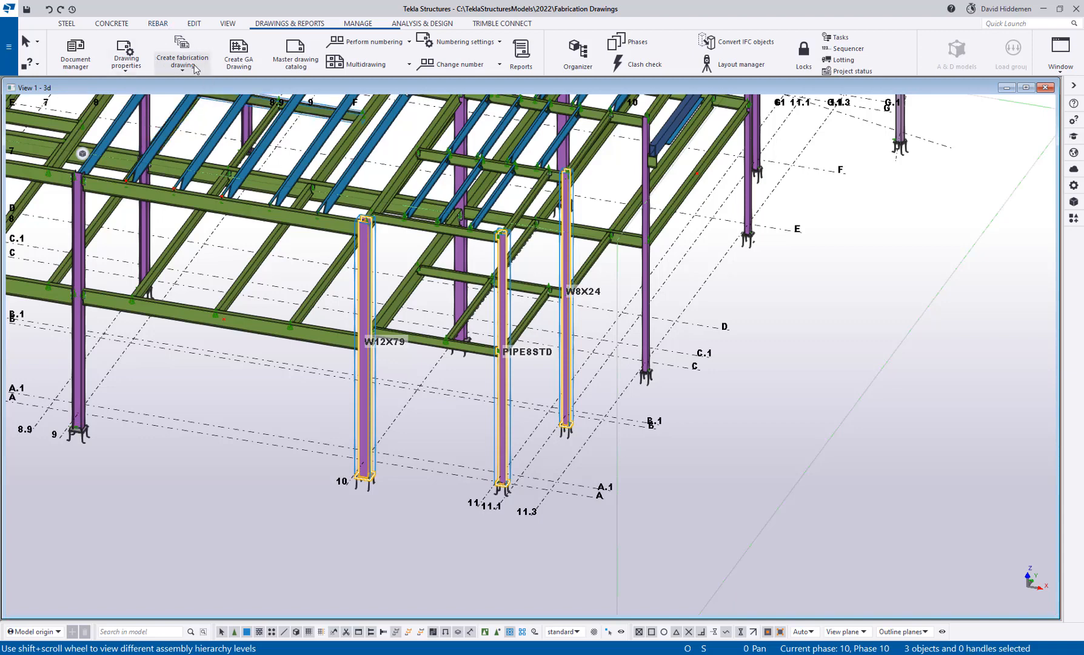
# - Create fabrication drawings for the three selected columns
pyautogui.click(182, 53)
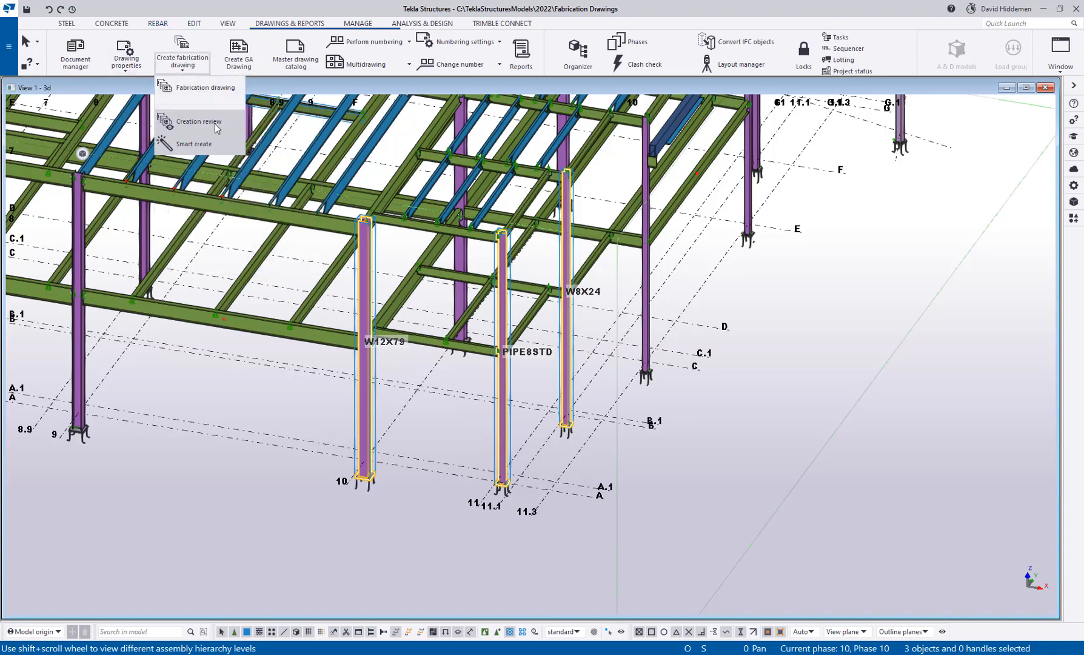
pyautogui.moveTo(219, 125)
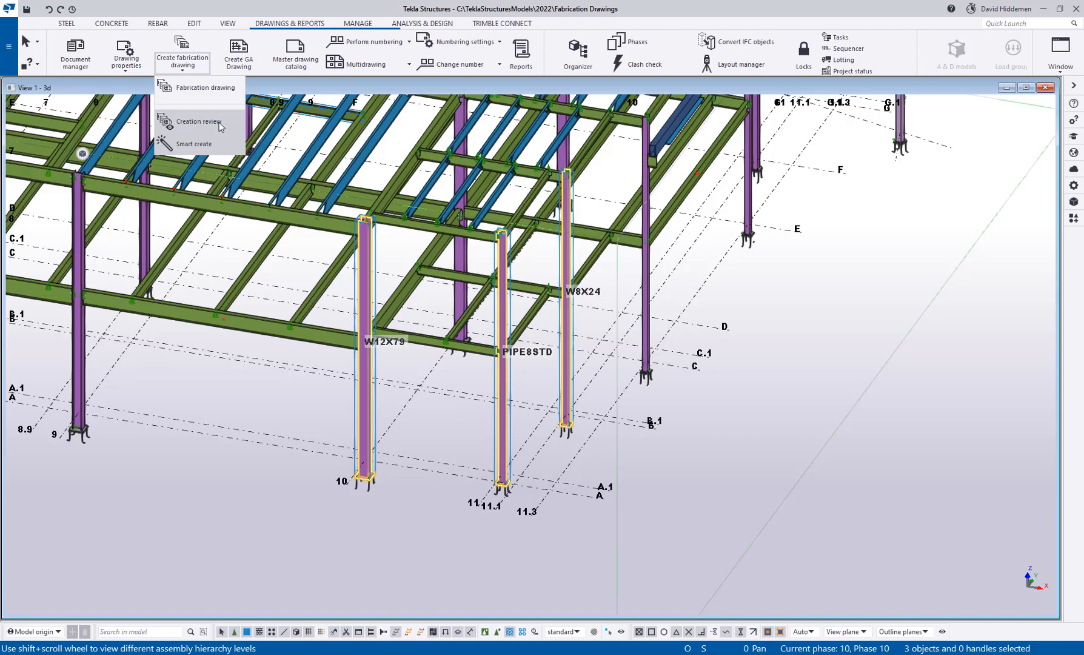
pyautogui.moveTo(208, 144)
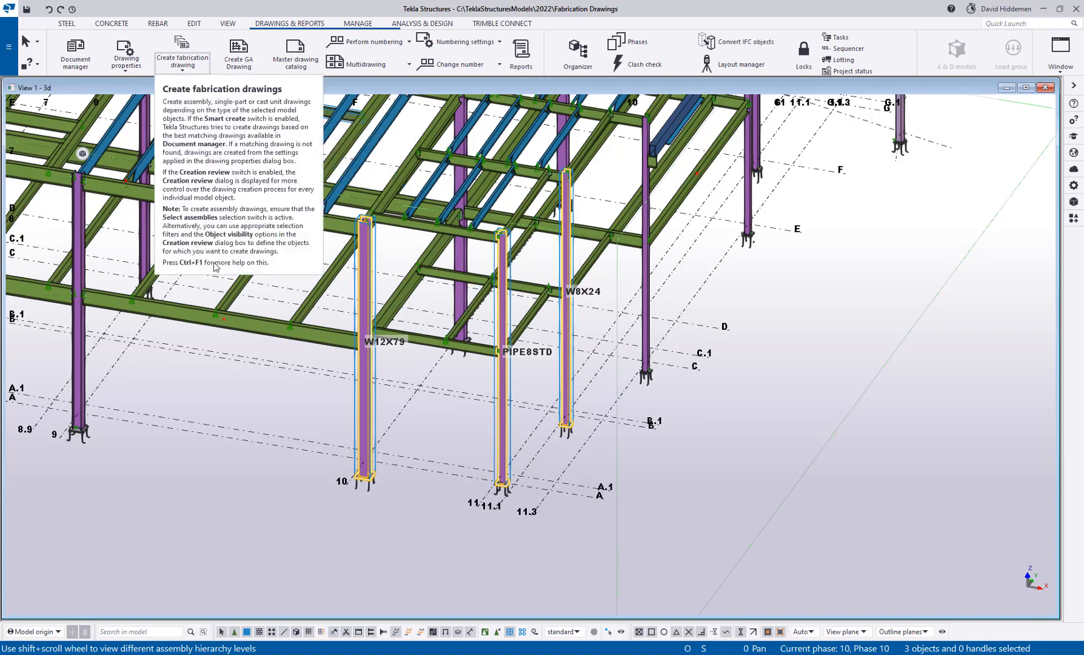
pyautogui.moveTo(226, 420)
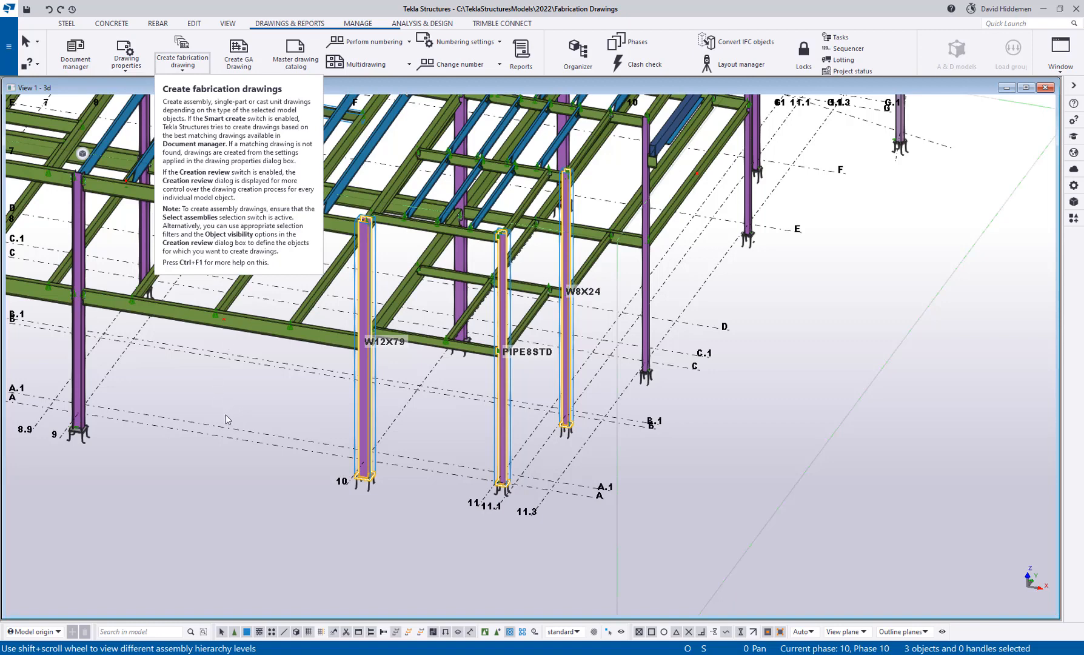
pyautogui.click(182, 53)
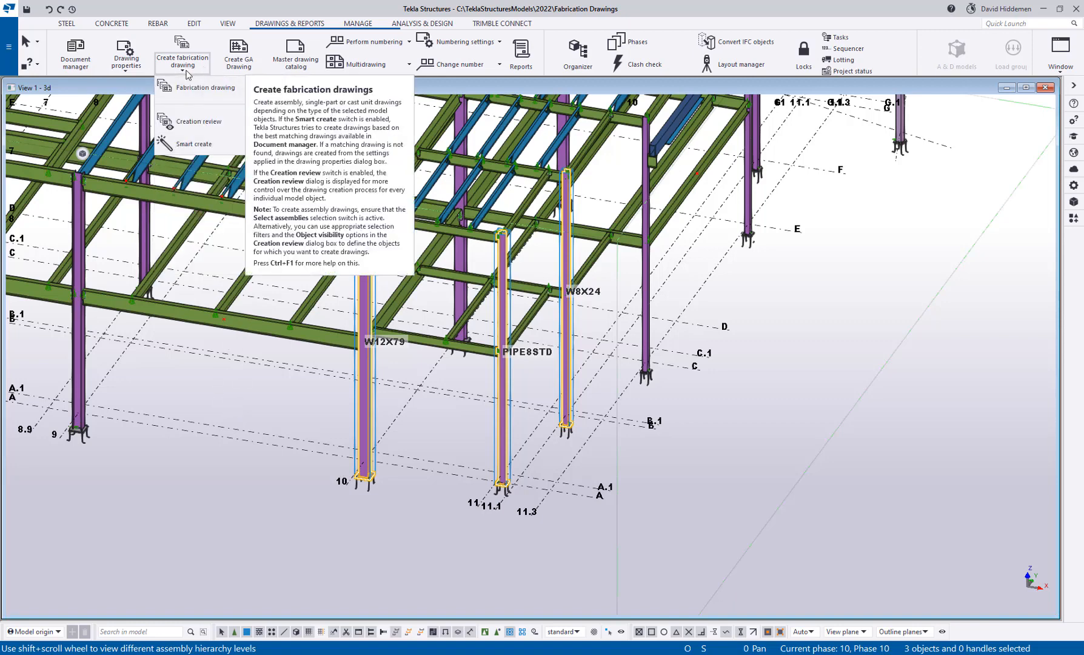
pyautogui.moveTo(196, 88)
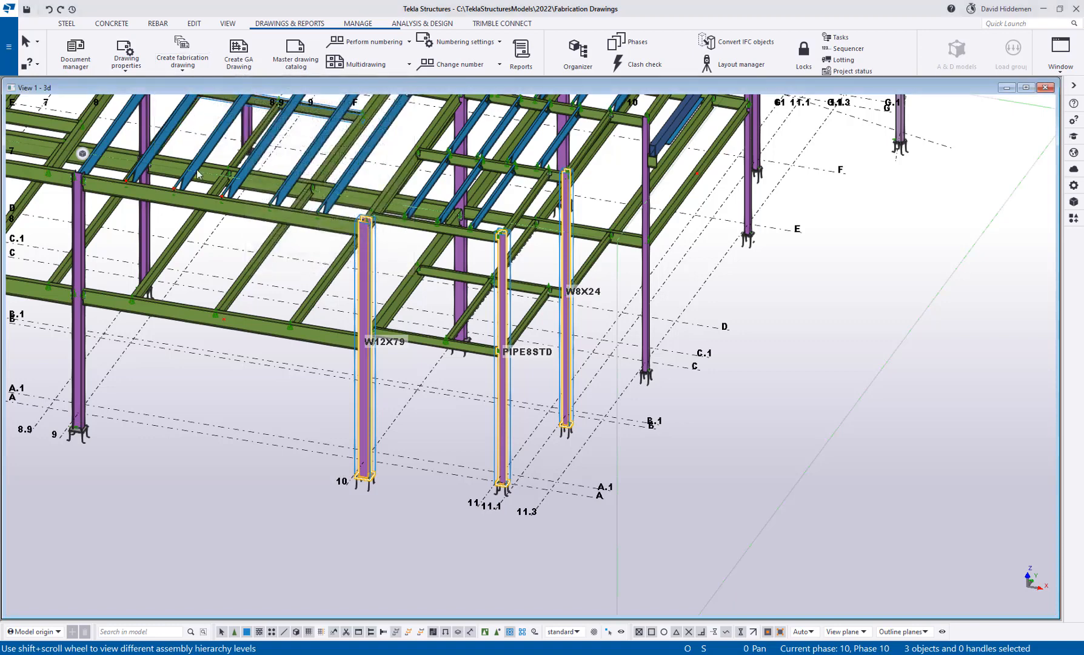
pyautogui.click(182, 52)
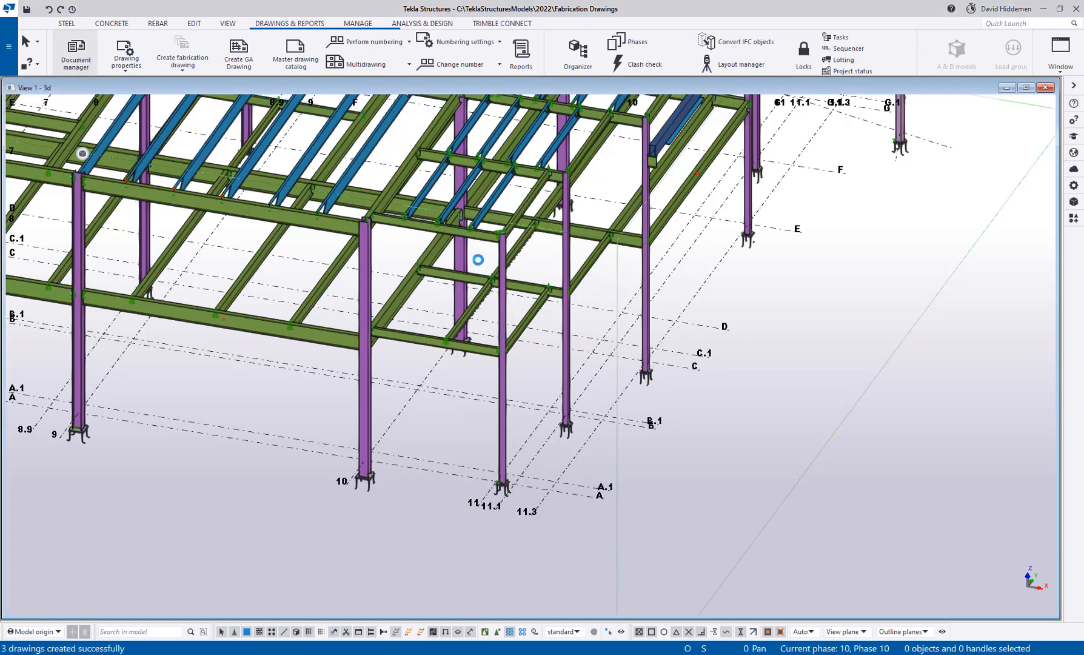
# - Check the new COLUMN drawings (C31, C36, C37) in Document manager, then close it
pyautogui.click(76, 55)
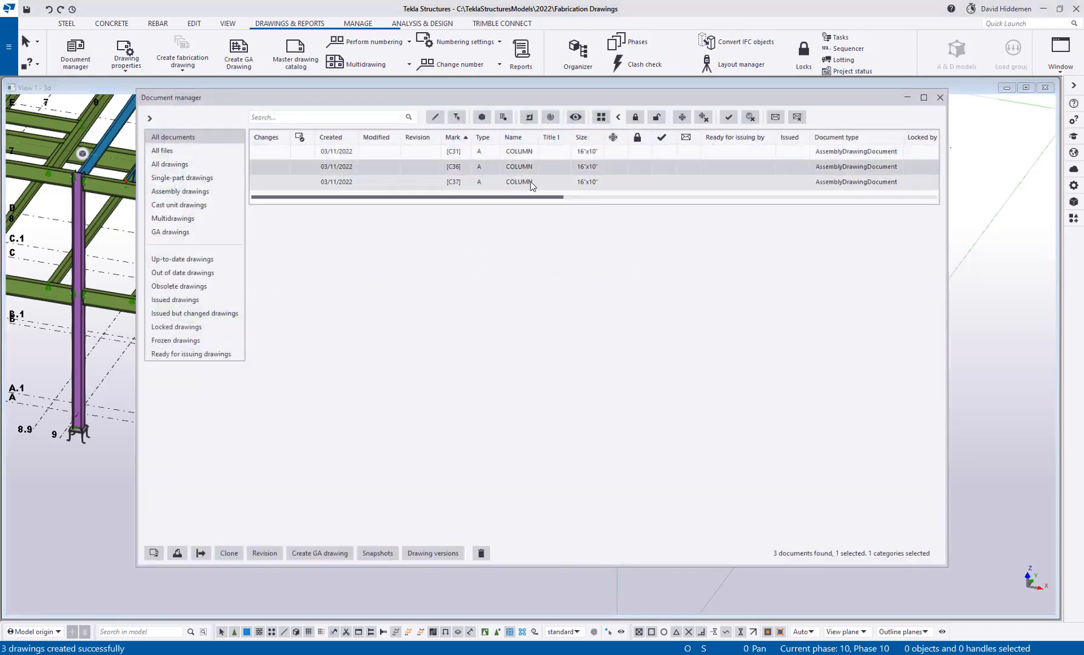
pyautogui.click(519, 180)
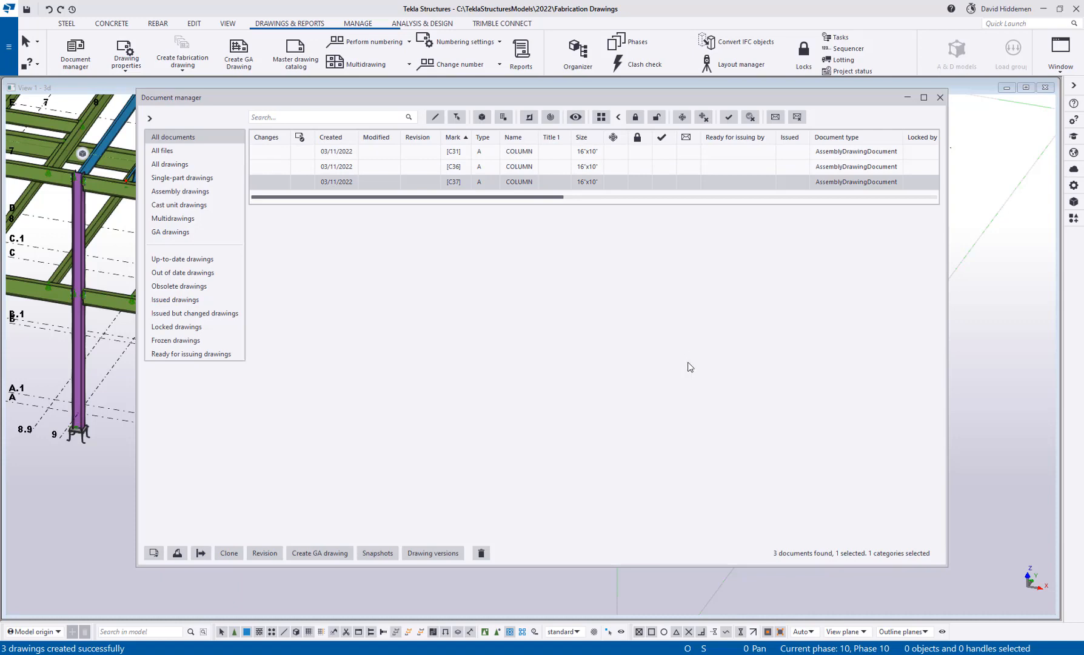
pyautogui.click(938, 97)
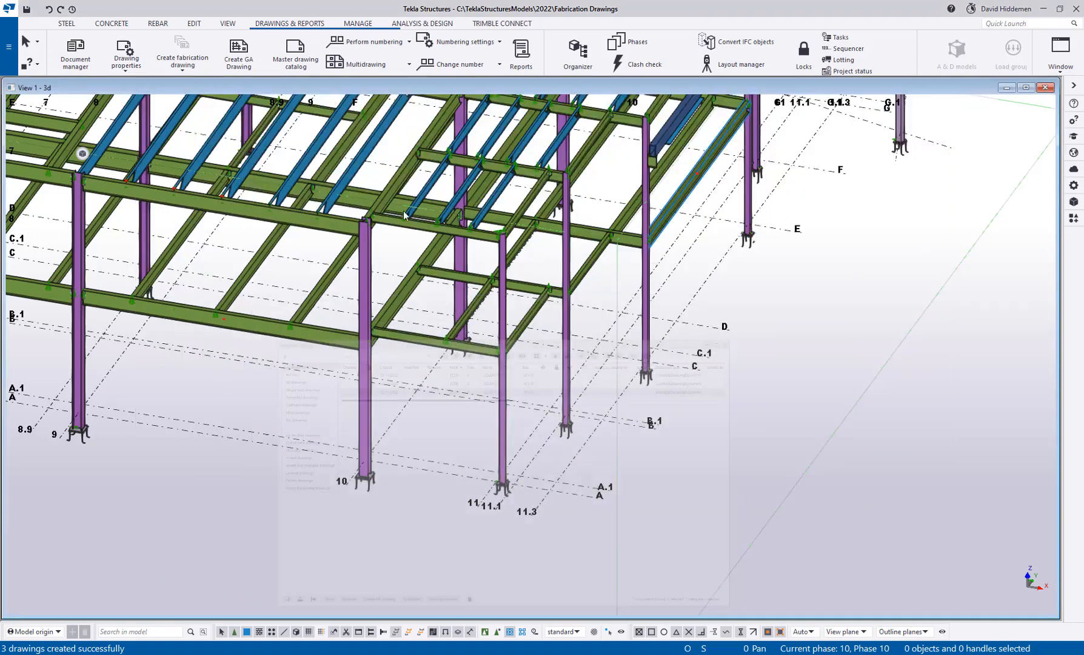
# - Load the BOM-Beam assembly drawing settings and create drawings for the three selected beams
pyautogui.click(125, 53)
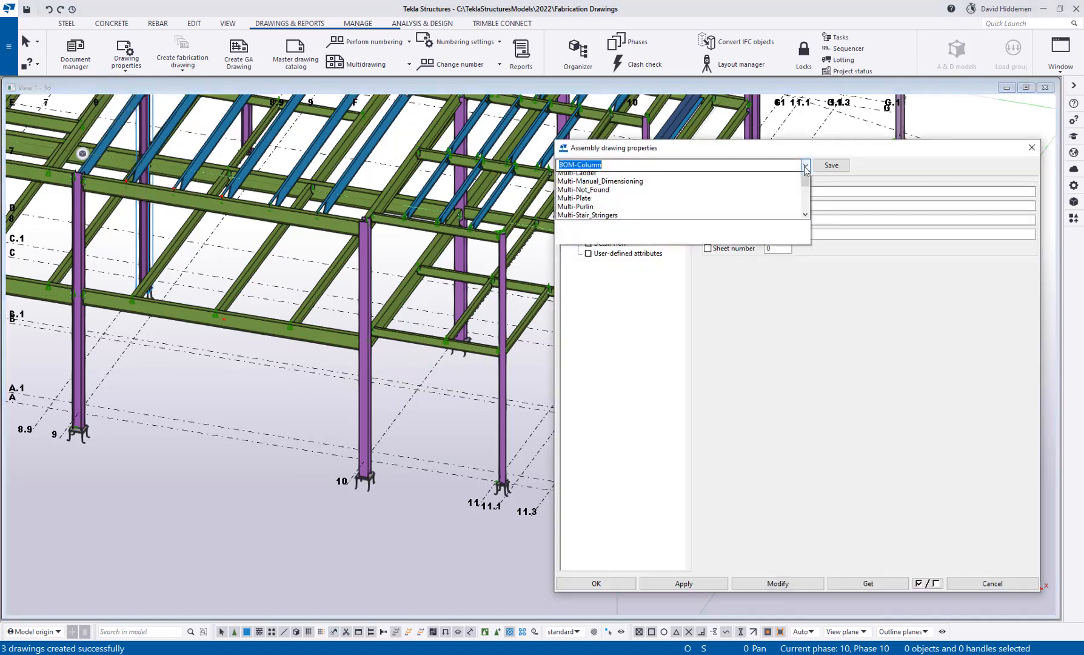
pyautogui.click(804, 165)
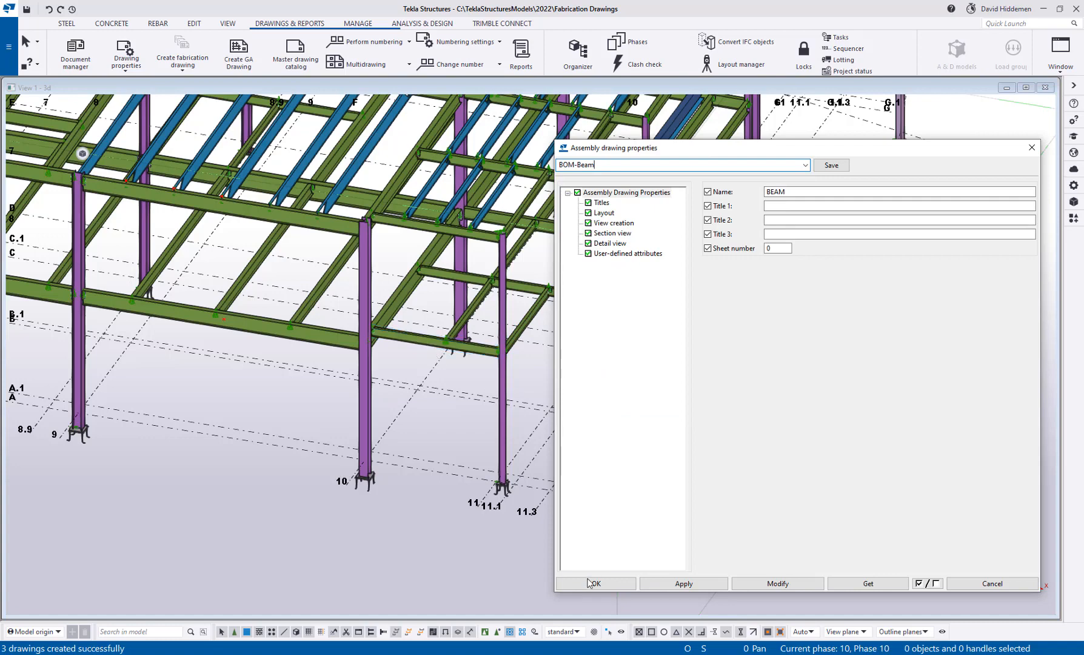
pyautogui.click(593, 583)
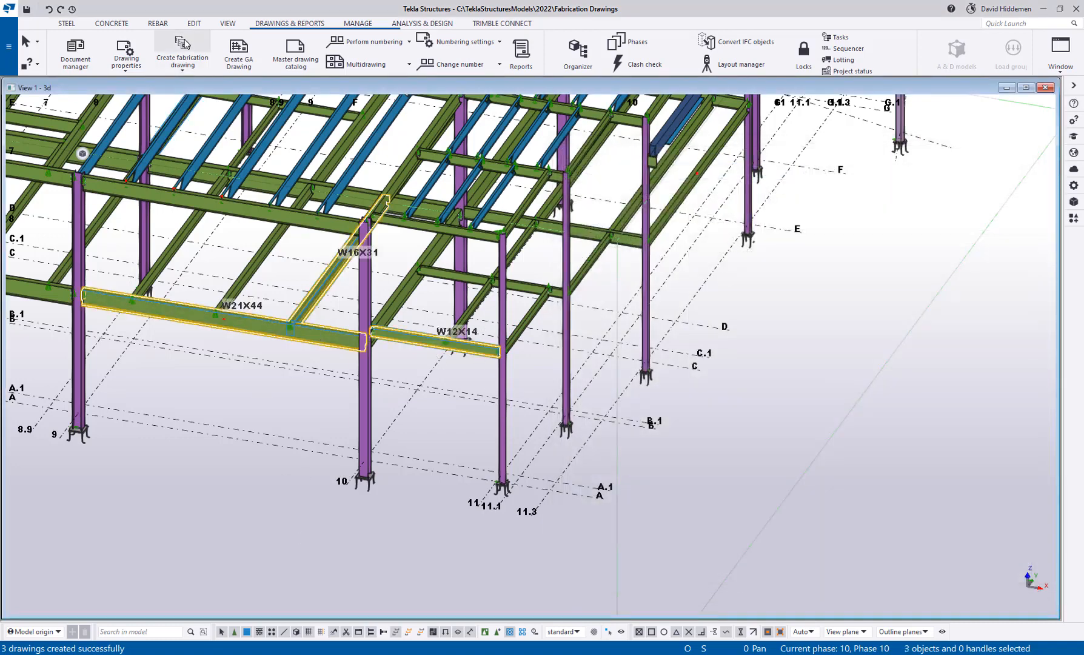
pyautogui.click(181, 52)
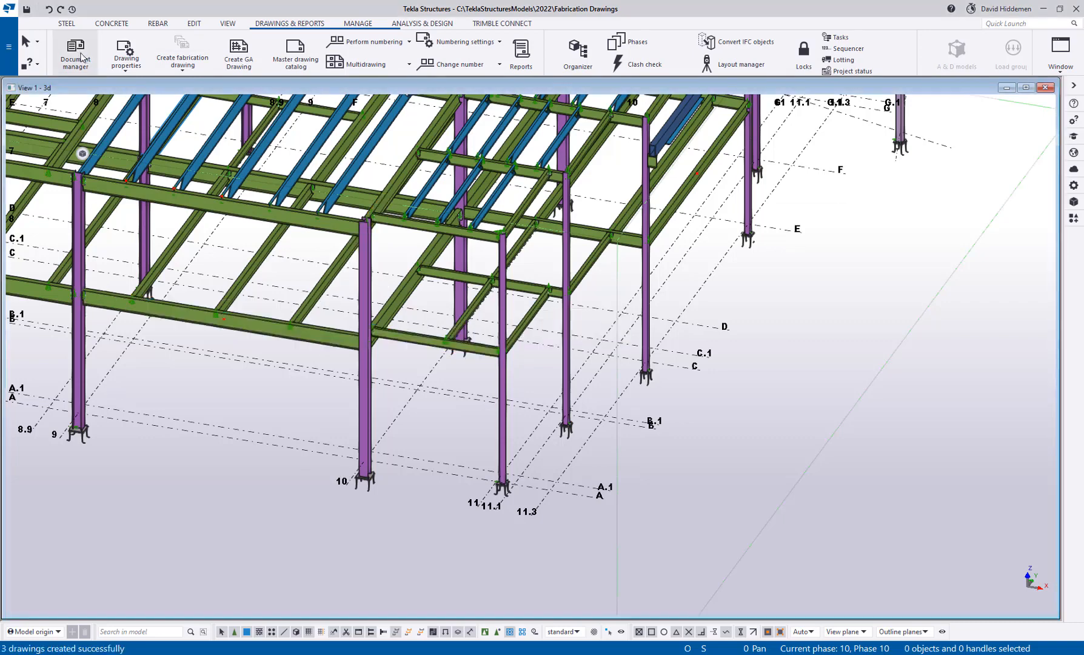
pyautogui.click(74, 52)
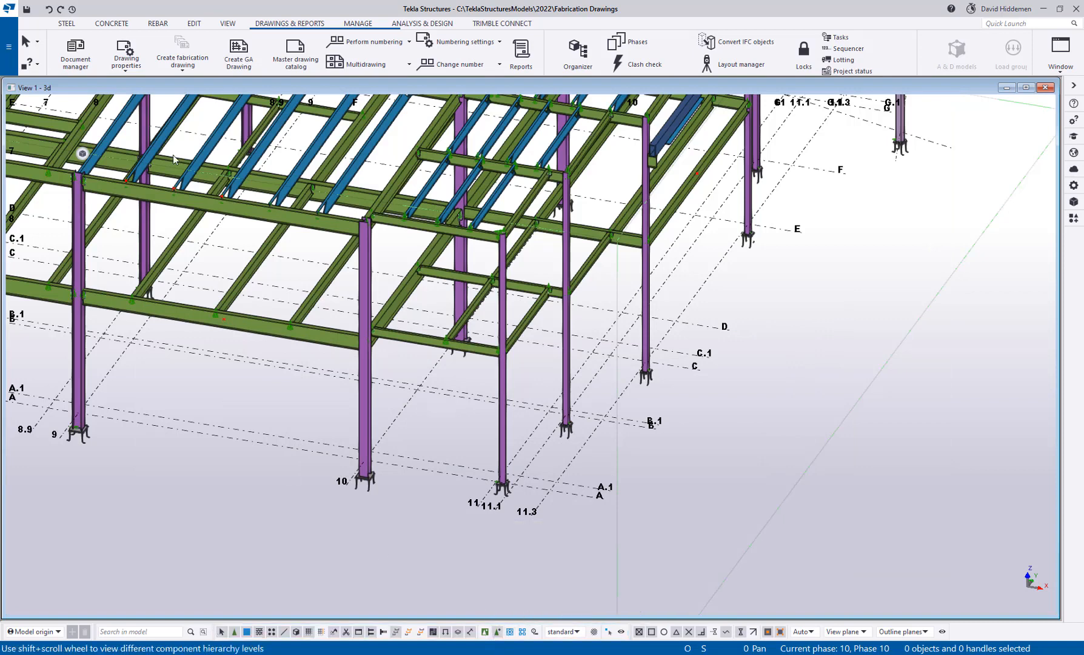
# - Set single-part drawing properties to the BOM-Plate saved settings and confirm
pyautogui.click(126, 54)
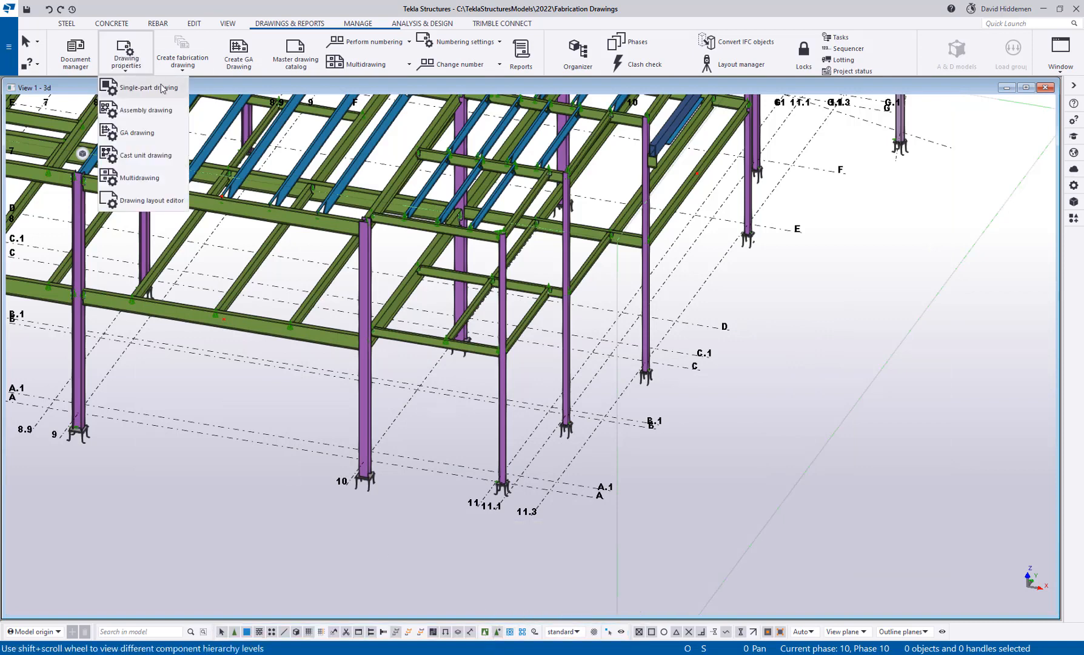
pyautogui.click(145, 88)
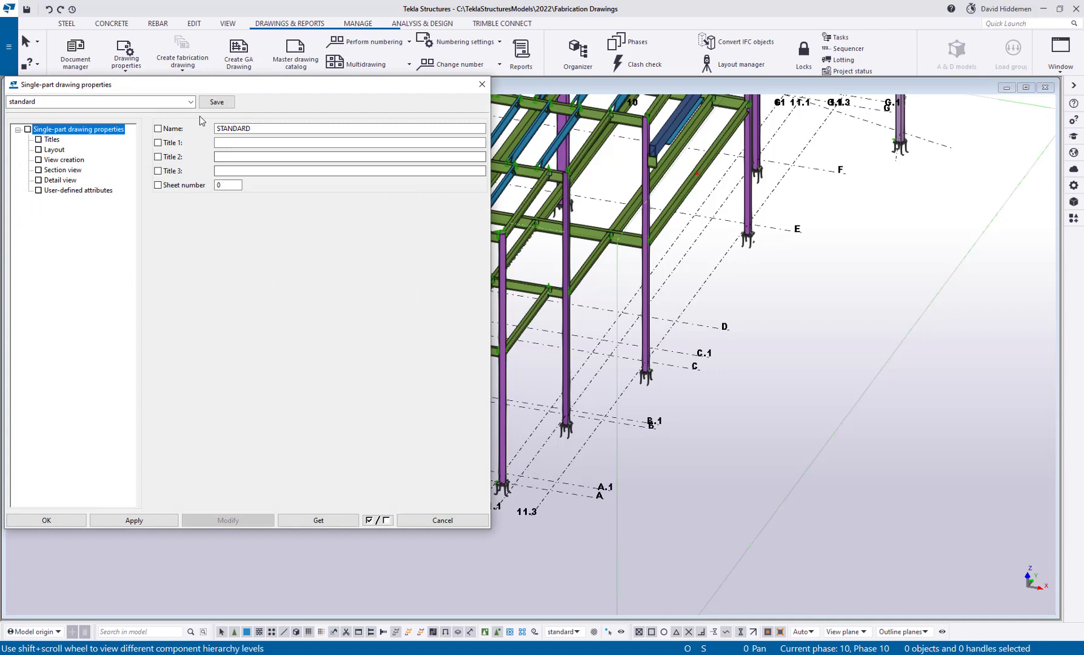
pyautogui.click(190, 101)
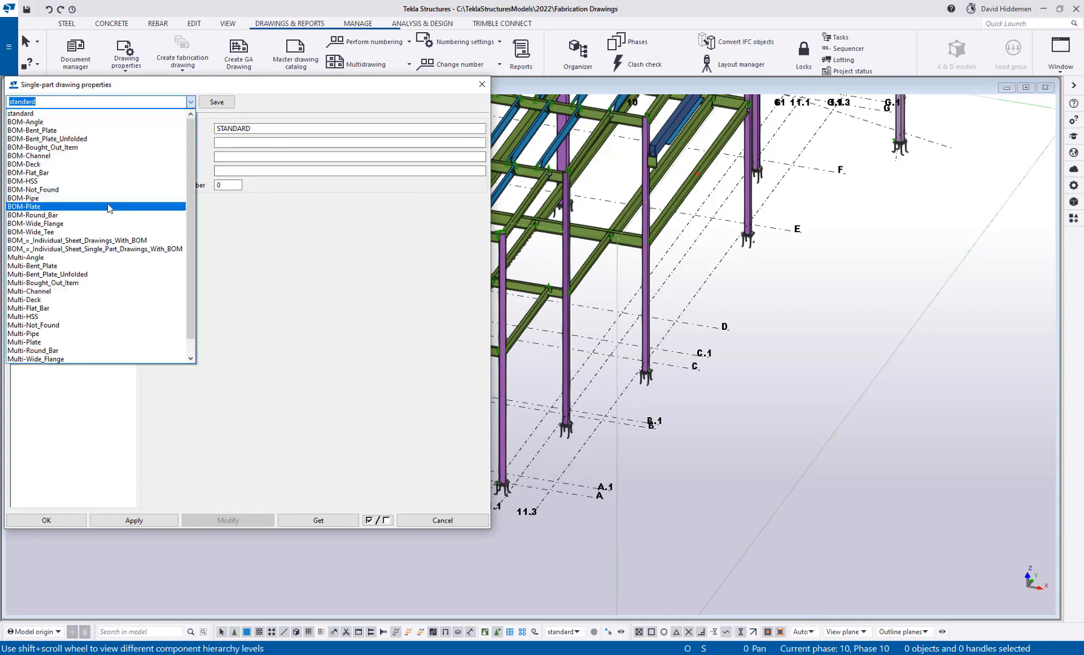
pyautogui.click(24, 207)
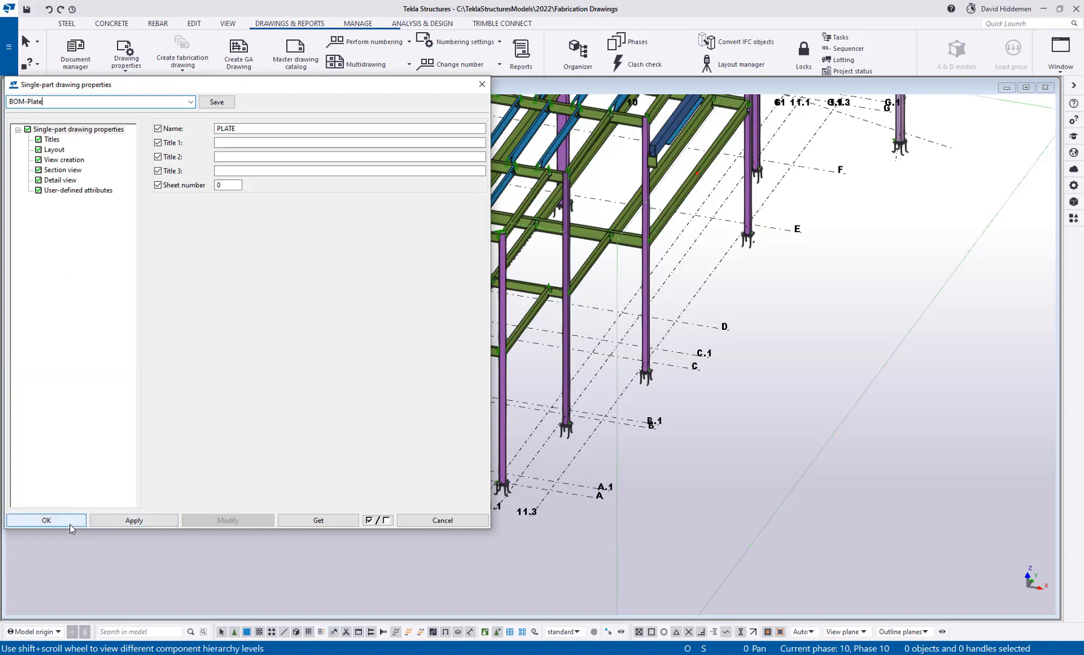
pyautogui.click(46, 520)
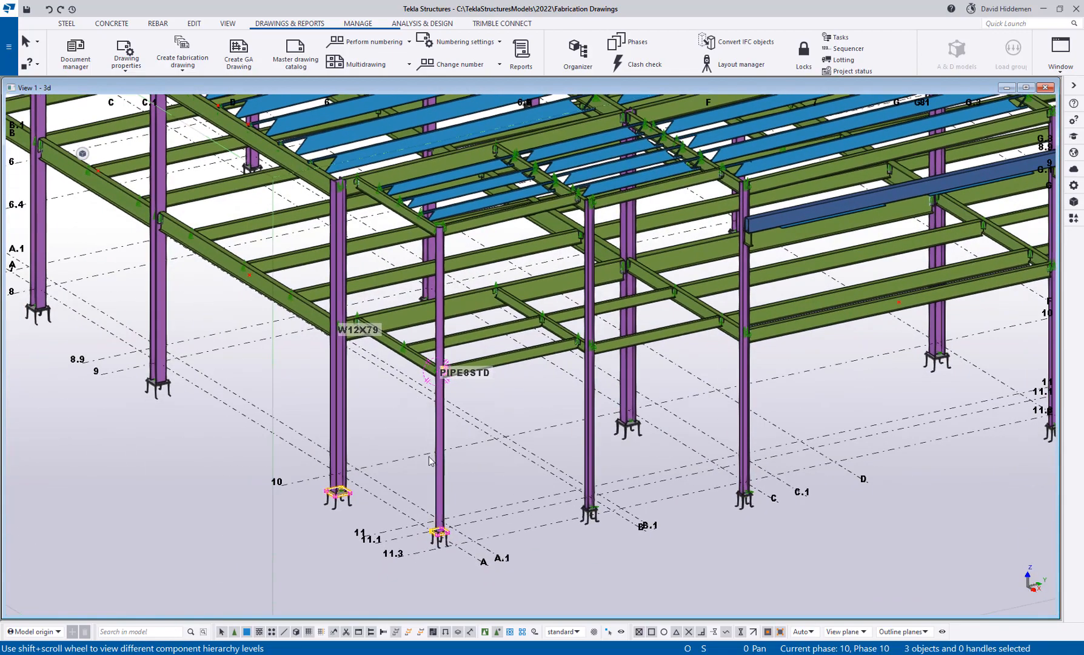
pyautogui.moveTo(229, 85)
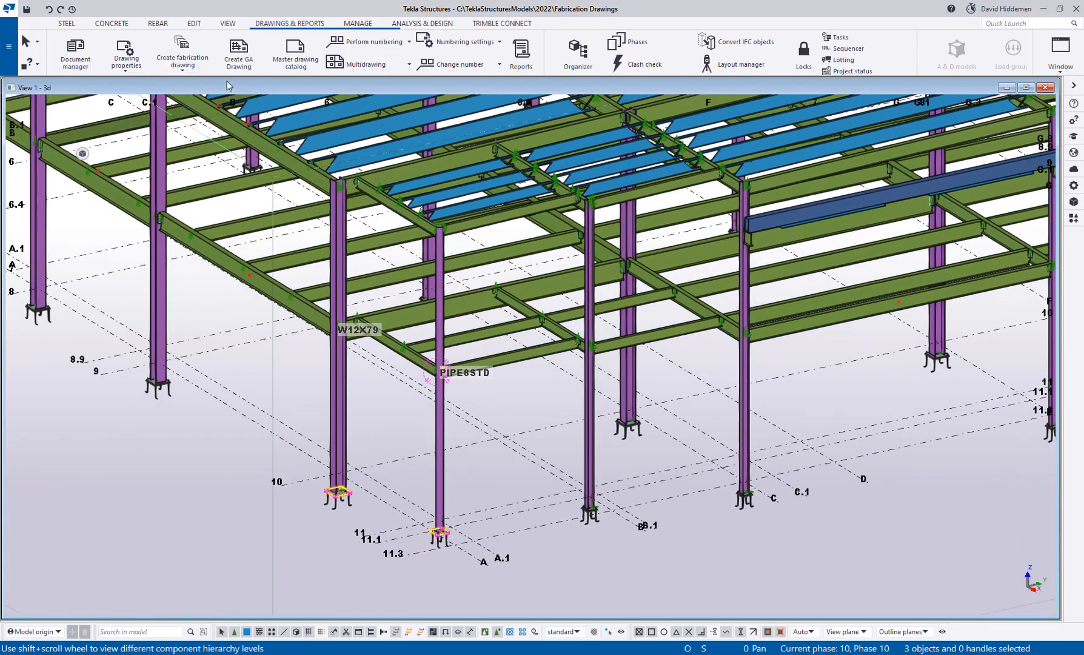
pyautogui.moveTo(182, 52)
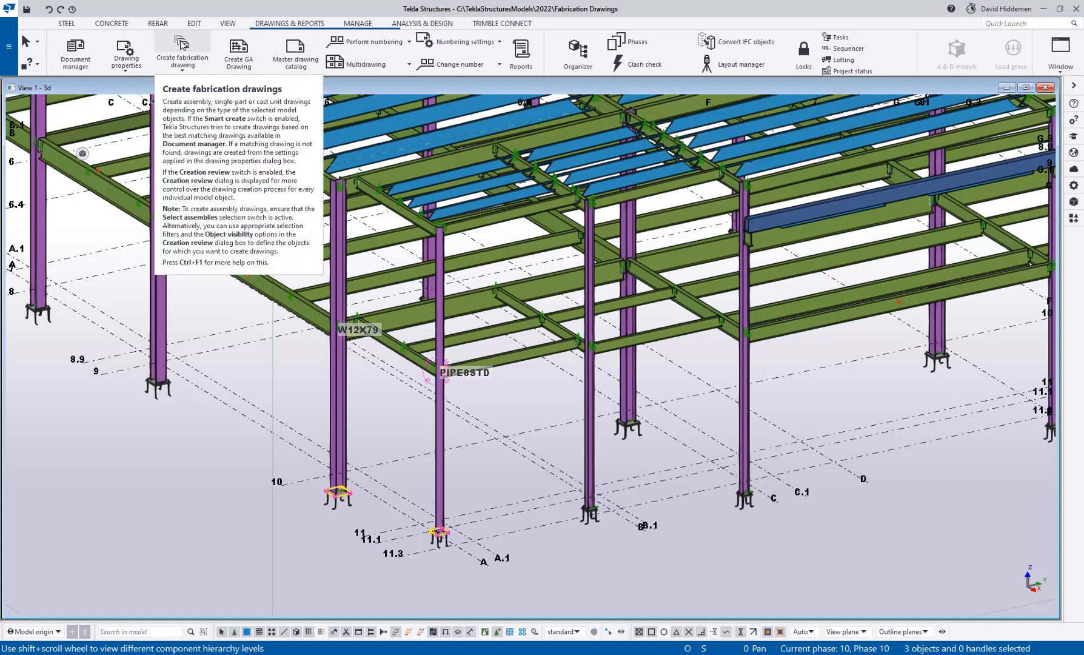
# - Create single-part drawings for the three plates, suppressing the warning, and list them in Document manager
pyautogui.click(182, 53)
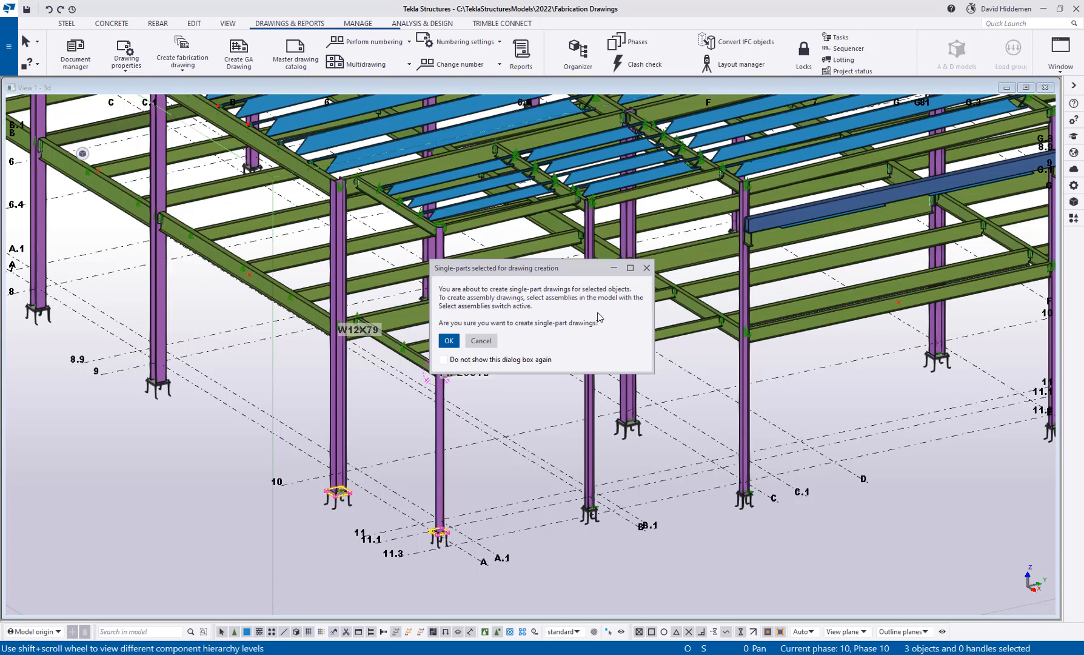
pyautogui.click(442, 359)
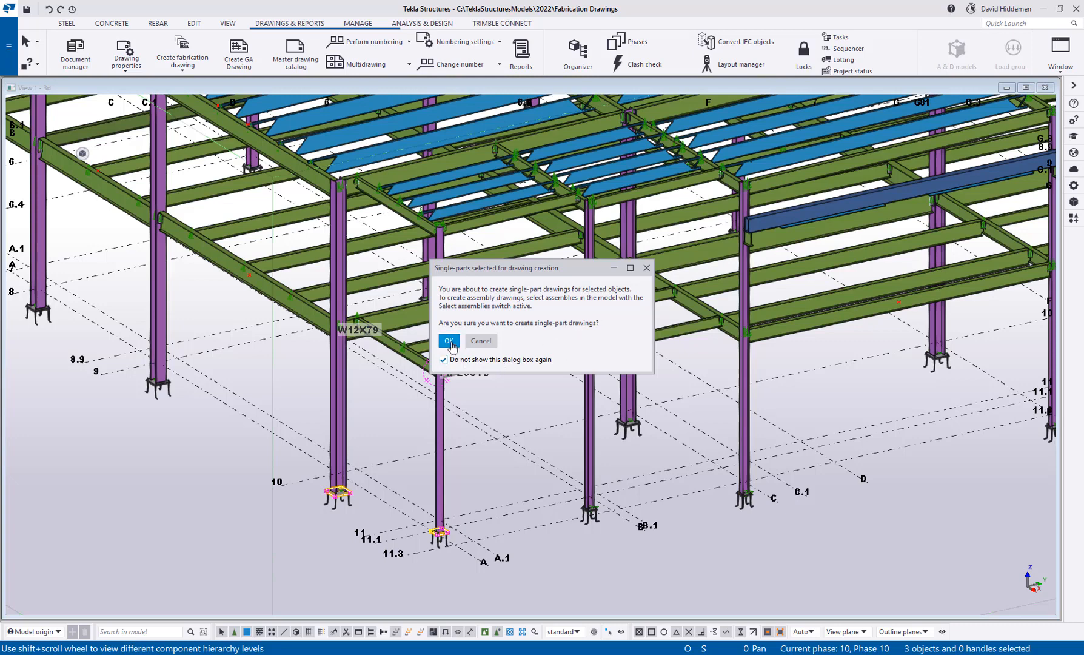
pyautogui.click(448, 341)
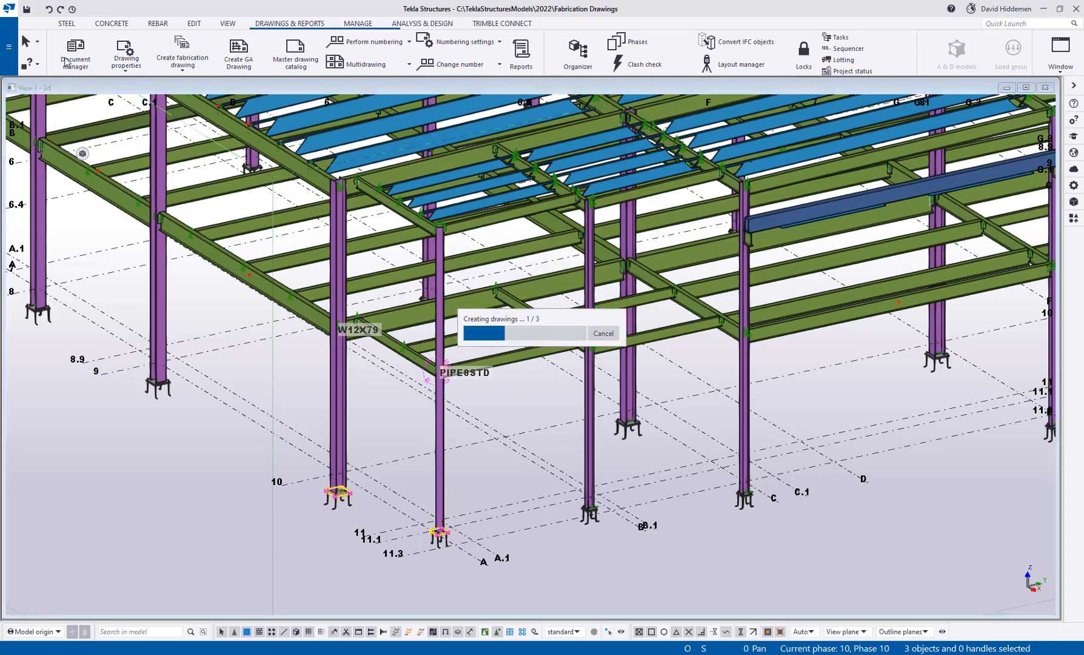
pyautogui.click(74, 54)
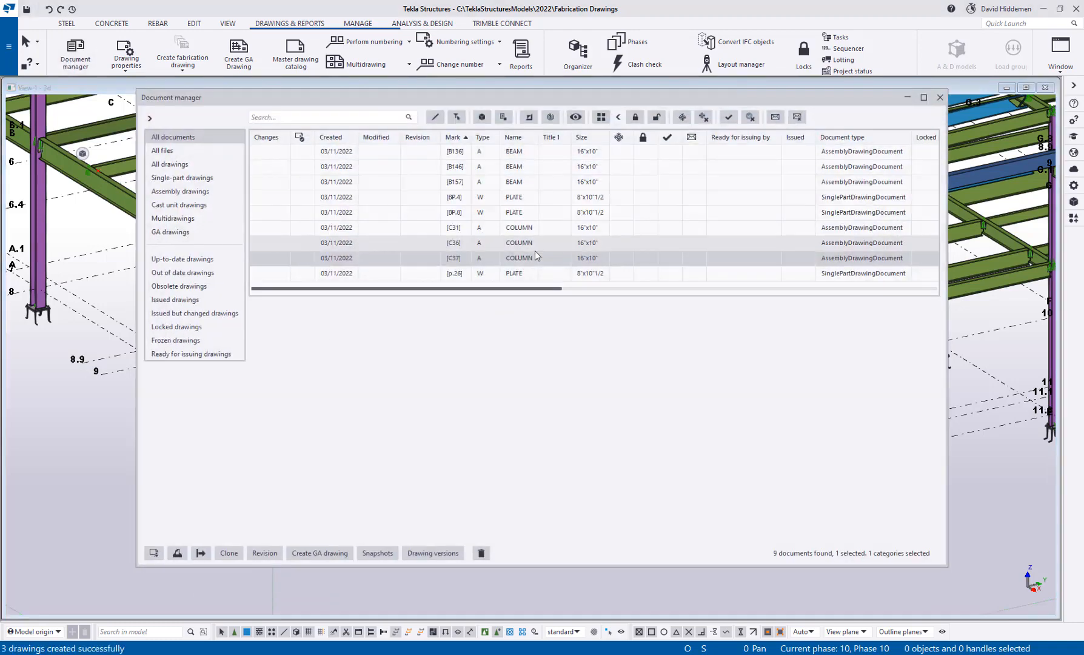
# - Review the BP.8 and p.26 PLATE drawing rows in Document manager
pyautogui.click(514, 213)
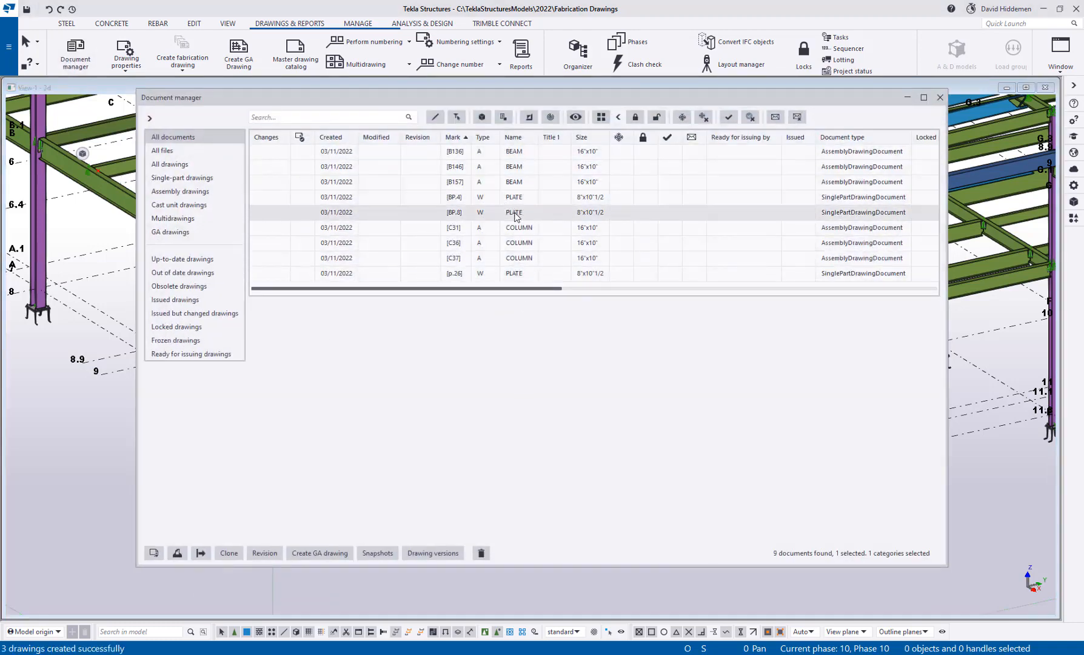
pyautogui.click(513, 272)
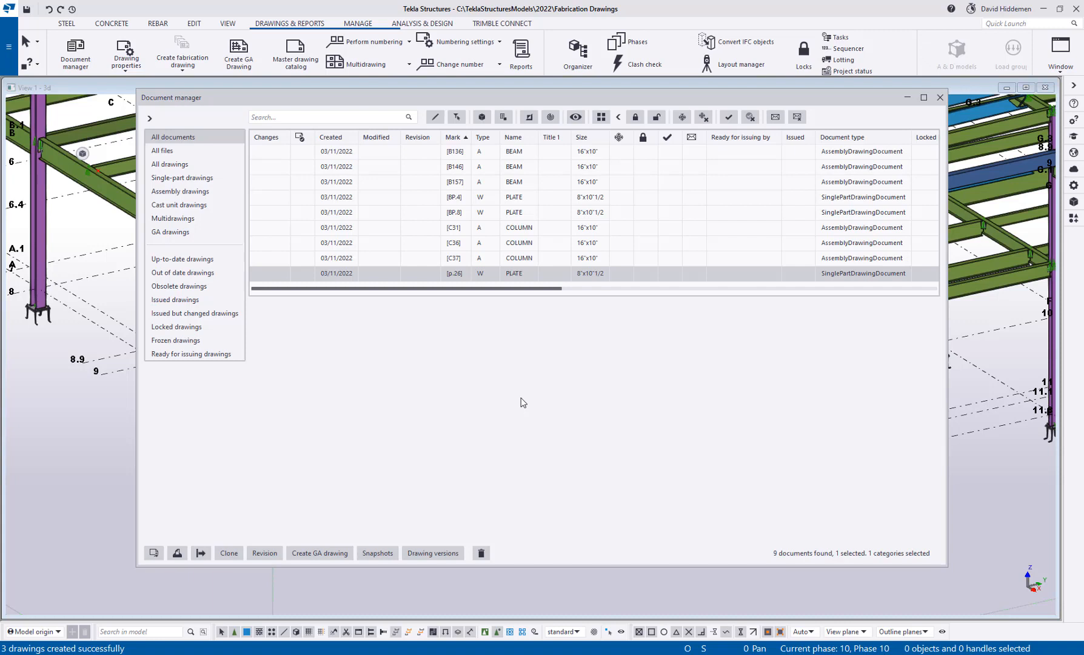
pyautogui.moveTo(546, 390)
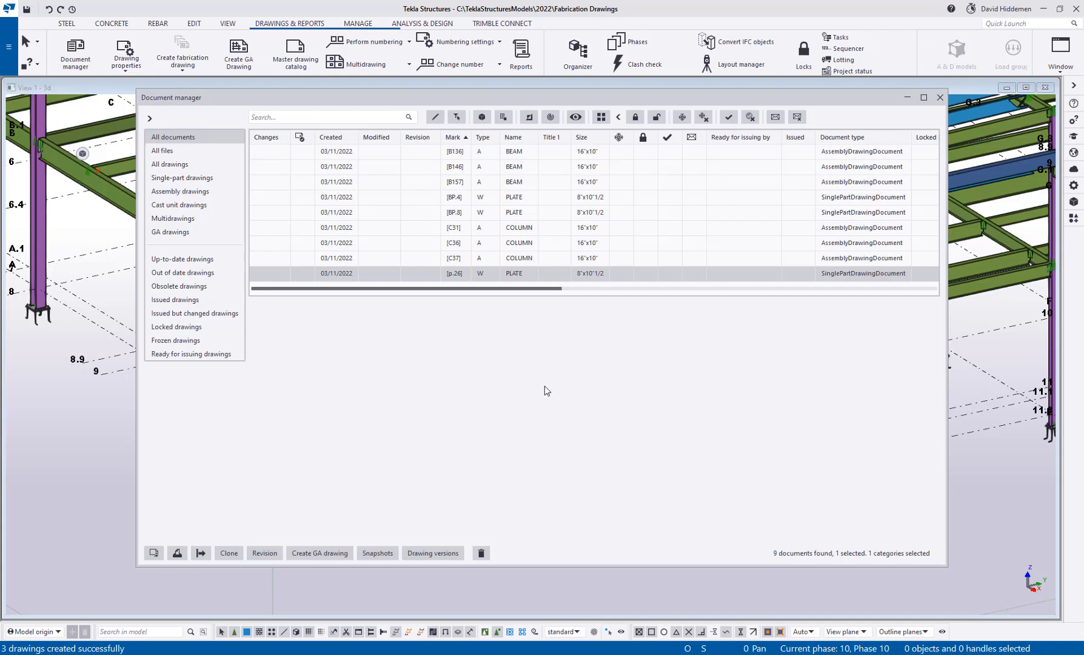
pyautogui.moveTo(906, 97)
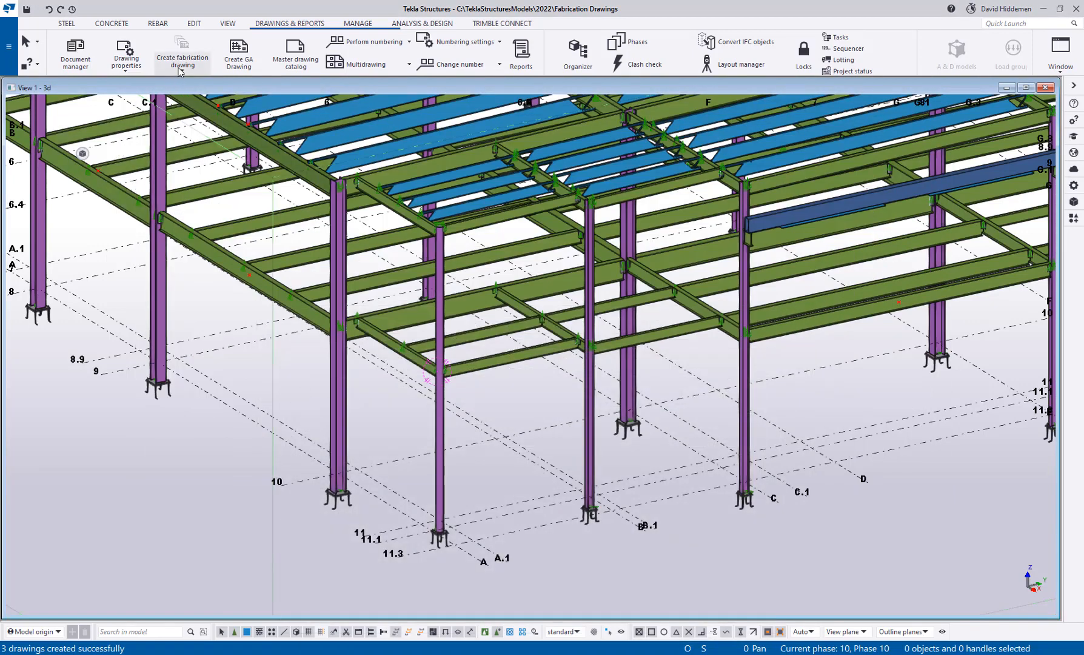
# - Show the Create fabrication drawing options to enable Creation review
pyautogui.click(182, 53)
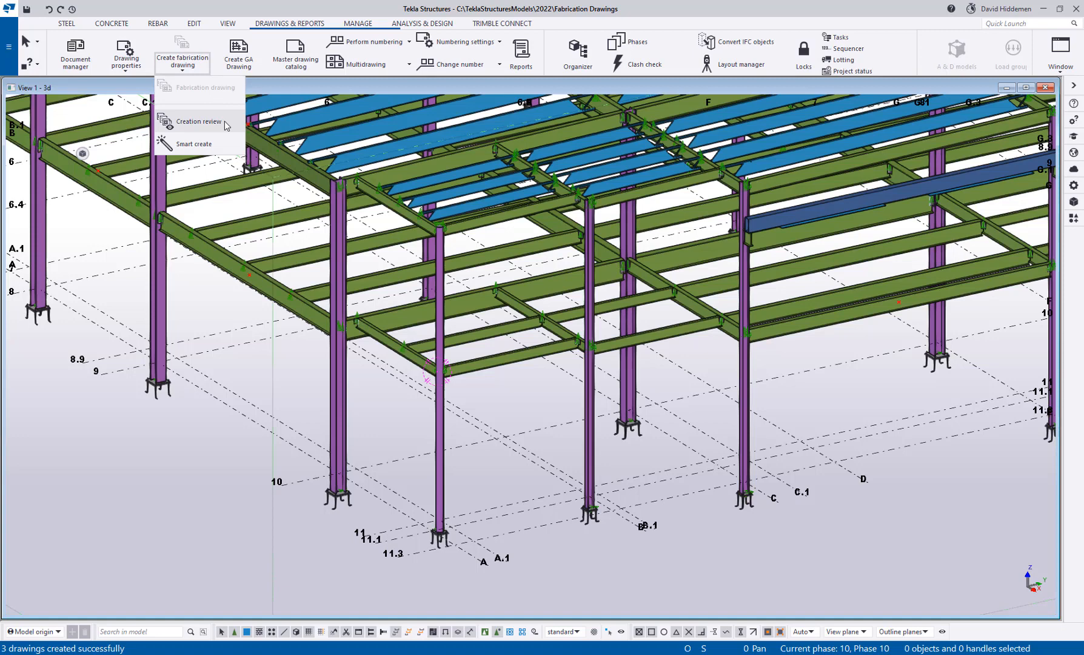
pyautogui.moveTo(200, 122)
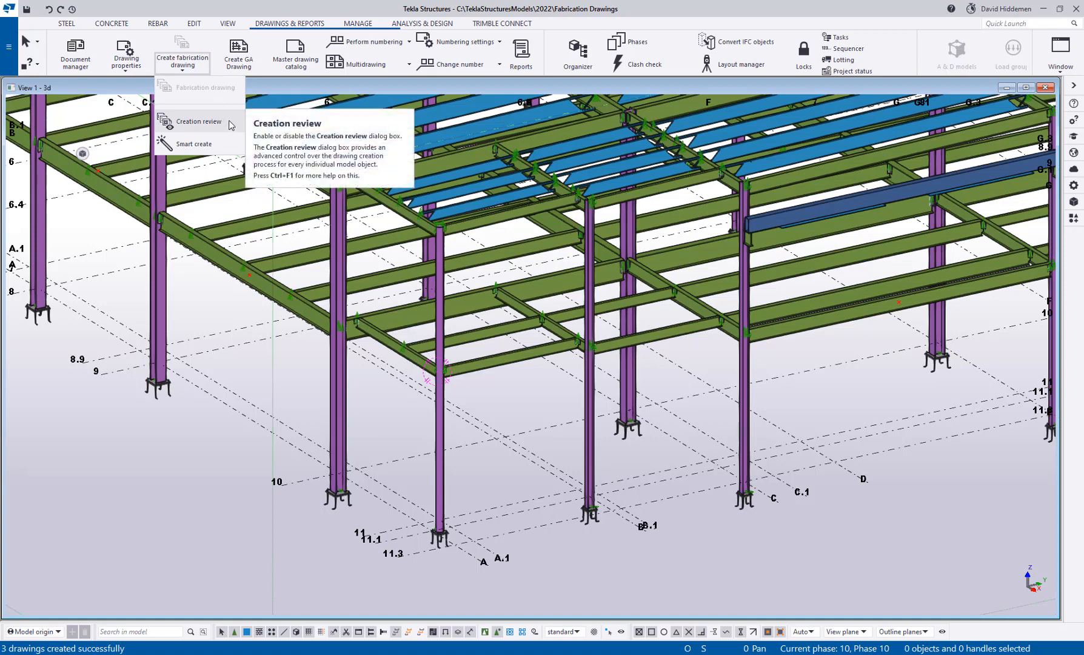
pyautogui.moveTo(195, 143)
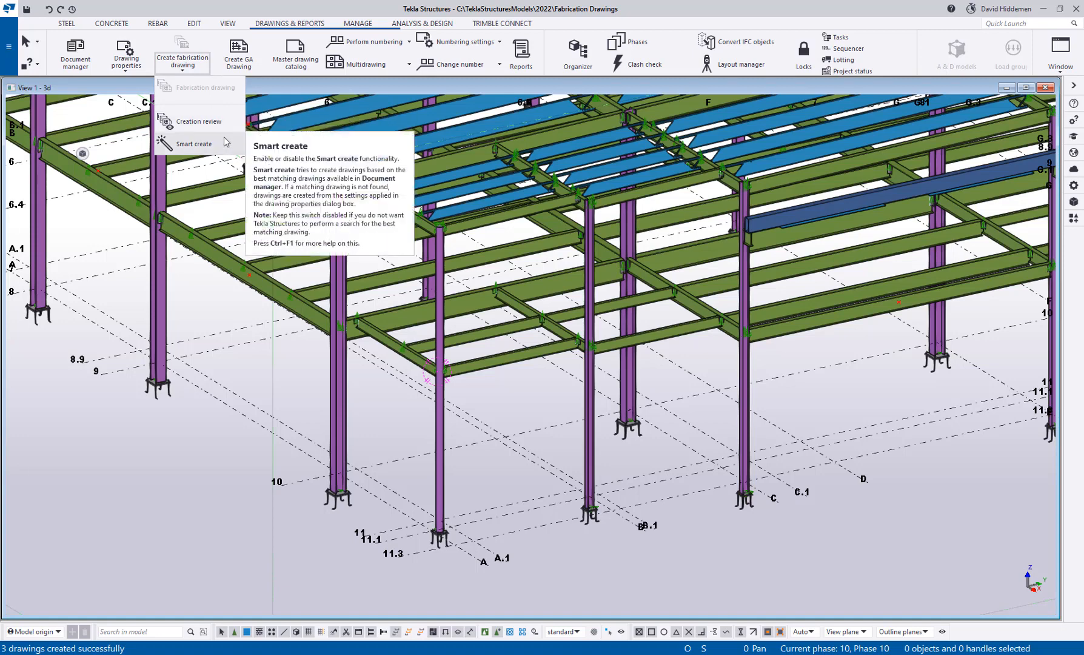
pyautogui.moveTo(199, 121)
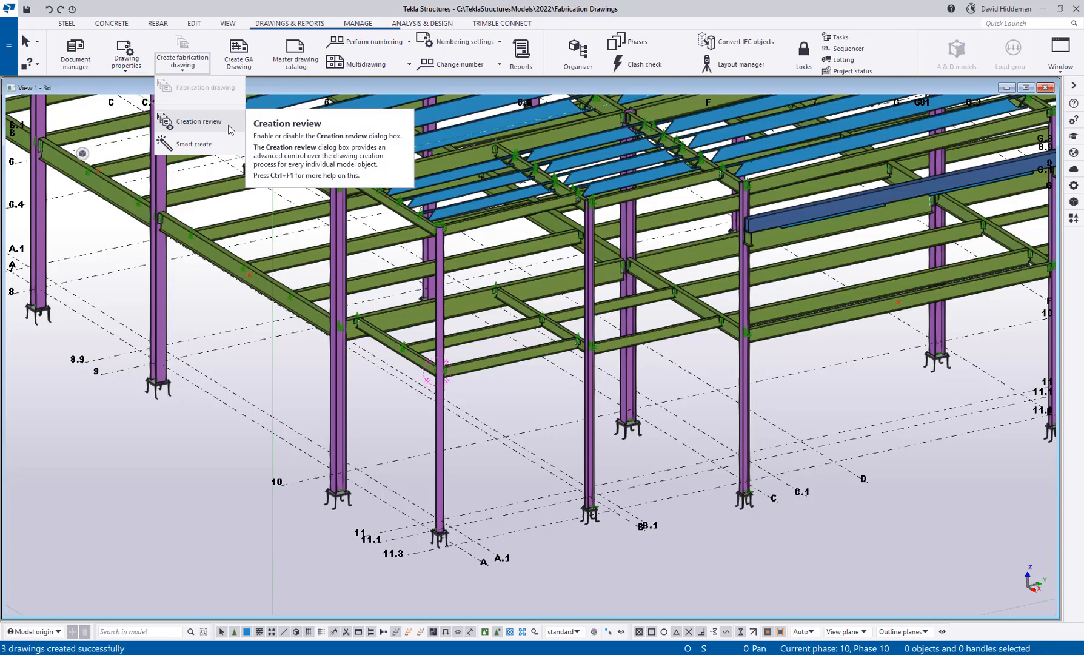
pyautogui.moveTo(216, 509)
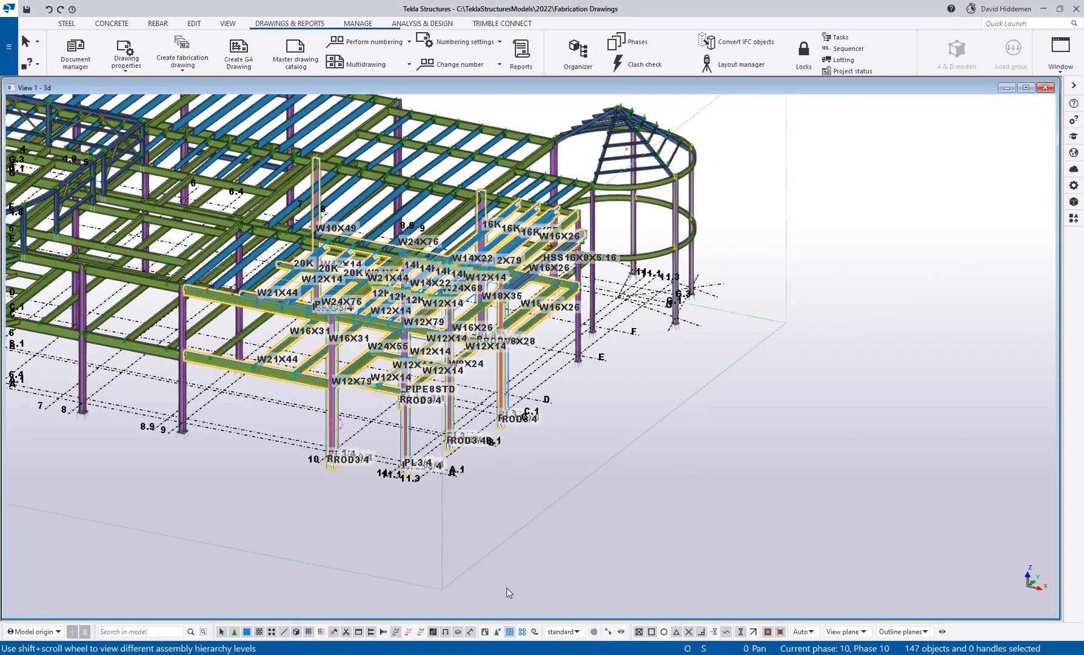
pyautogui.moveTo(483, 615)
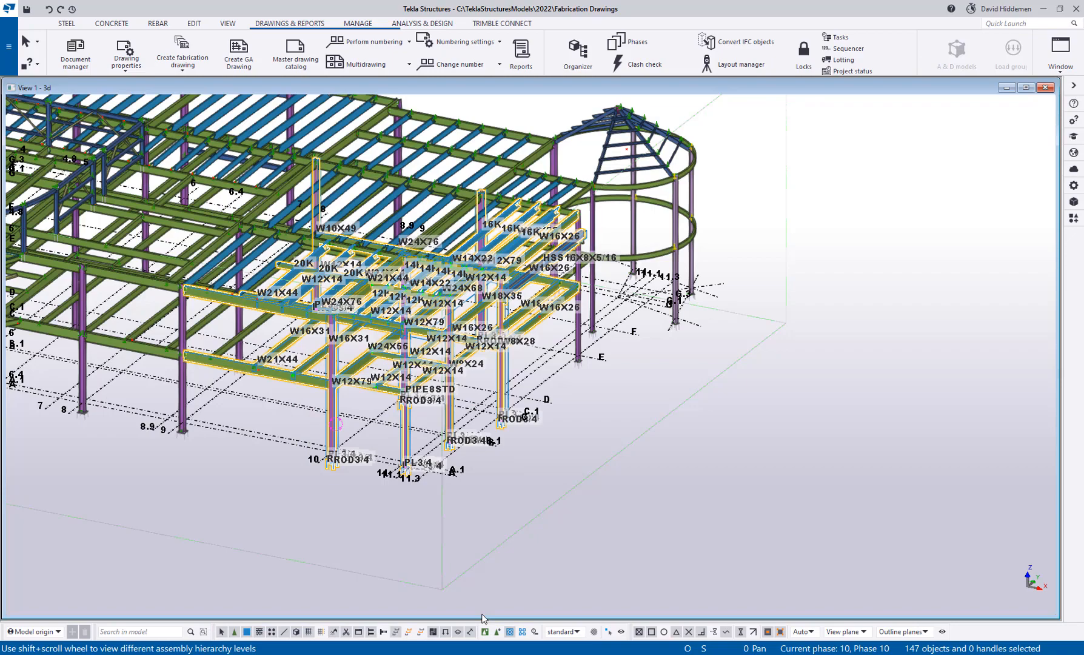
# - Start fabrication drawing creation for the 147 selected bay objects, bringing up Creation review
pyautogui.scroll(3)
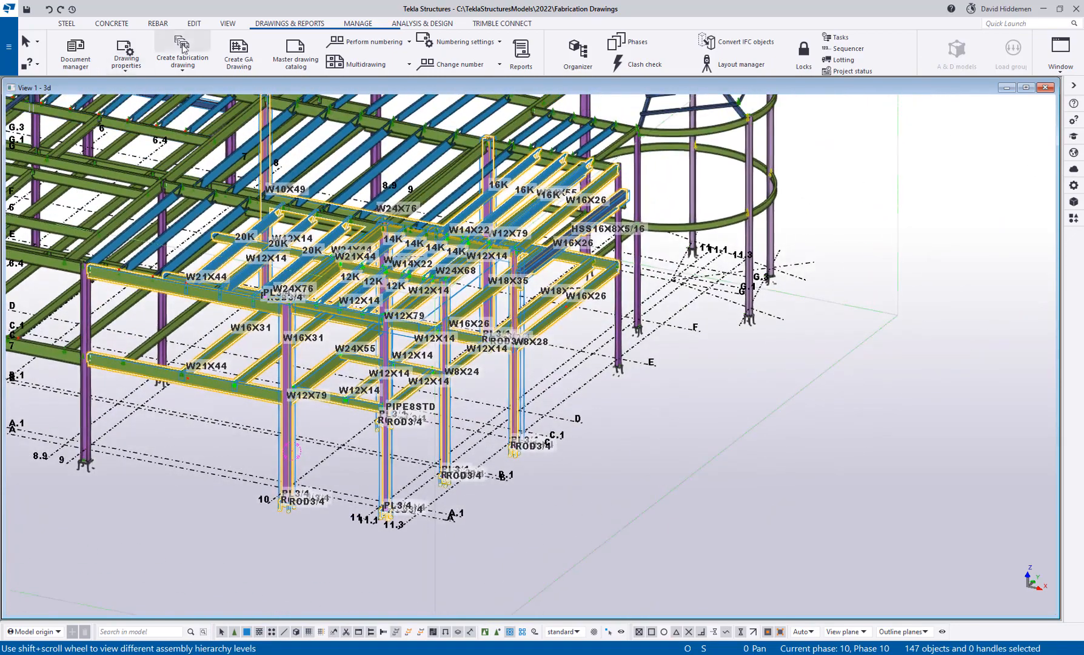
pyautogui.click(181, 52)
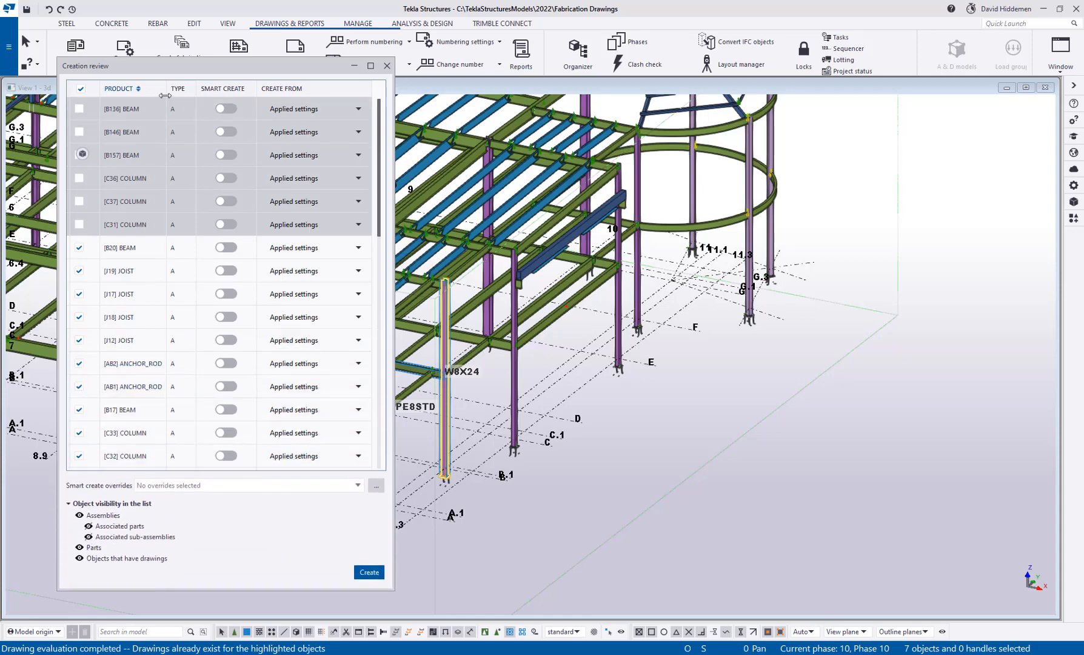
# - Hide already-drawn objects from the review list, sort by product and select anchor rods AB1 and AB2
pyautogui.scroll(-3)
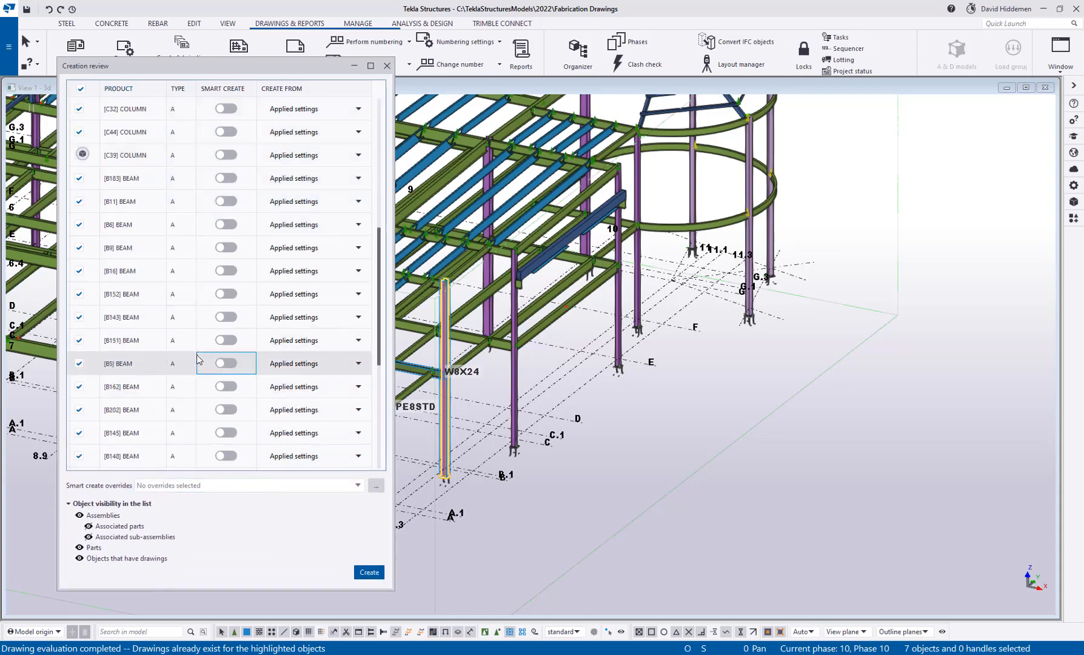
pyautogui.click(118, 89)
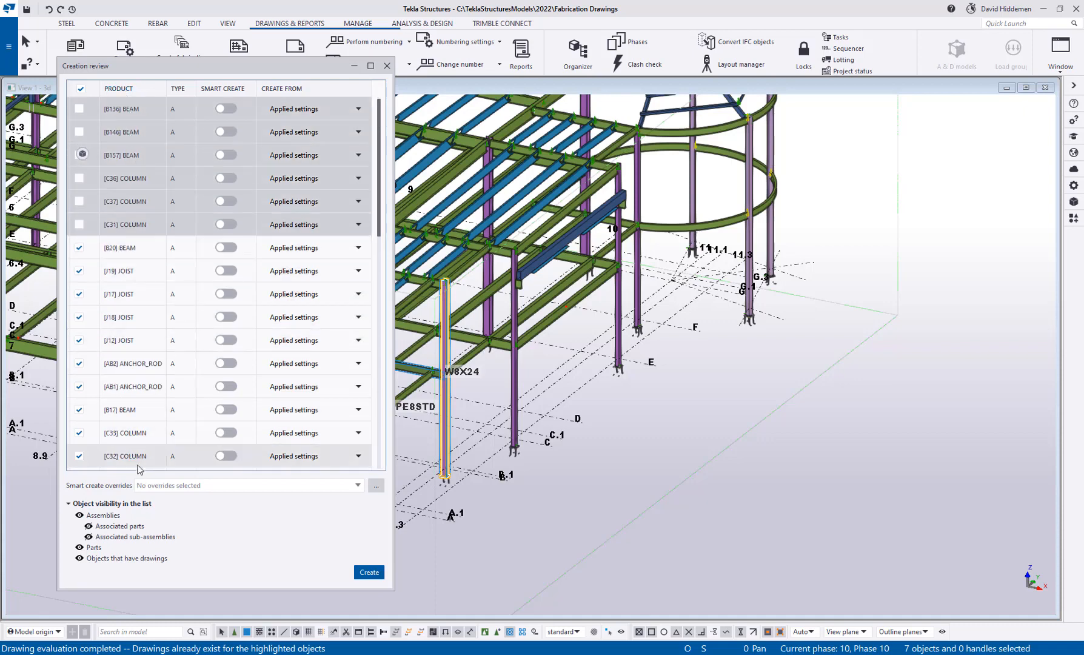
pyautogui.click(118, 89)
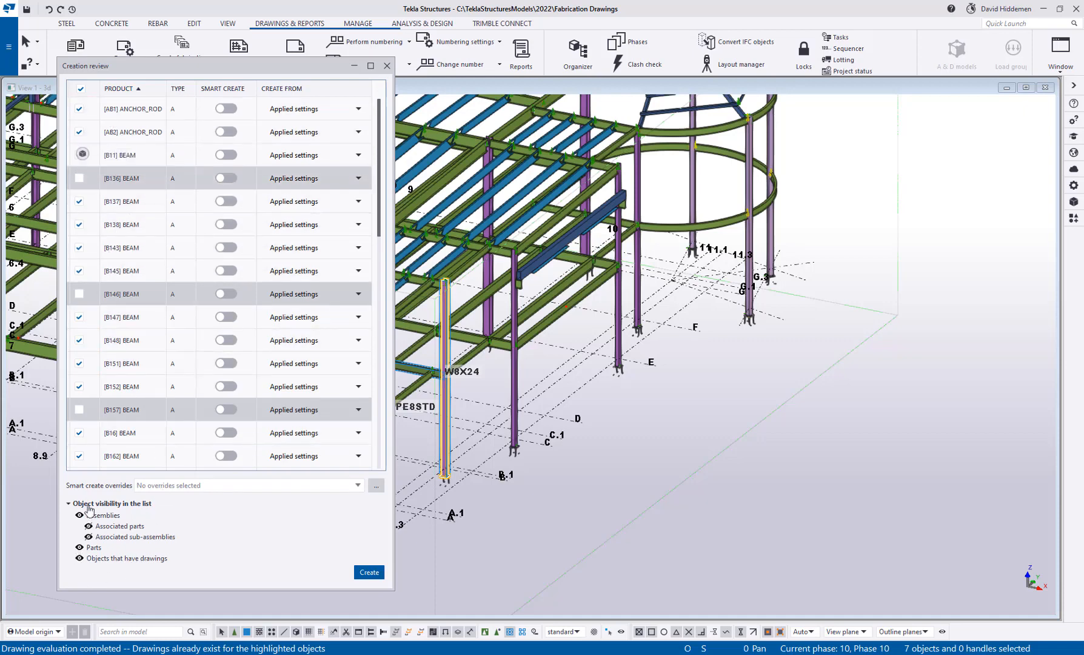
pyautogui.moveTo(113, 573)
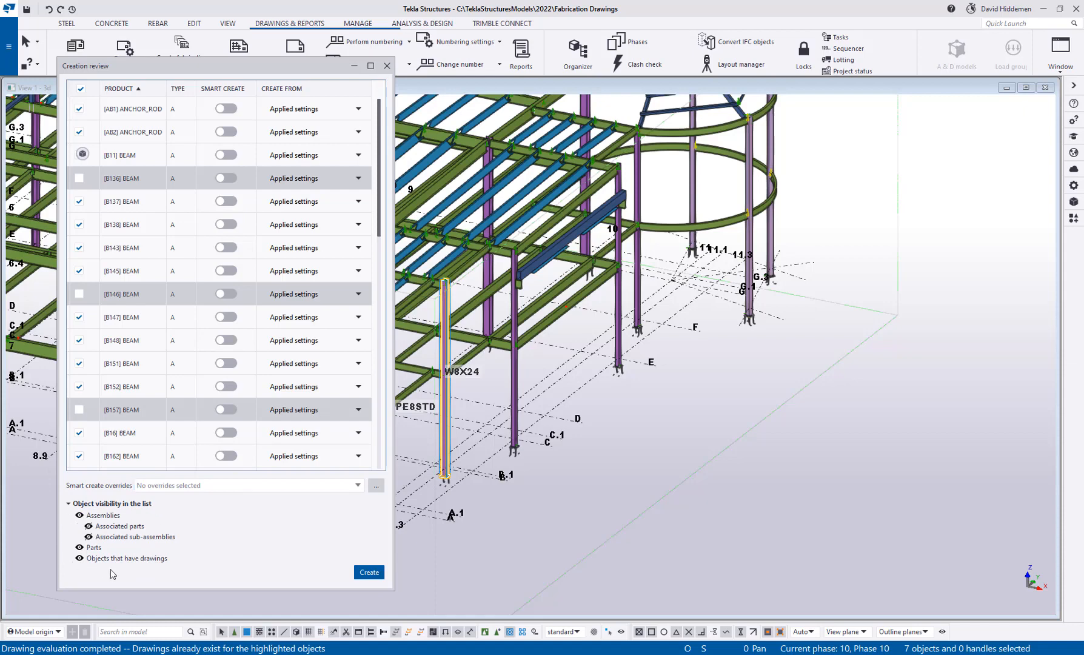
pyautogui.moveTo(137, 527)
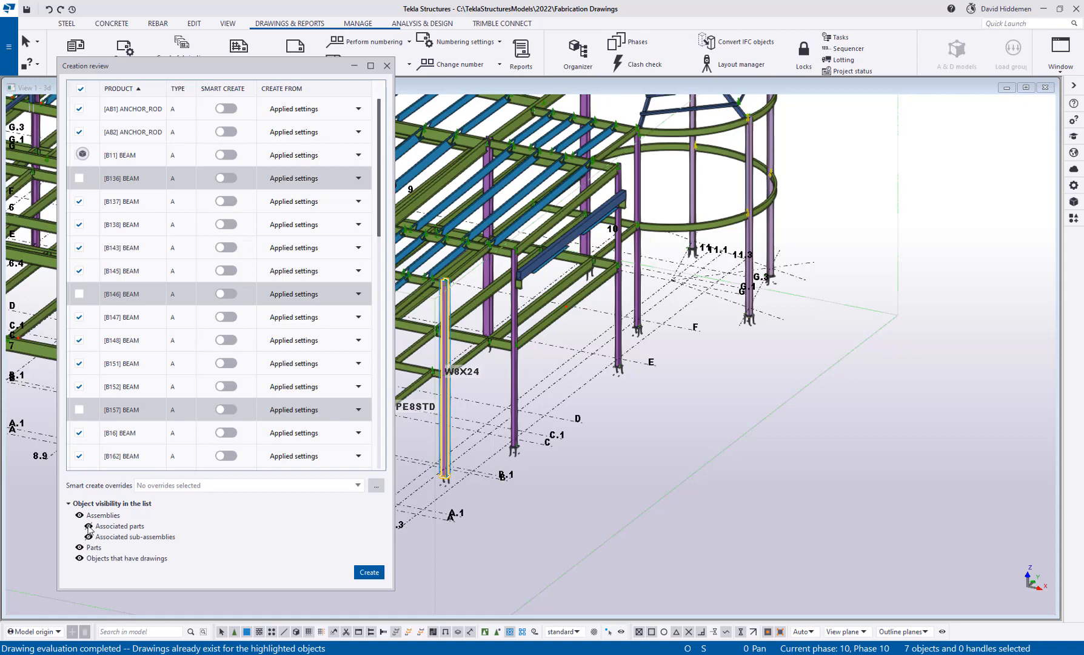
pyautogui.click(368, 572)
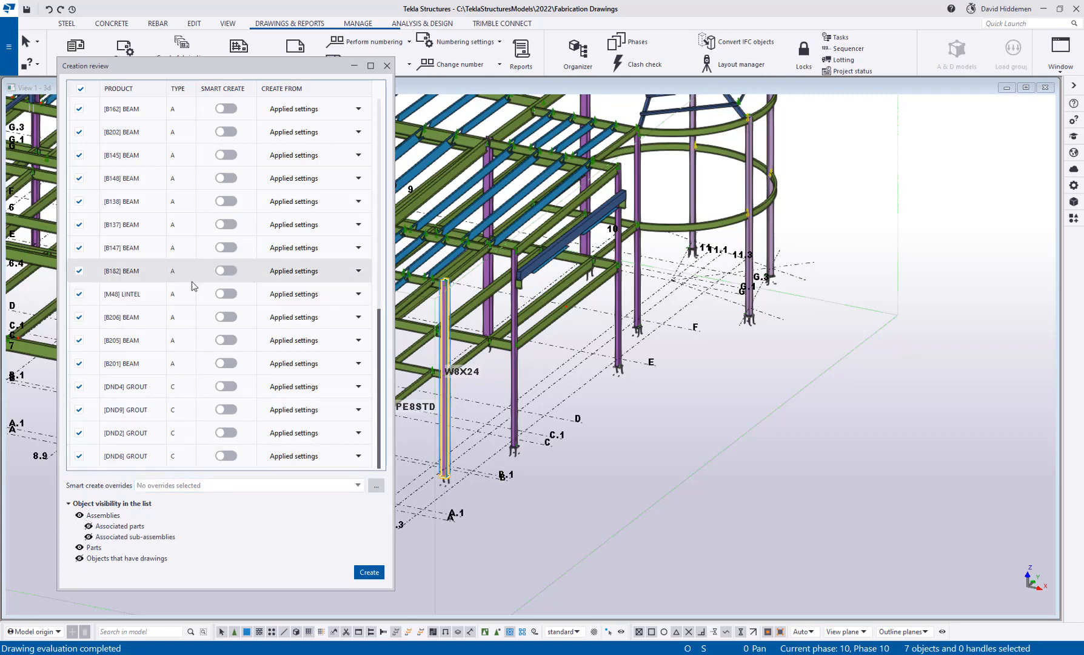
pyautogui.scroll(3)
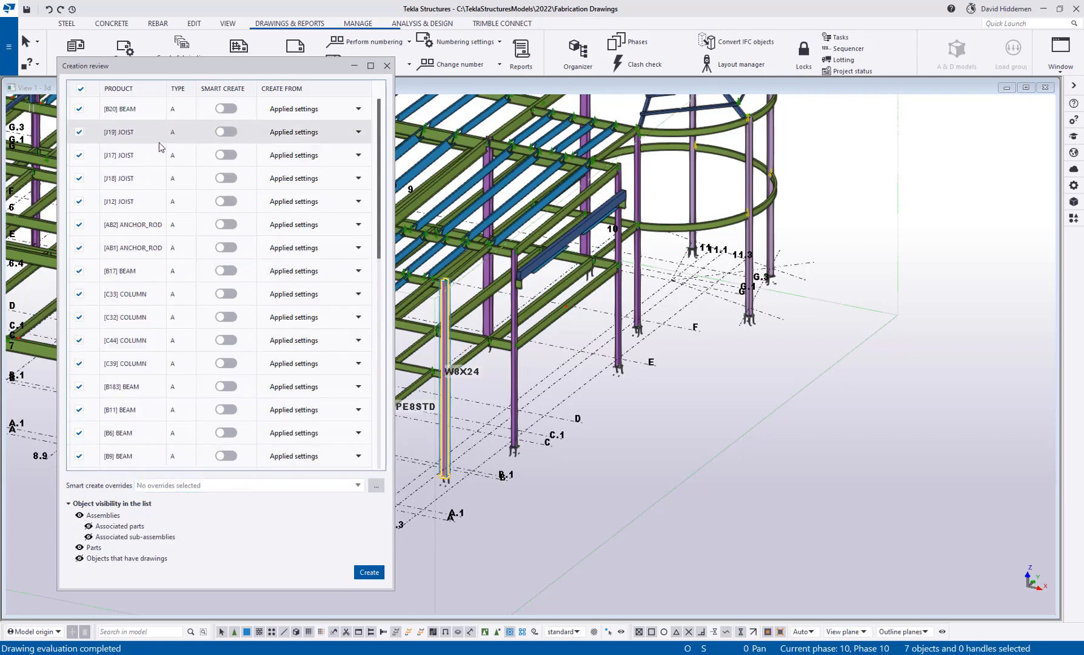
pyautogui.click(117, 88)
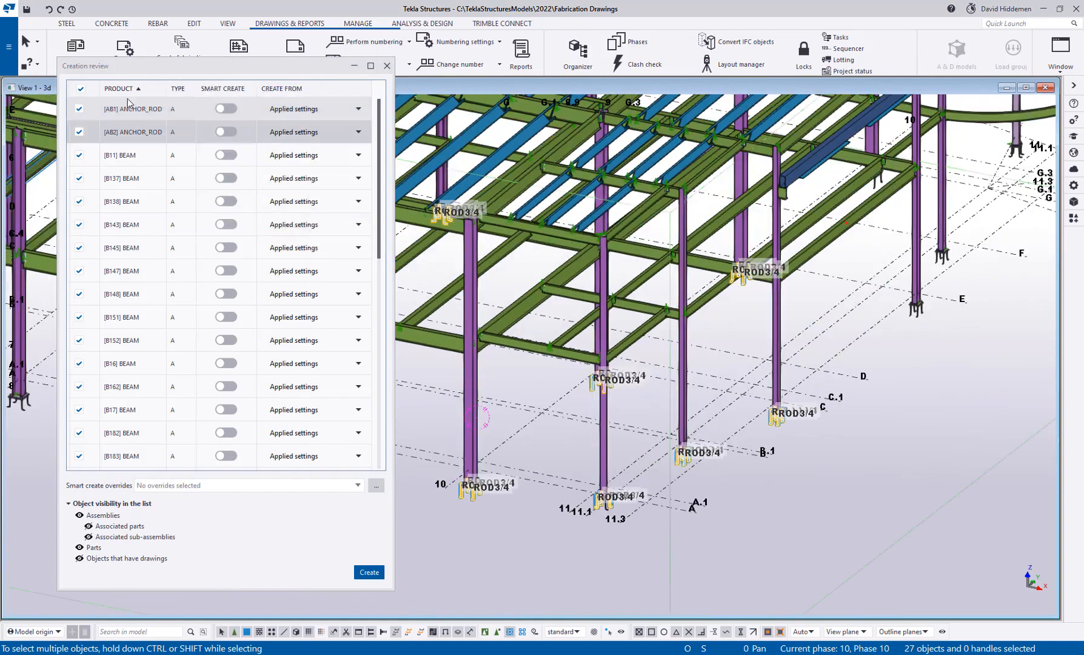
# - Assign BOM-Anchor to the anchor rods, BOM-Beam to the beams and BOM-Column to the columns
pyautogui.click(313, 109)
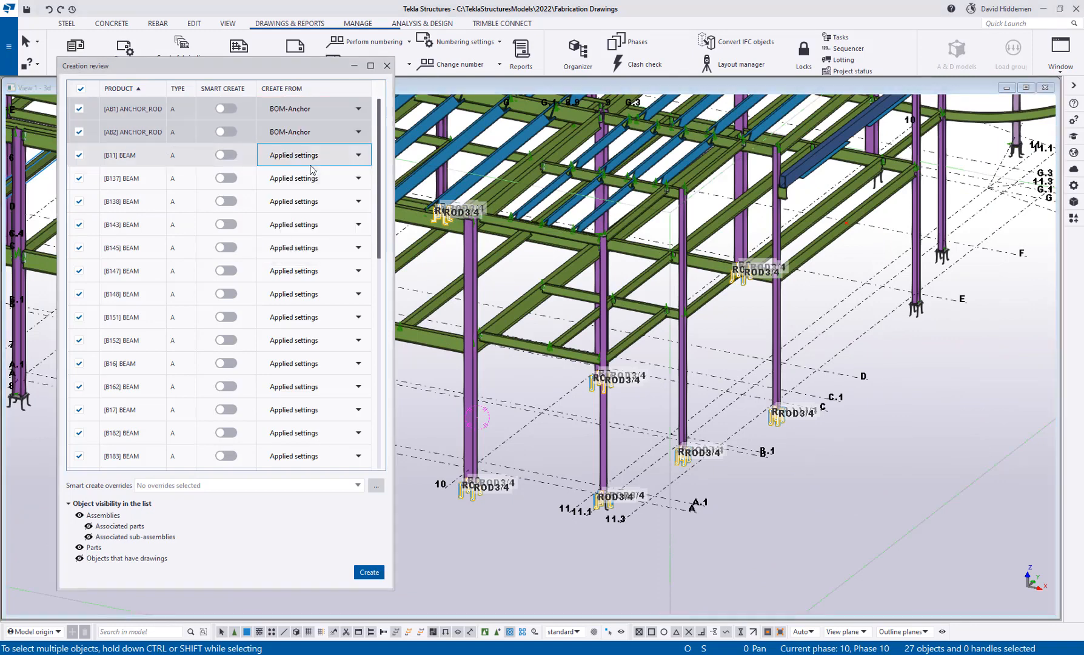
pyautogui.click(313, 178)
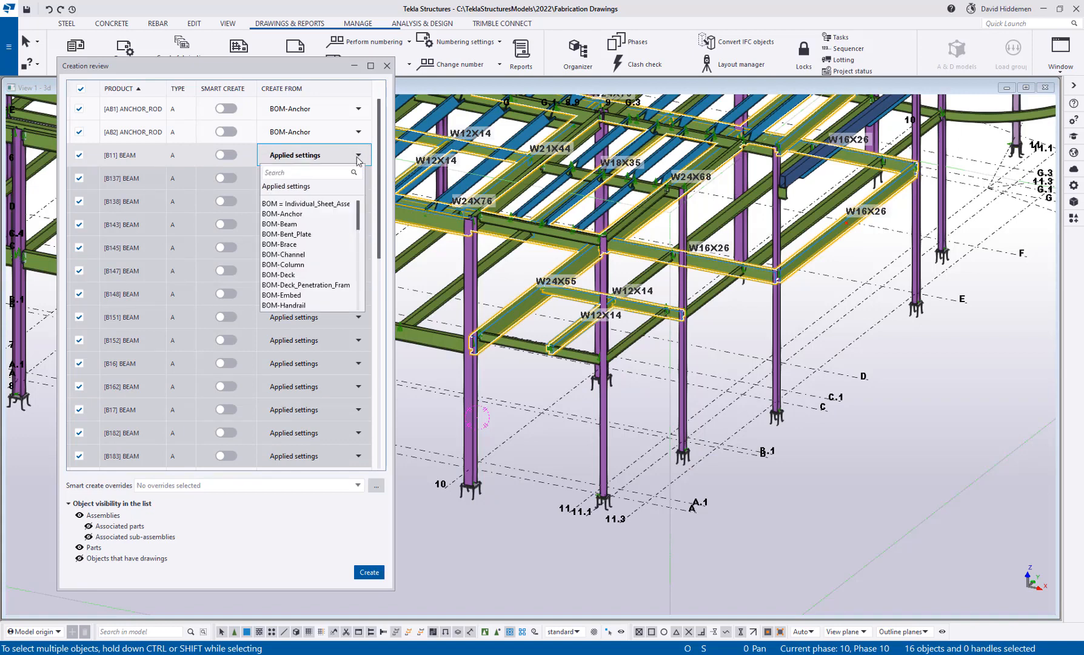
pyautogui.click(279, 225)
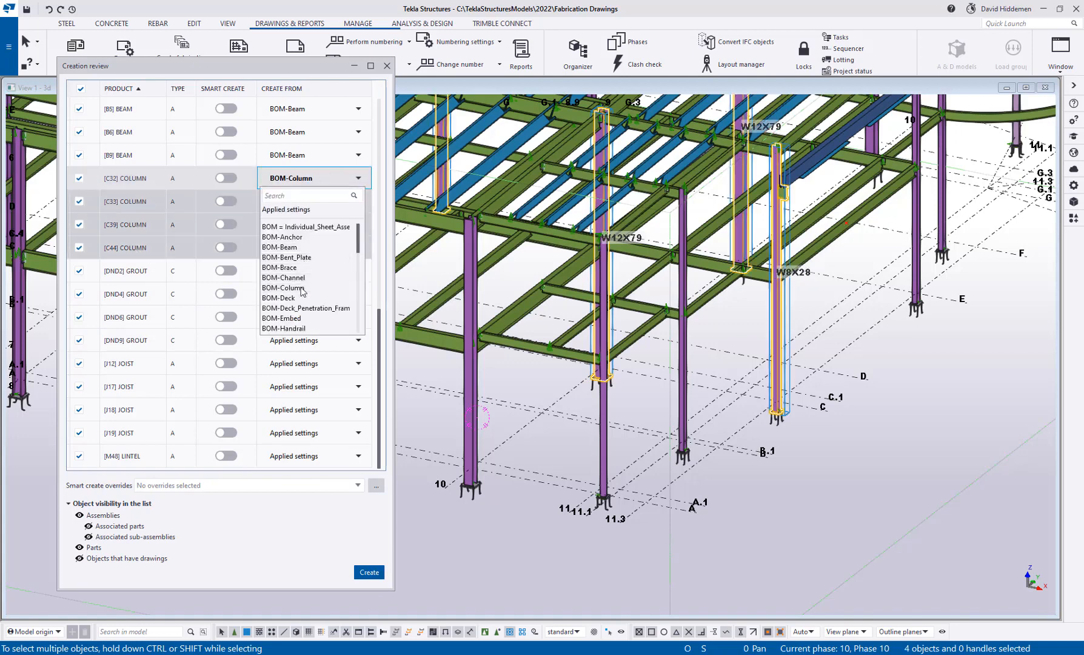
pyautogui.click(293, 287)
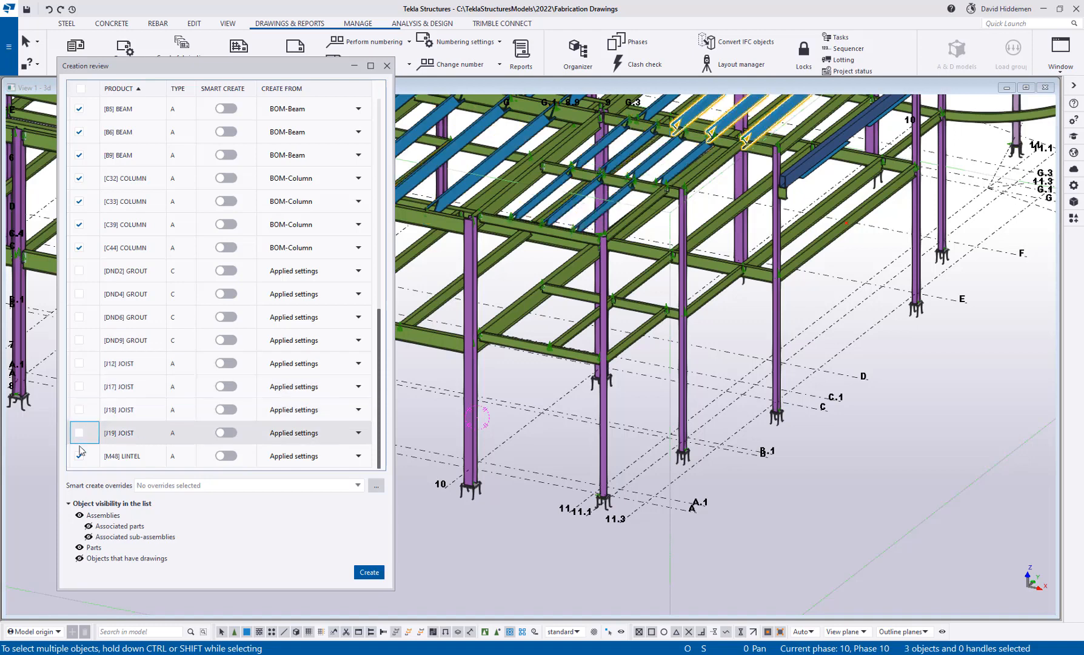
# - Exclude grout, joists and lintel, then create the 28 drawings for the checked products
pyautogui.click(84, 455)
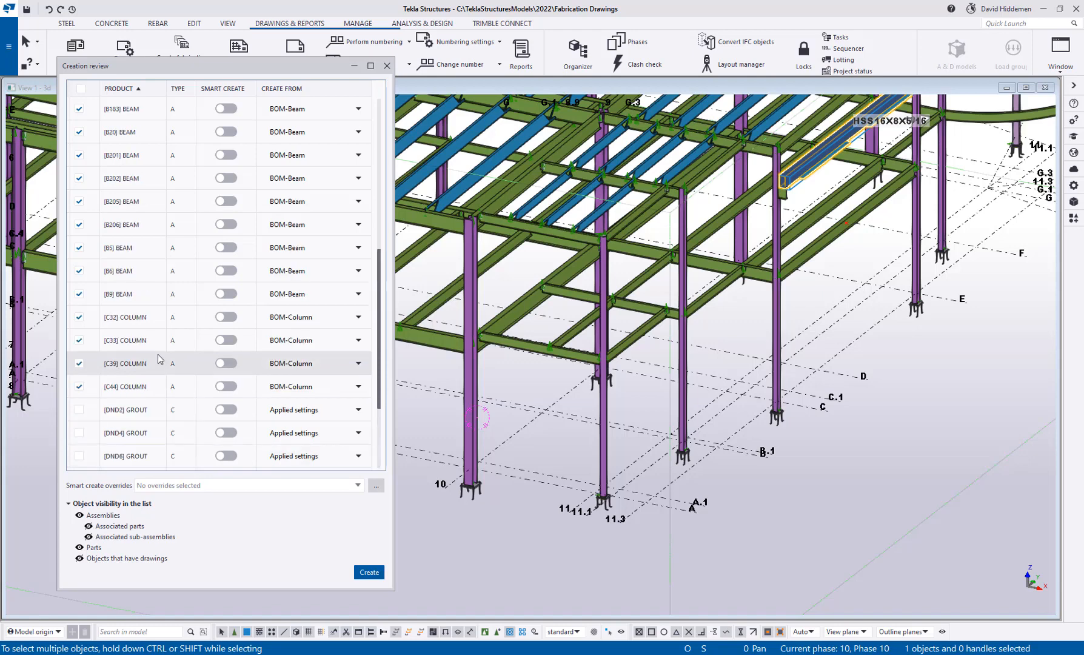
pyautogui.scroll(3)
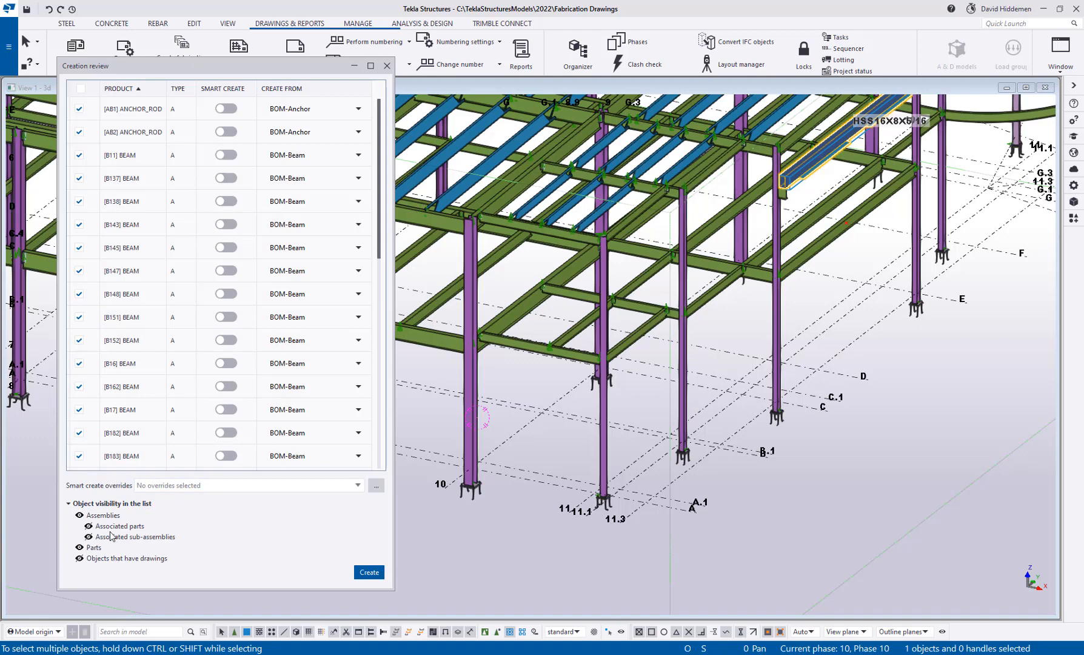
pyautogui.click(313, 456)
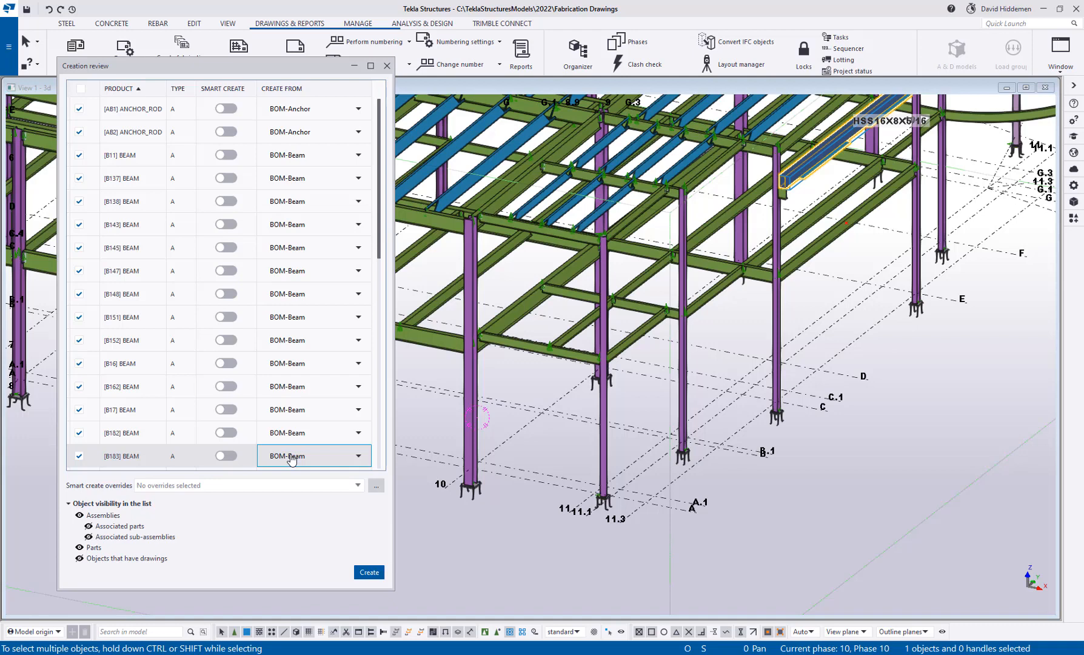
pyautogui.moveTo(368, 572)
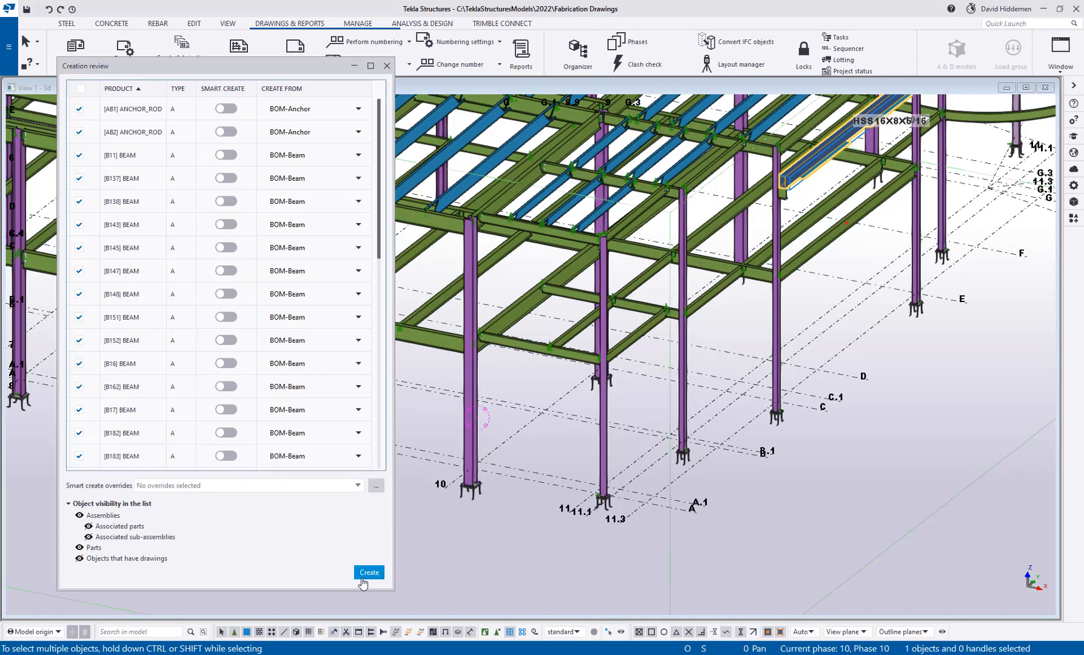
pyautogui.click(368, 573)
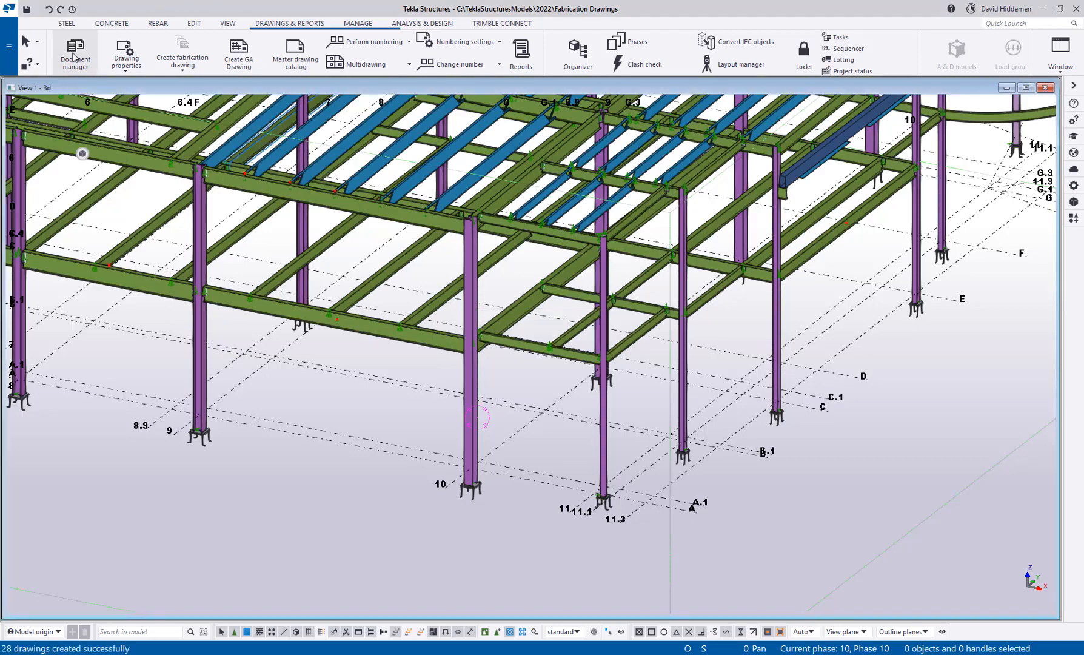
# - Show the model's 37 drawings in Document manager and look through the list
pyautogui.click(74, 54)
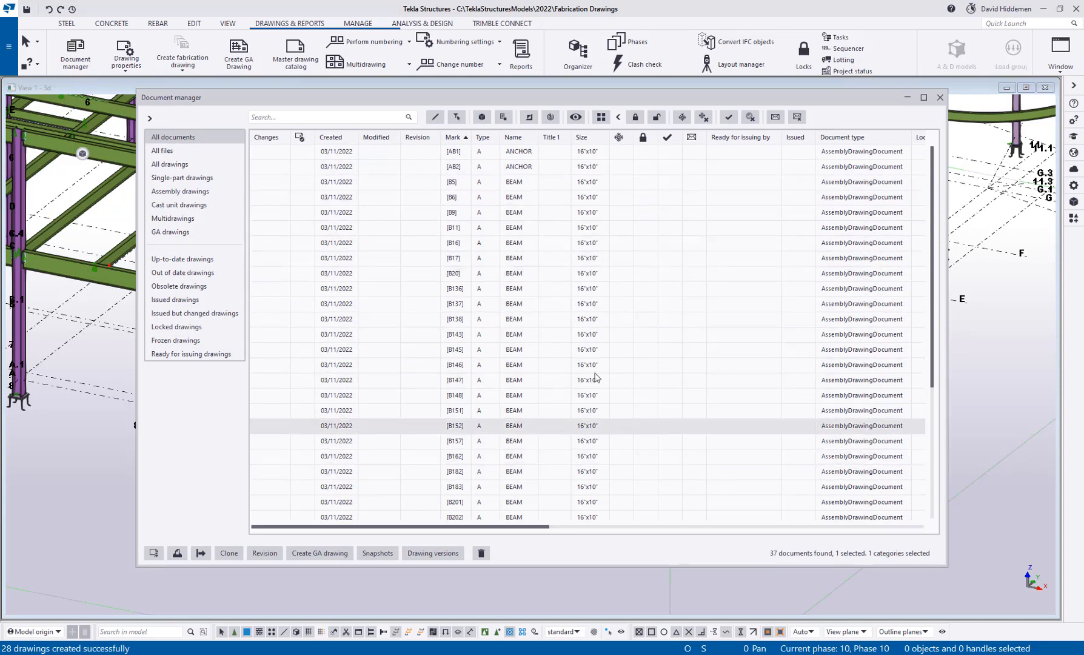
pyautogui.scroll(-3)
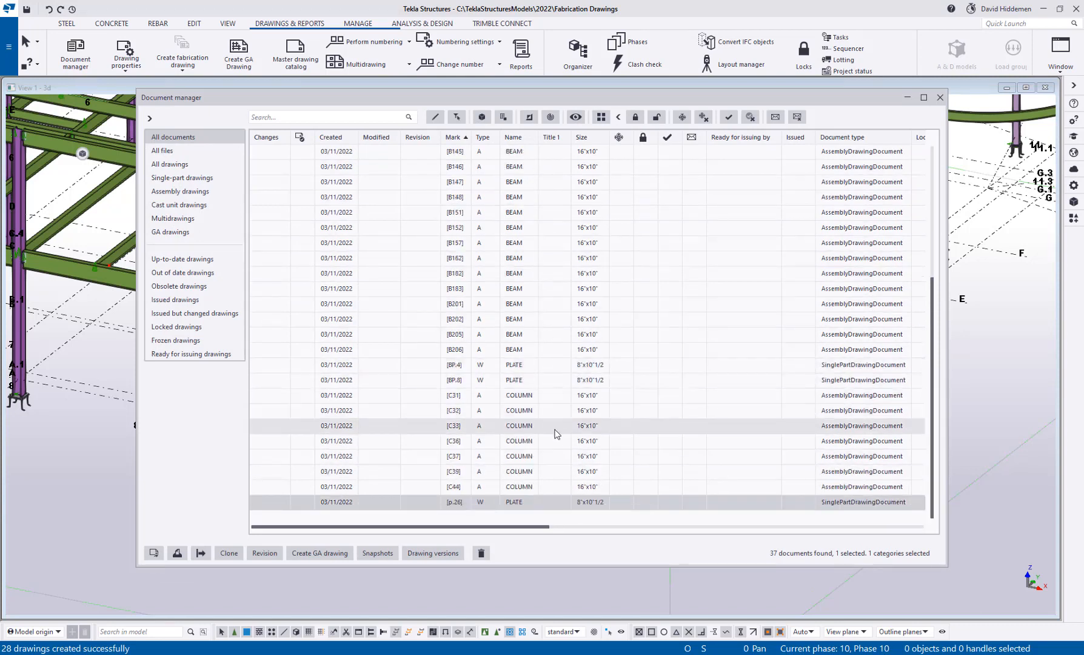
pyautogui.scroll(3)
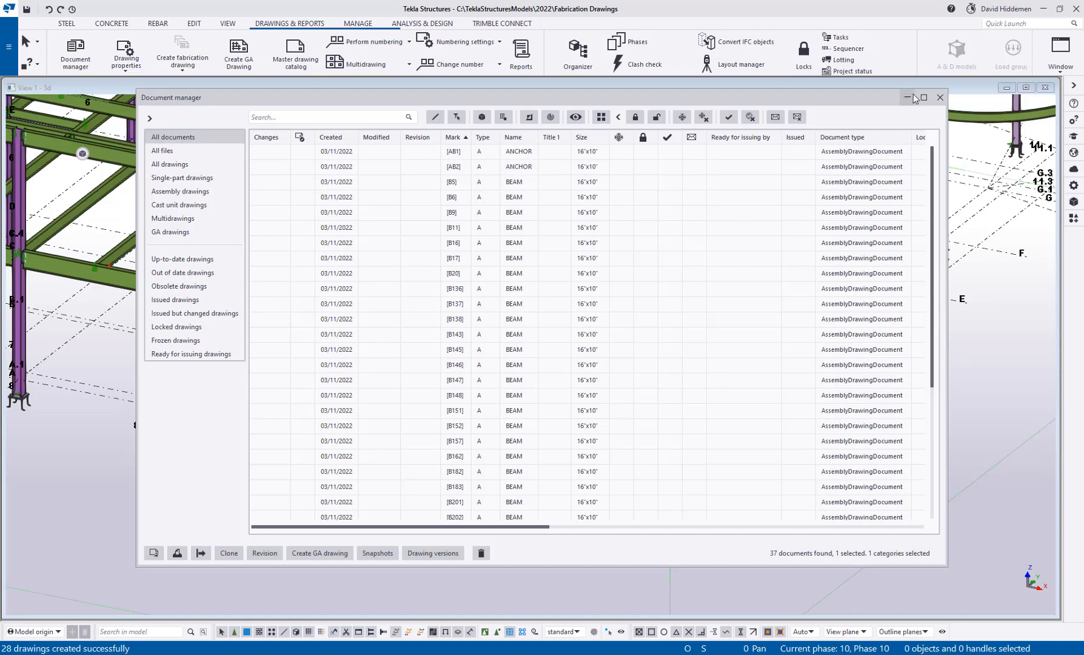
# - Close the drawing list, review creation for 29 selected beams, joists and columns, then dismiss it
pyautogui.click(940, 97)
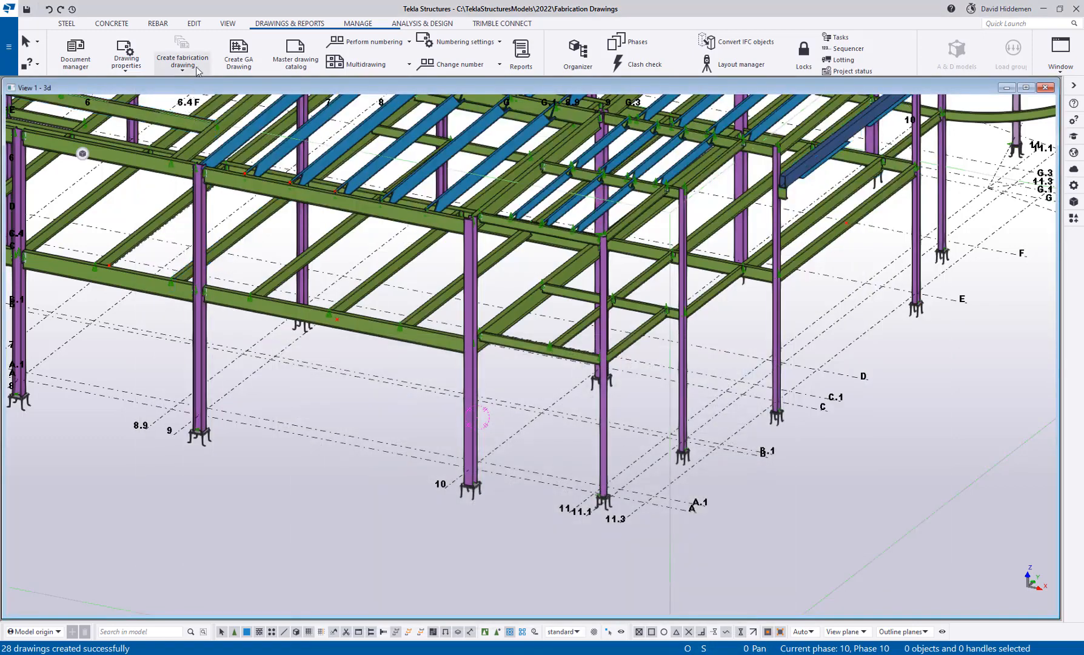
pyautogui.click(182, 53)
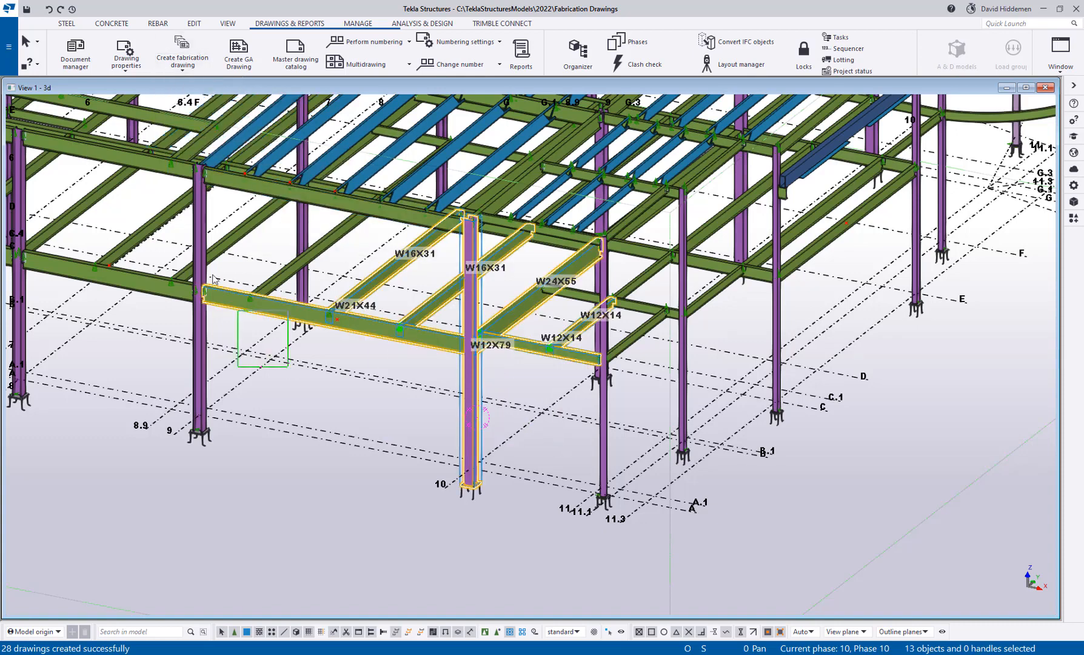
pyautogui.click(182, 53)
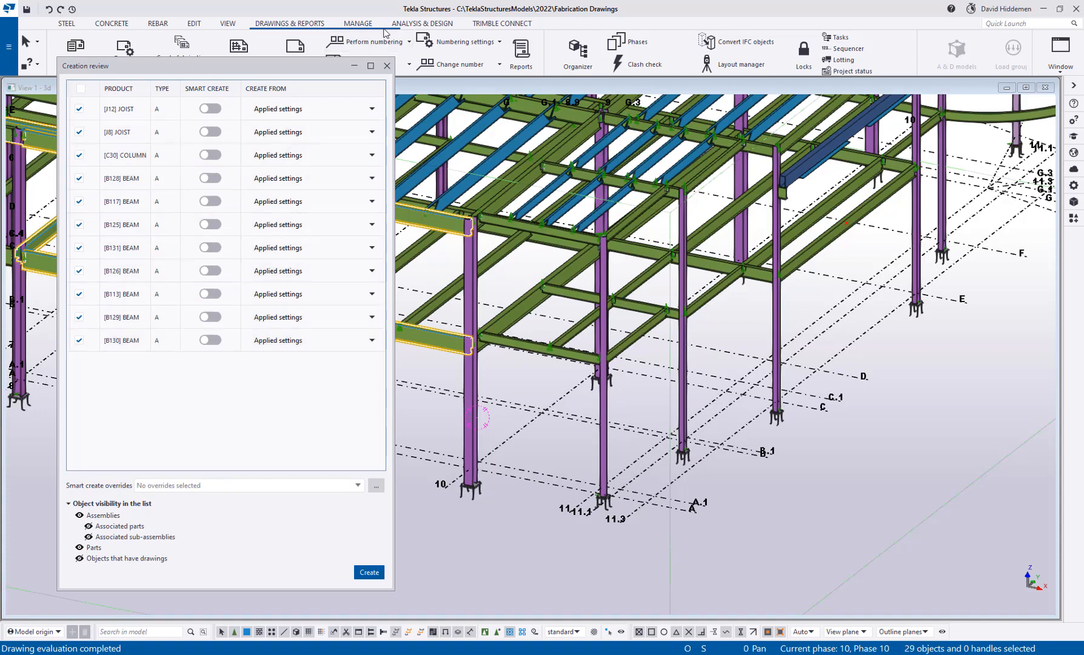
pyautogui.moveTo(387, 67)
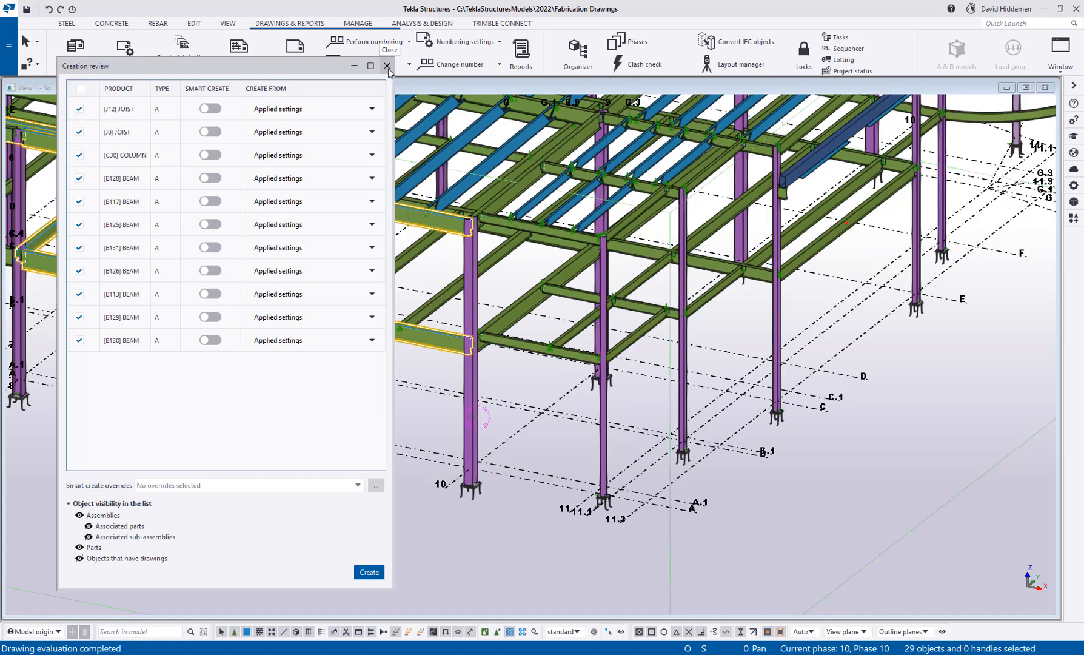
pyautogui.click(387, 66)
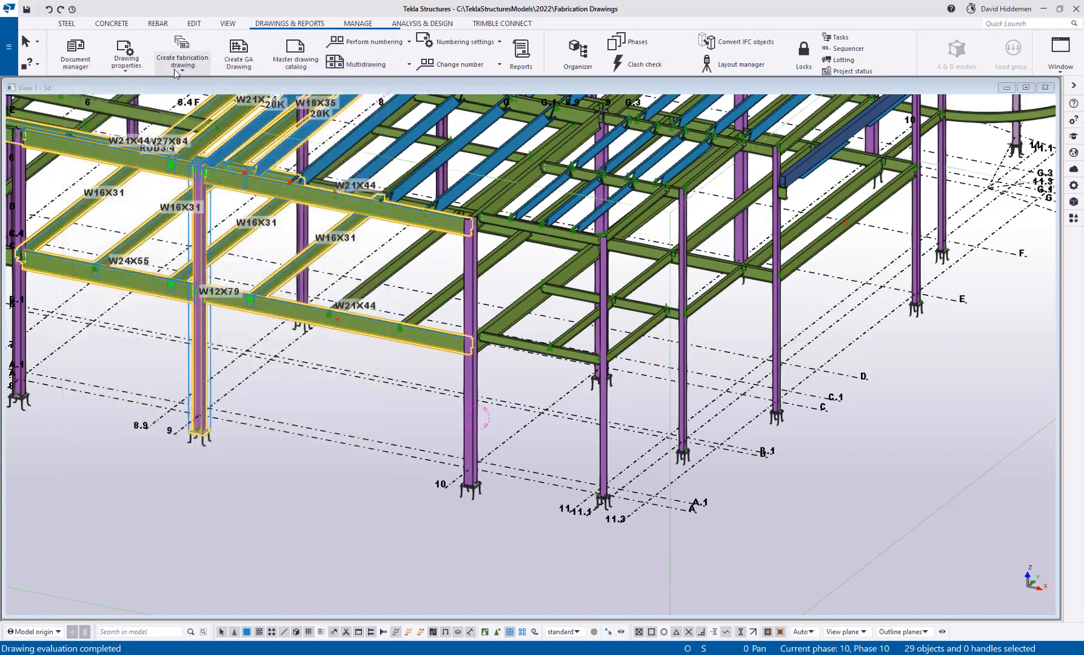
# - Show the Create fabrication drawing options, read Smart create, and reopen them for 42 framing objects
pyautogui.click(183, 57)
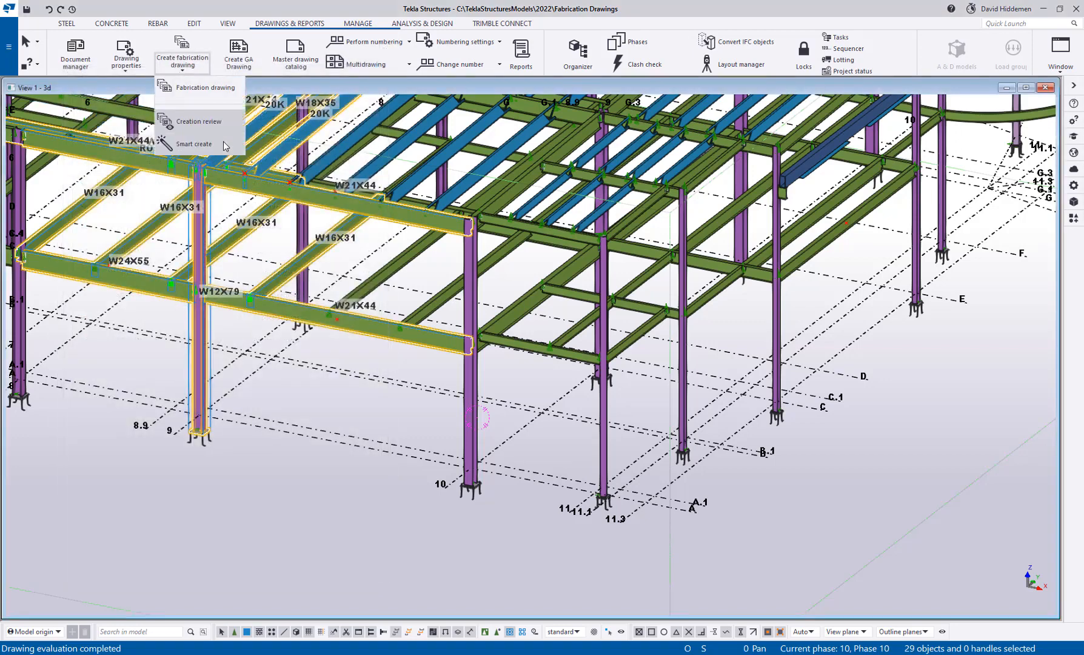
pyautogui.moveTo(248, 360)
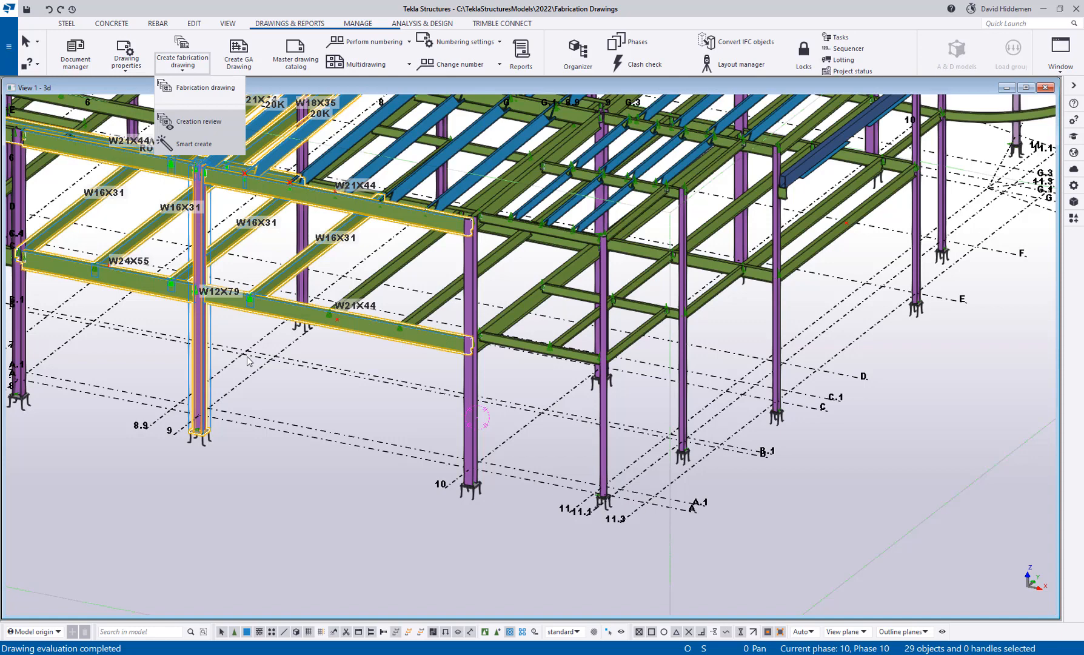
pyautogui.moveTo(240, 218)
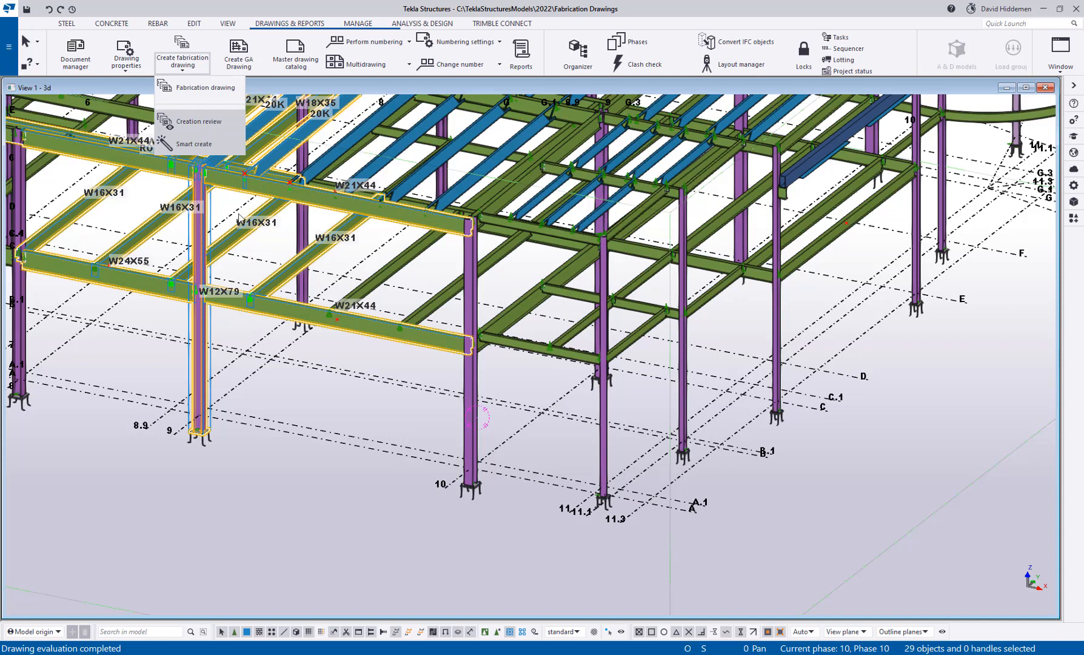
pyautogui.moveTo(195, 144)
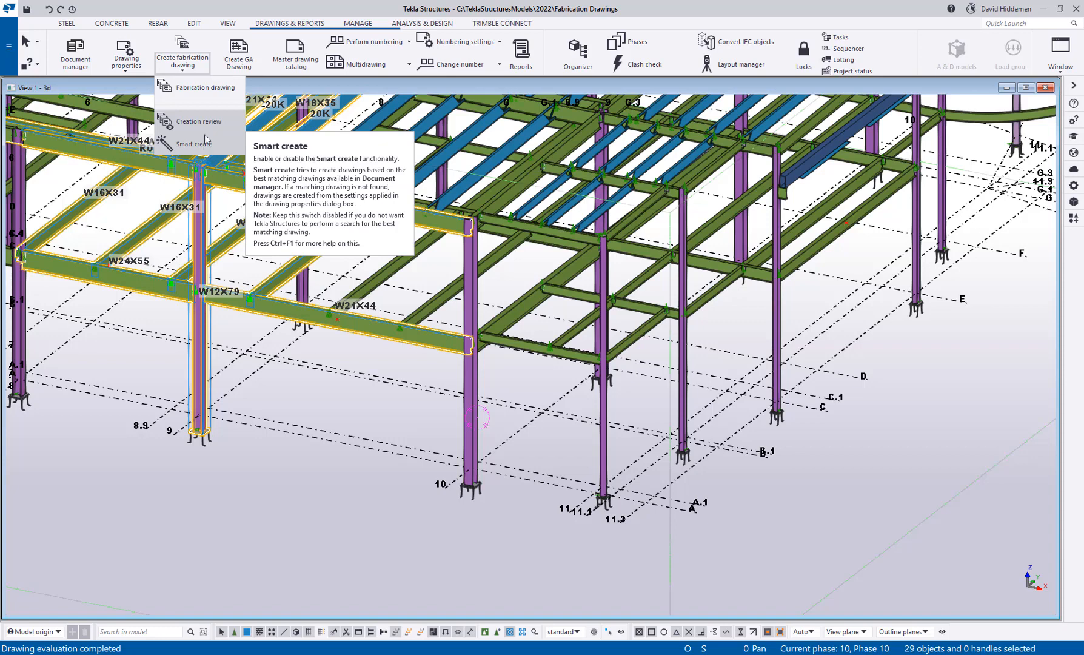
pyautogui.moveTo(196, 147)
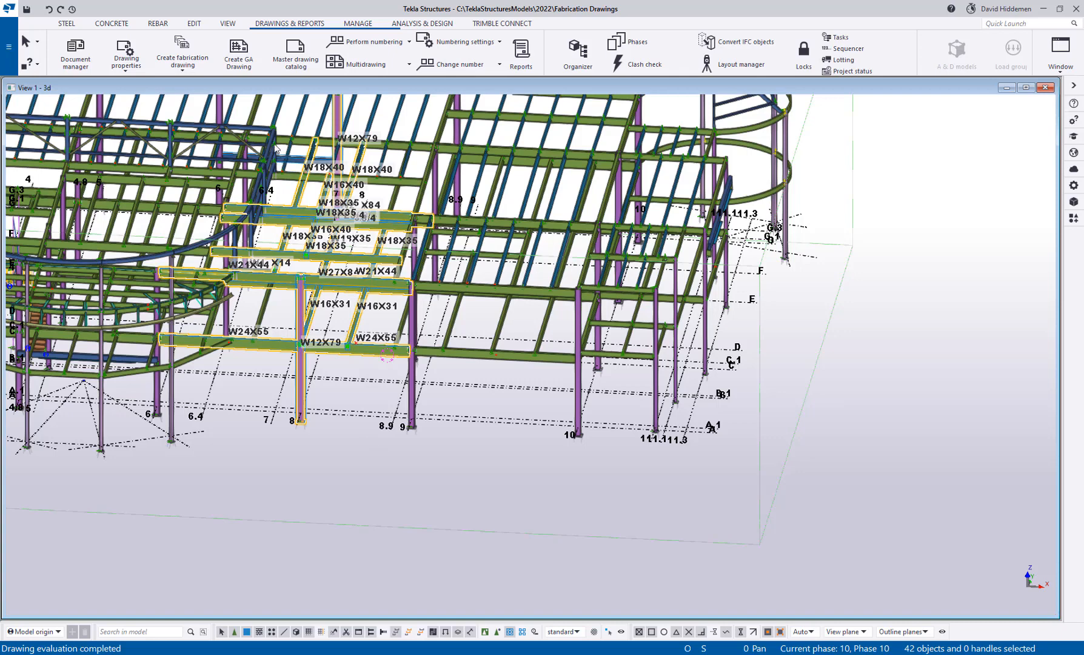
pyautogui.click(182, 53)
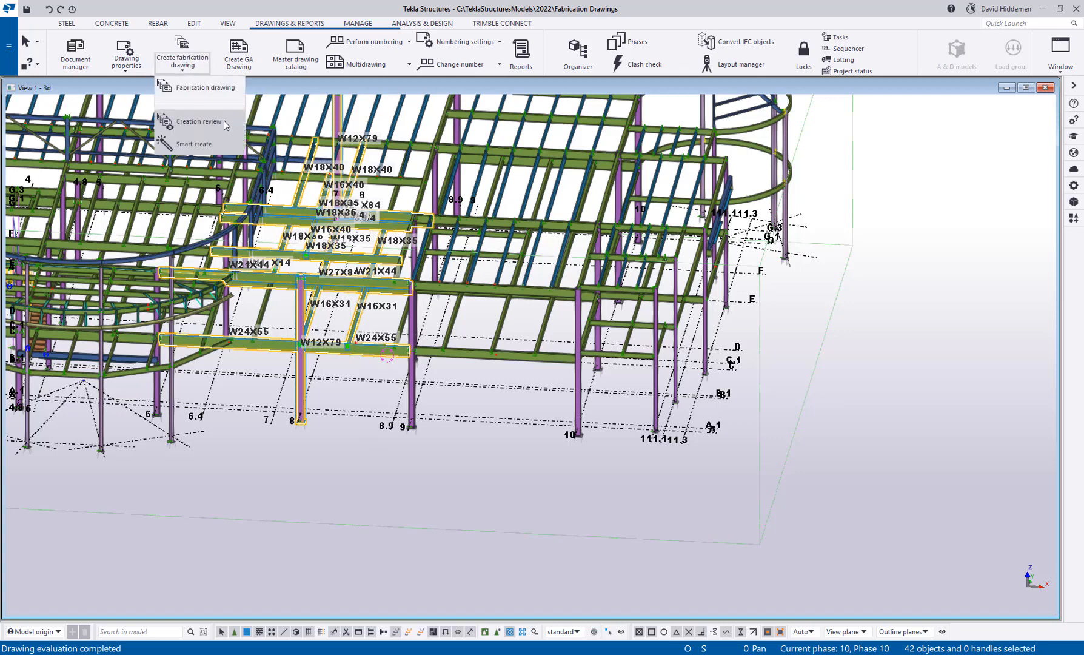
pyautogui.moveTo(195, 143)
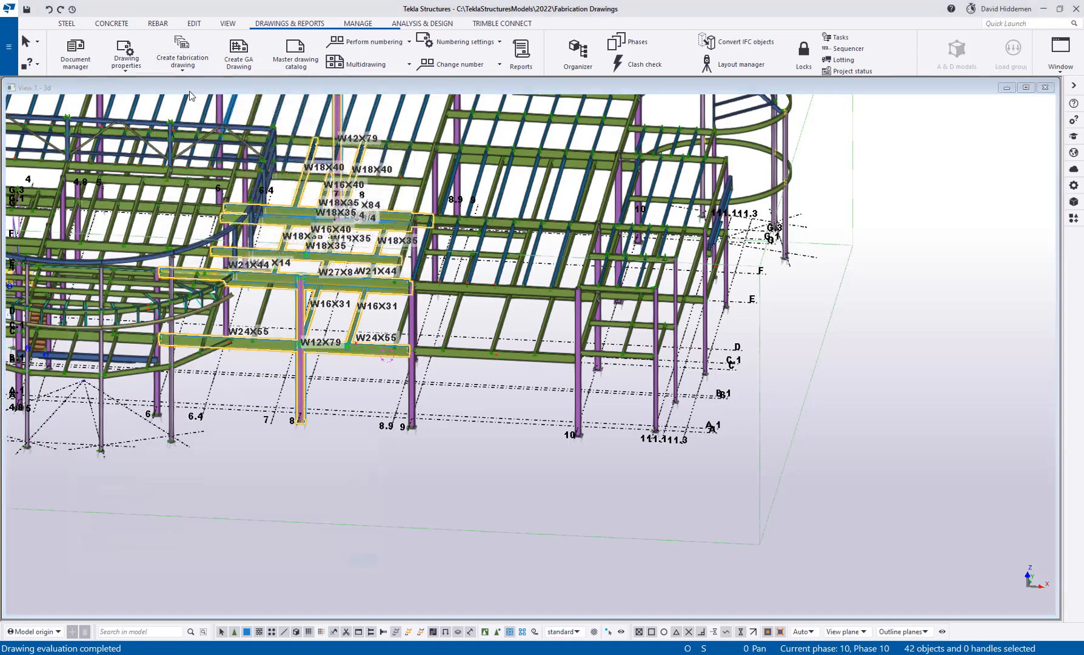
# - Review smart-matched sources like [C44] and [B146] for the 42 objects and expand C27's source list
pyautogui.click(182, 52)
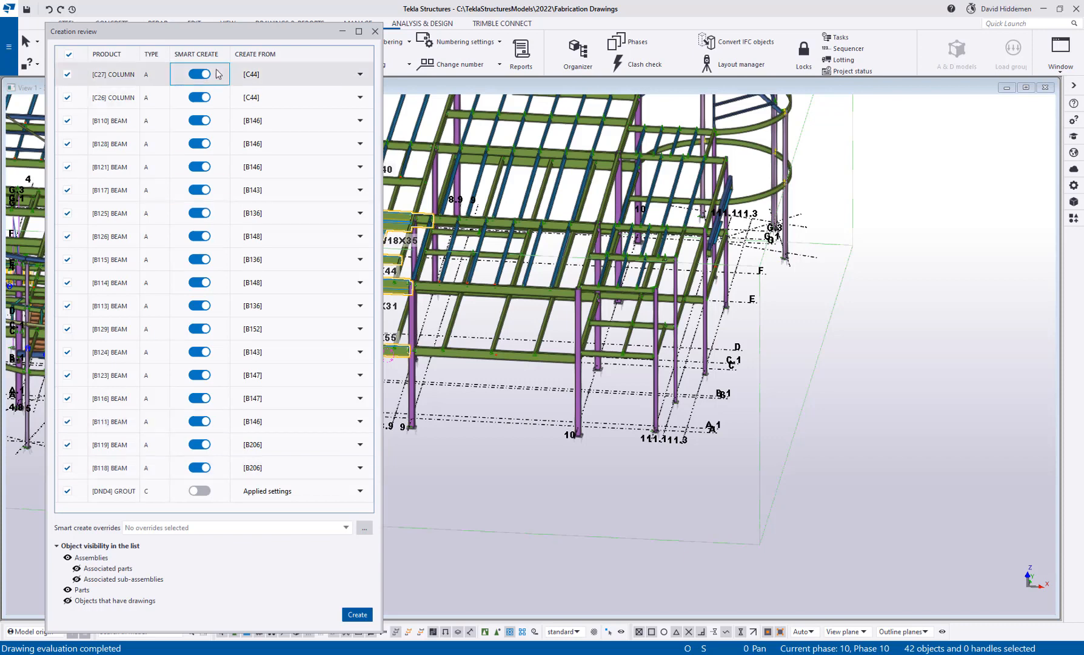
pyautogui.moveTo(199, 213)
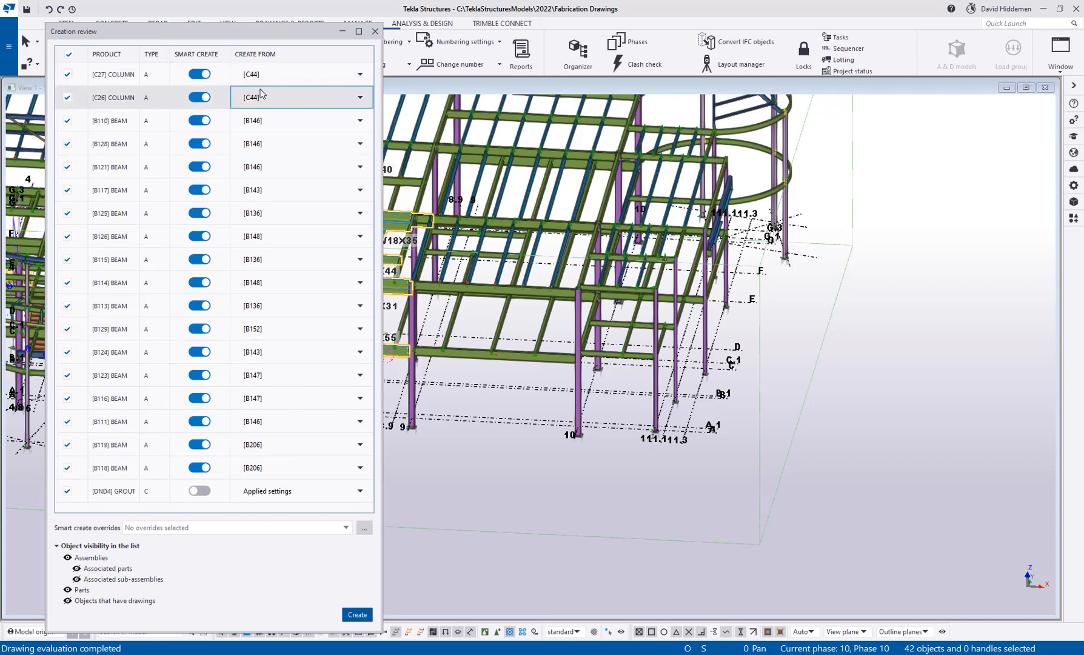
pyautogui.click(114, 74)
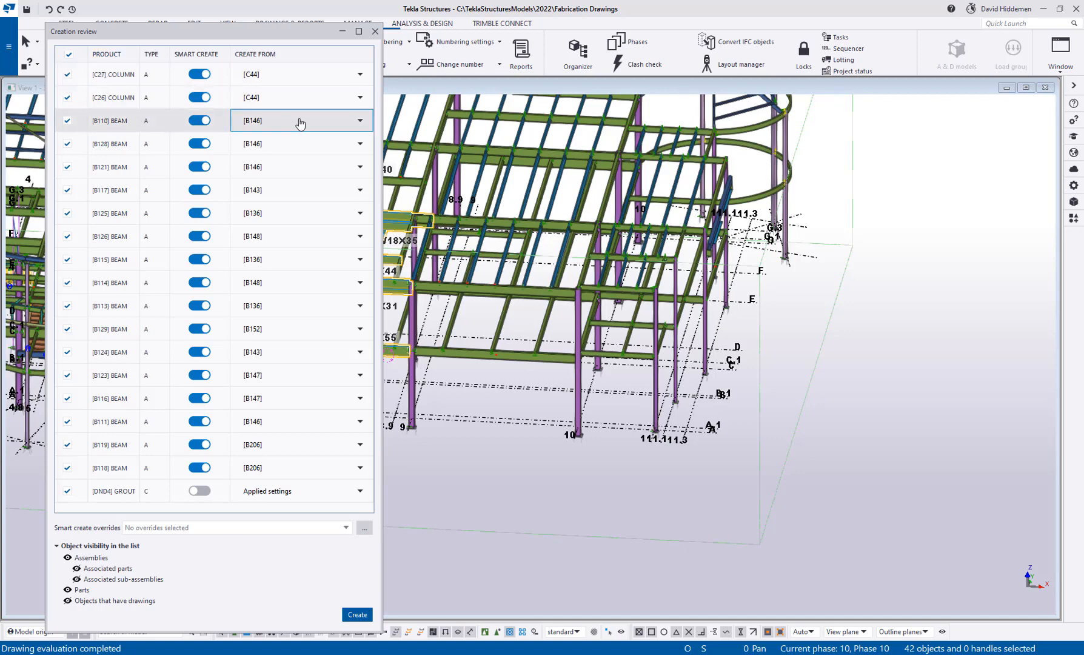
pyautogui.click(359, 74)
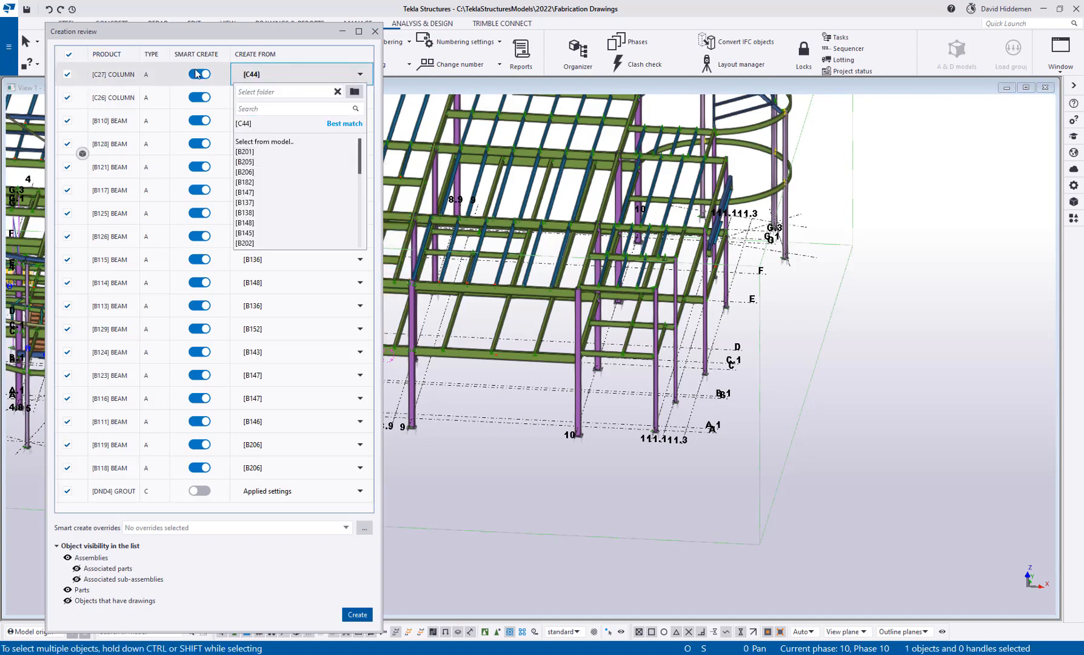
# - Turn off Smart create for column C27 and set it to create from BOM-Column settings
pyautogui.click(199, 74)
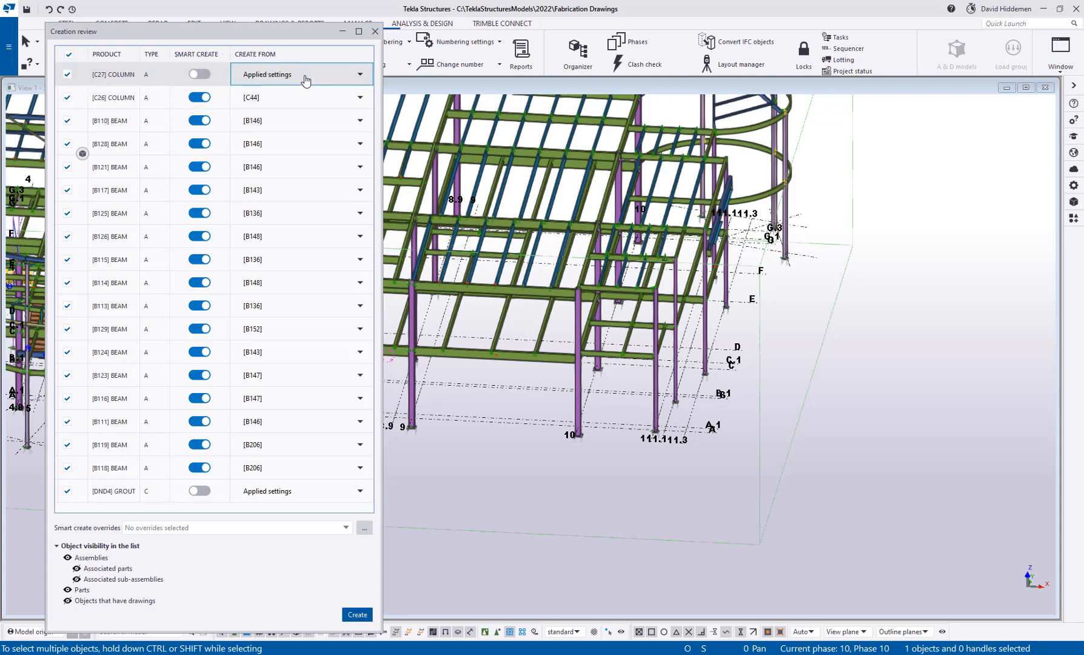
pyautogui.click(300, 74)
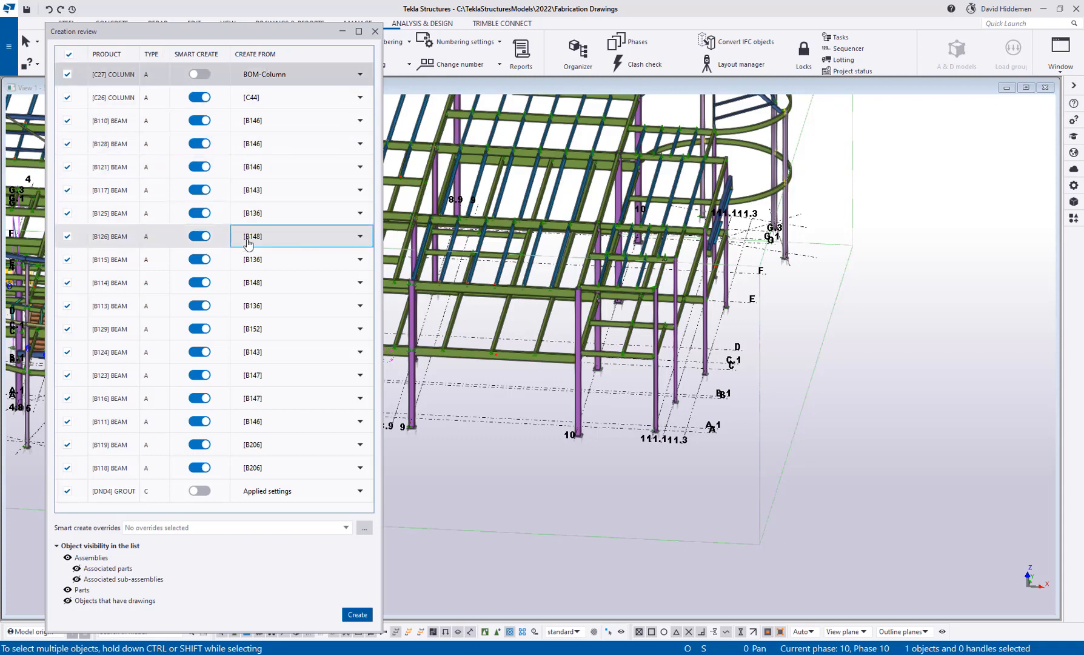
pyautogui.click(360, 260)
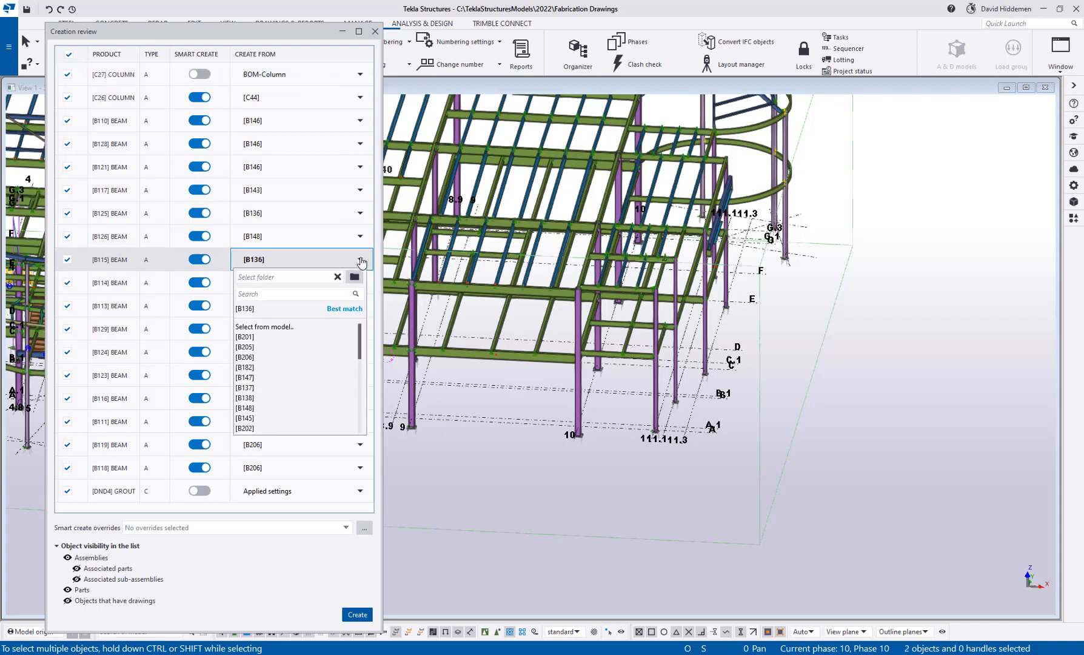
pyautogui.moveTo(281, 377)
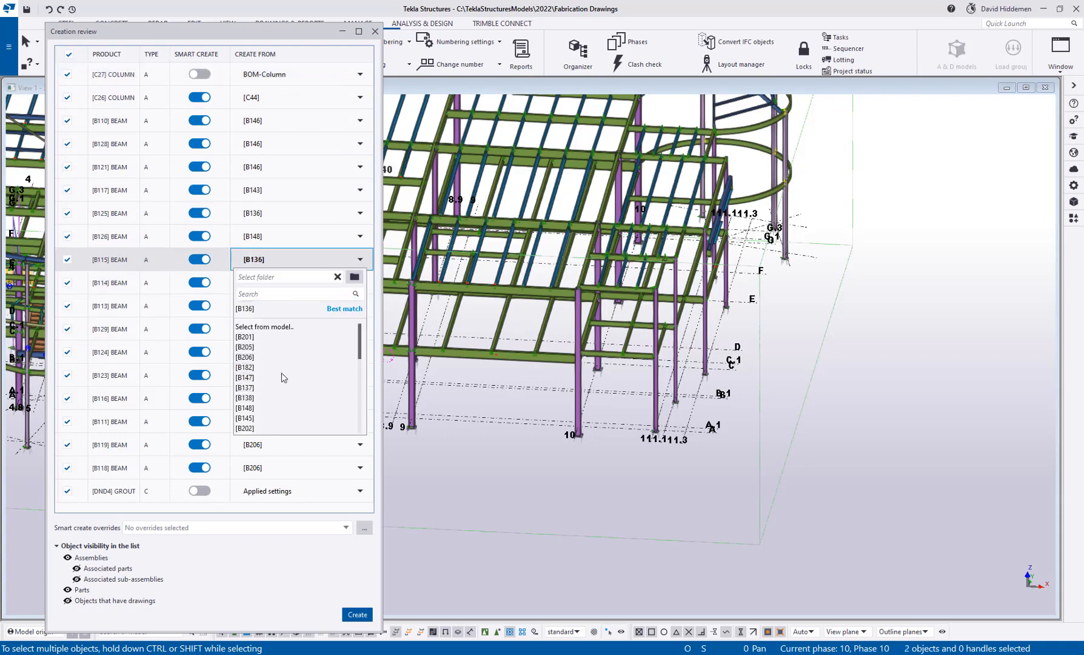
pyautogui.scroll(-3)
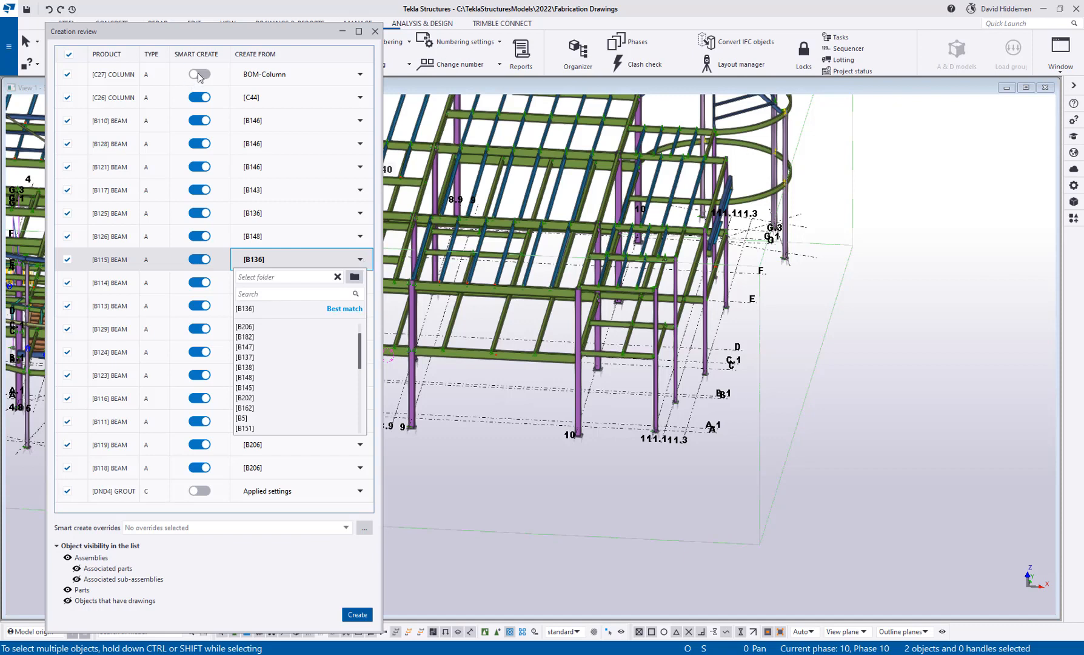
pyautogui.click(296, 74)
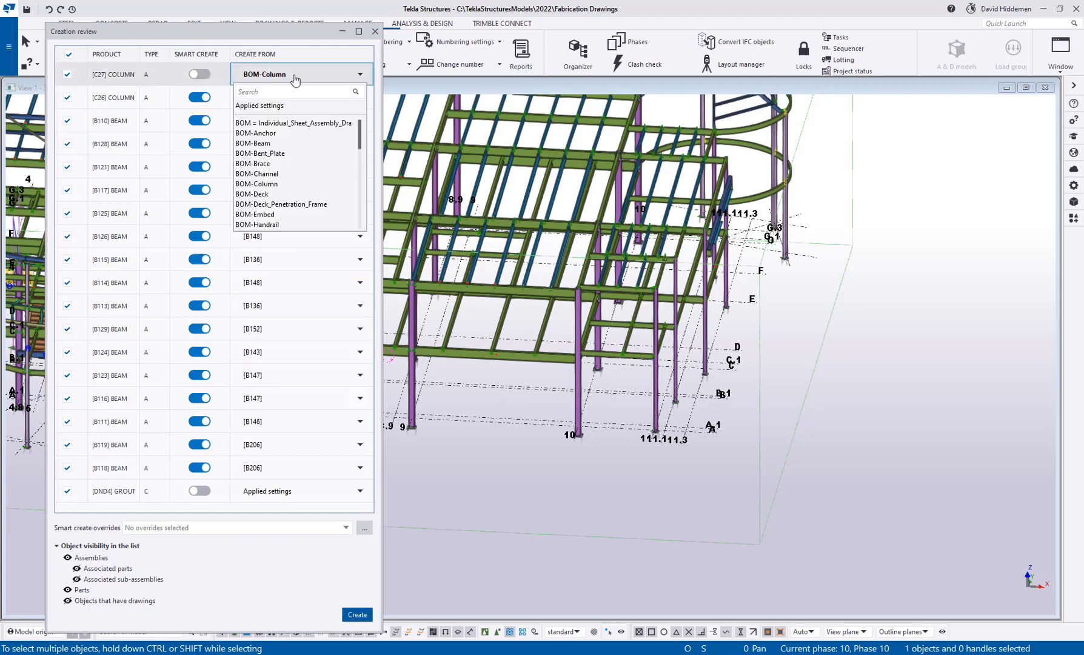
pyautogui.moveTo(294, 79)
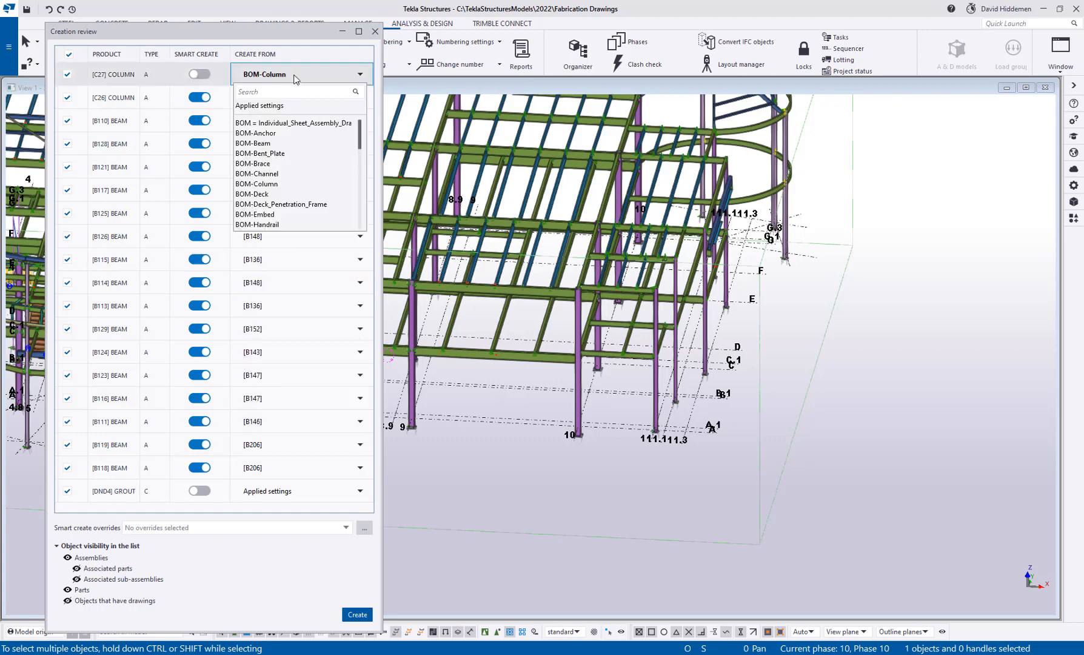
pyautogui.moveTo(332, 625)
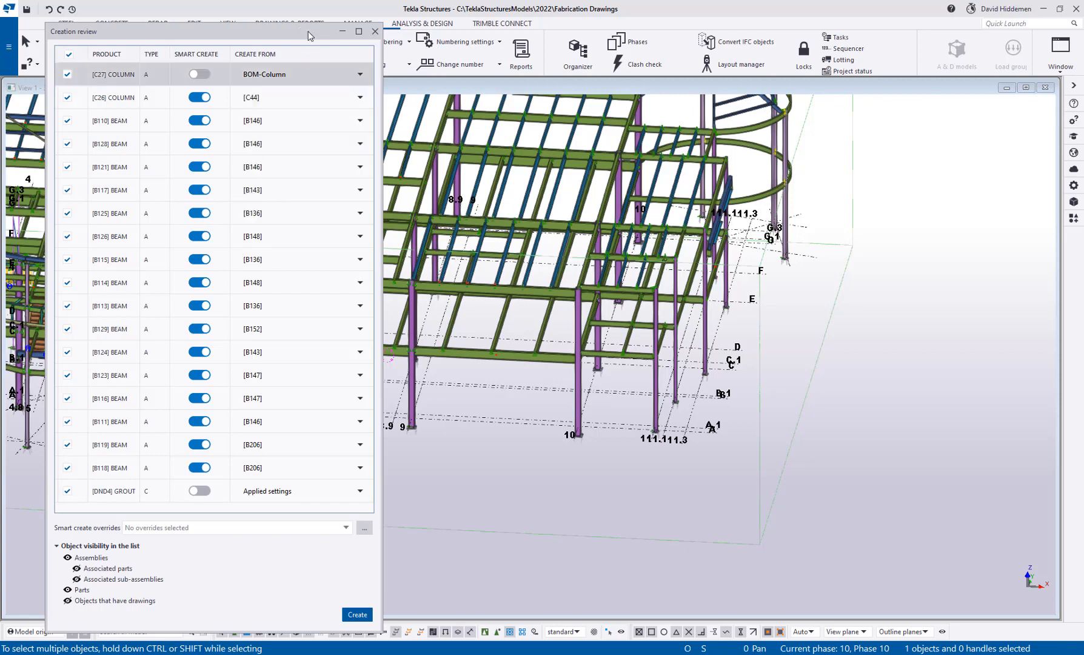
pyautogui.moveTo(186, 293)
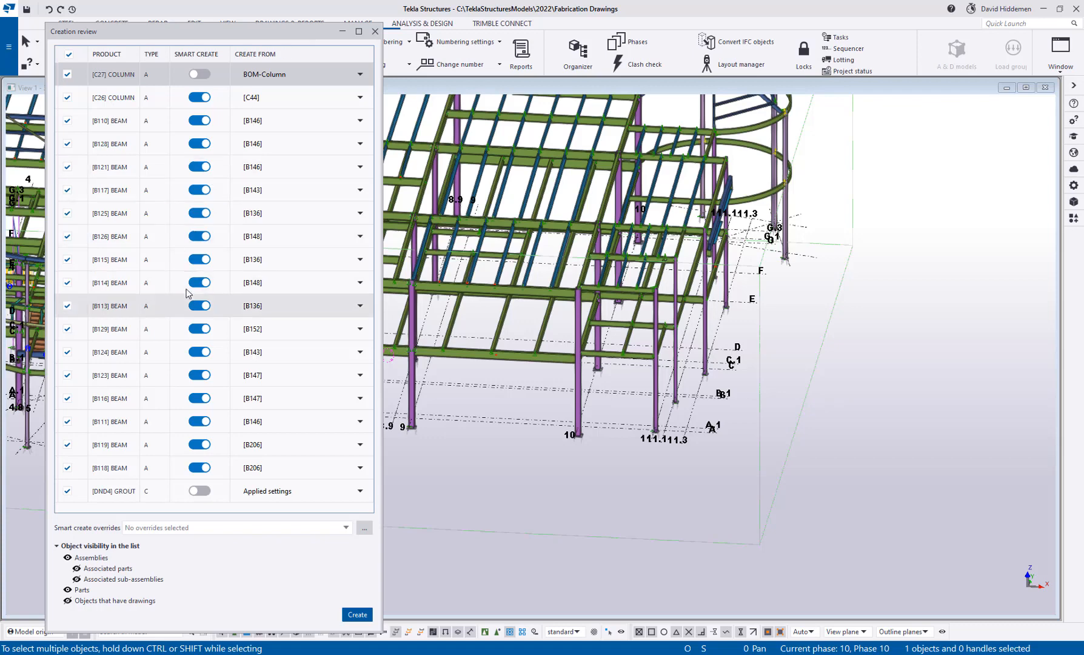